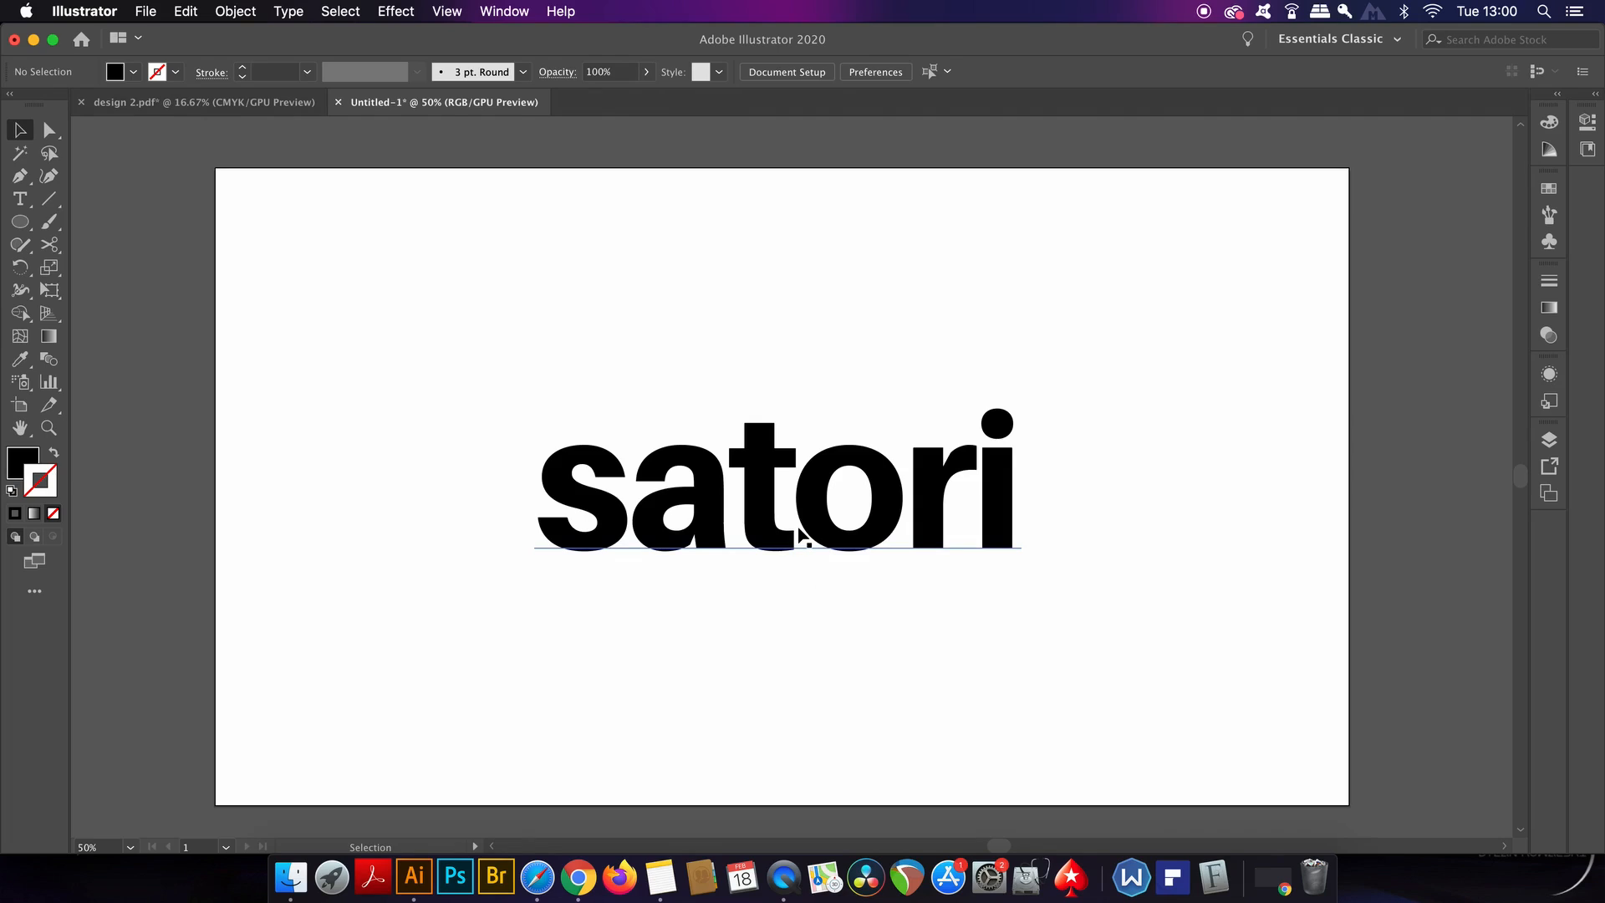
Select the 'satori' text and show its Appearance panel via the Window menu
click(777, 482)
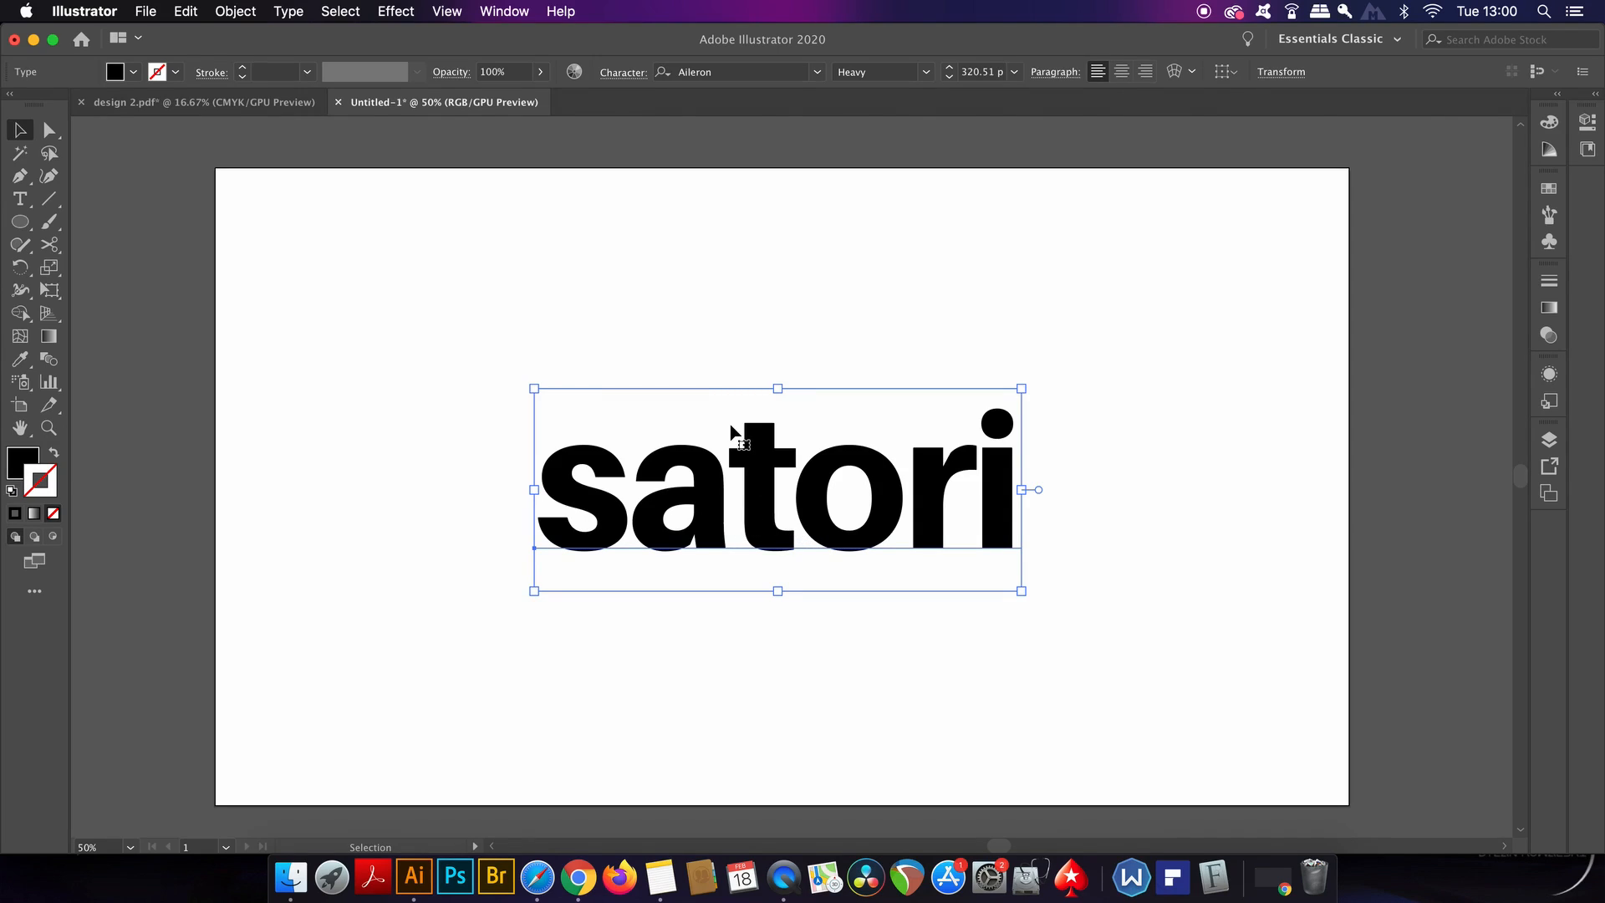
click(503, 12)
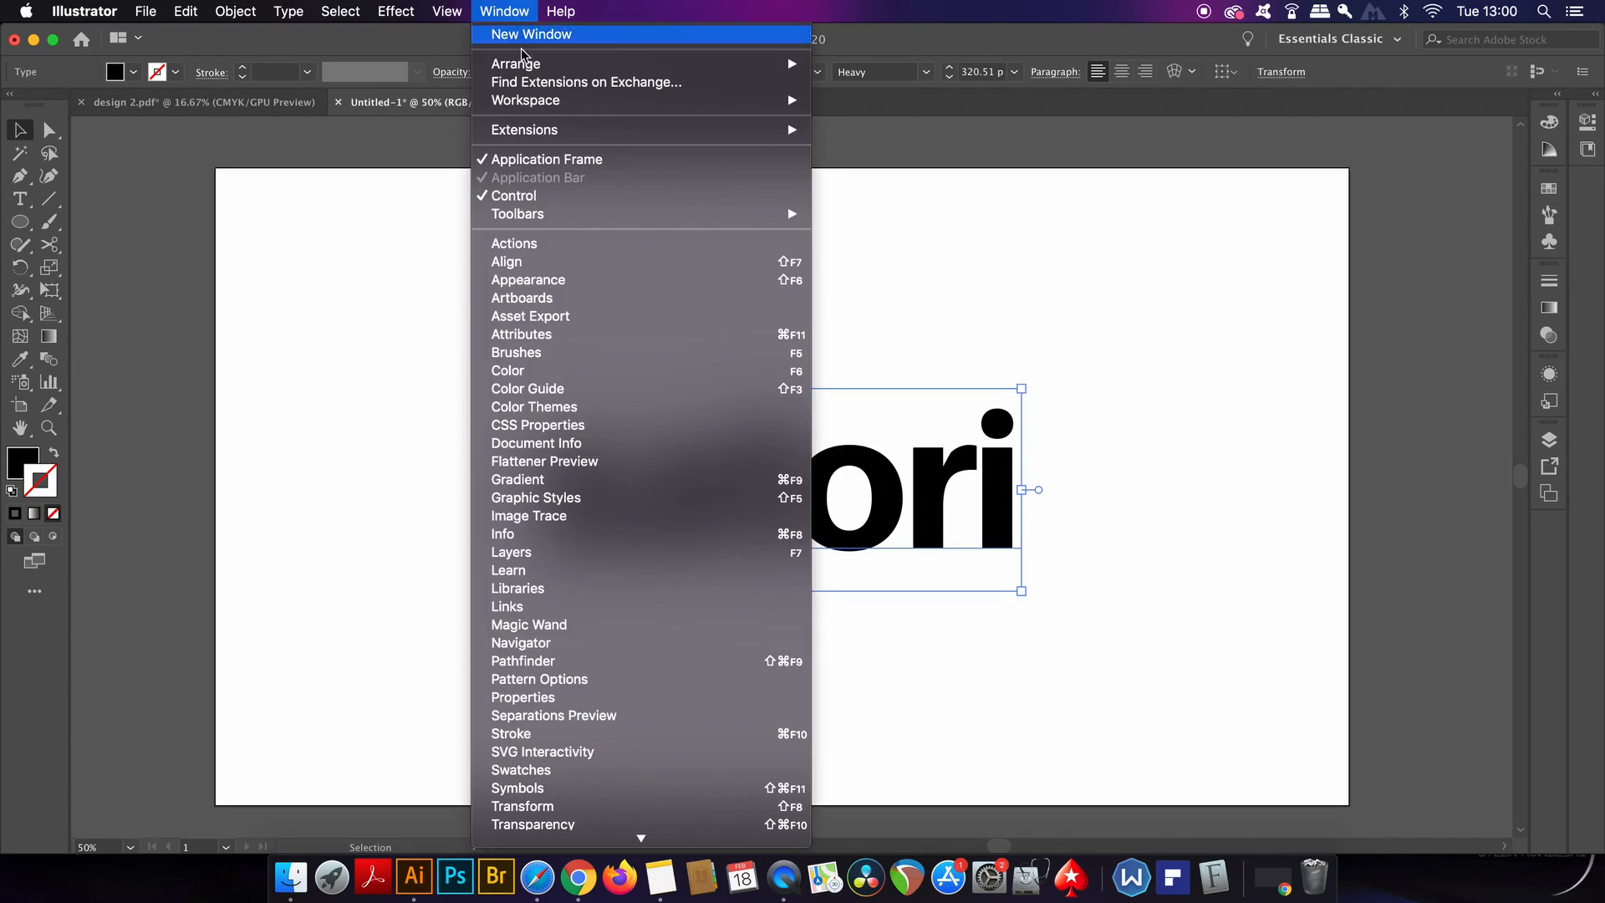
mouse_move(598, 280)
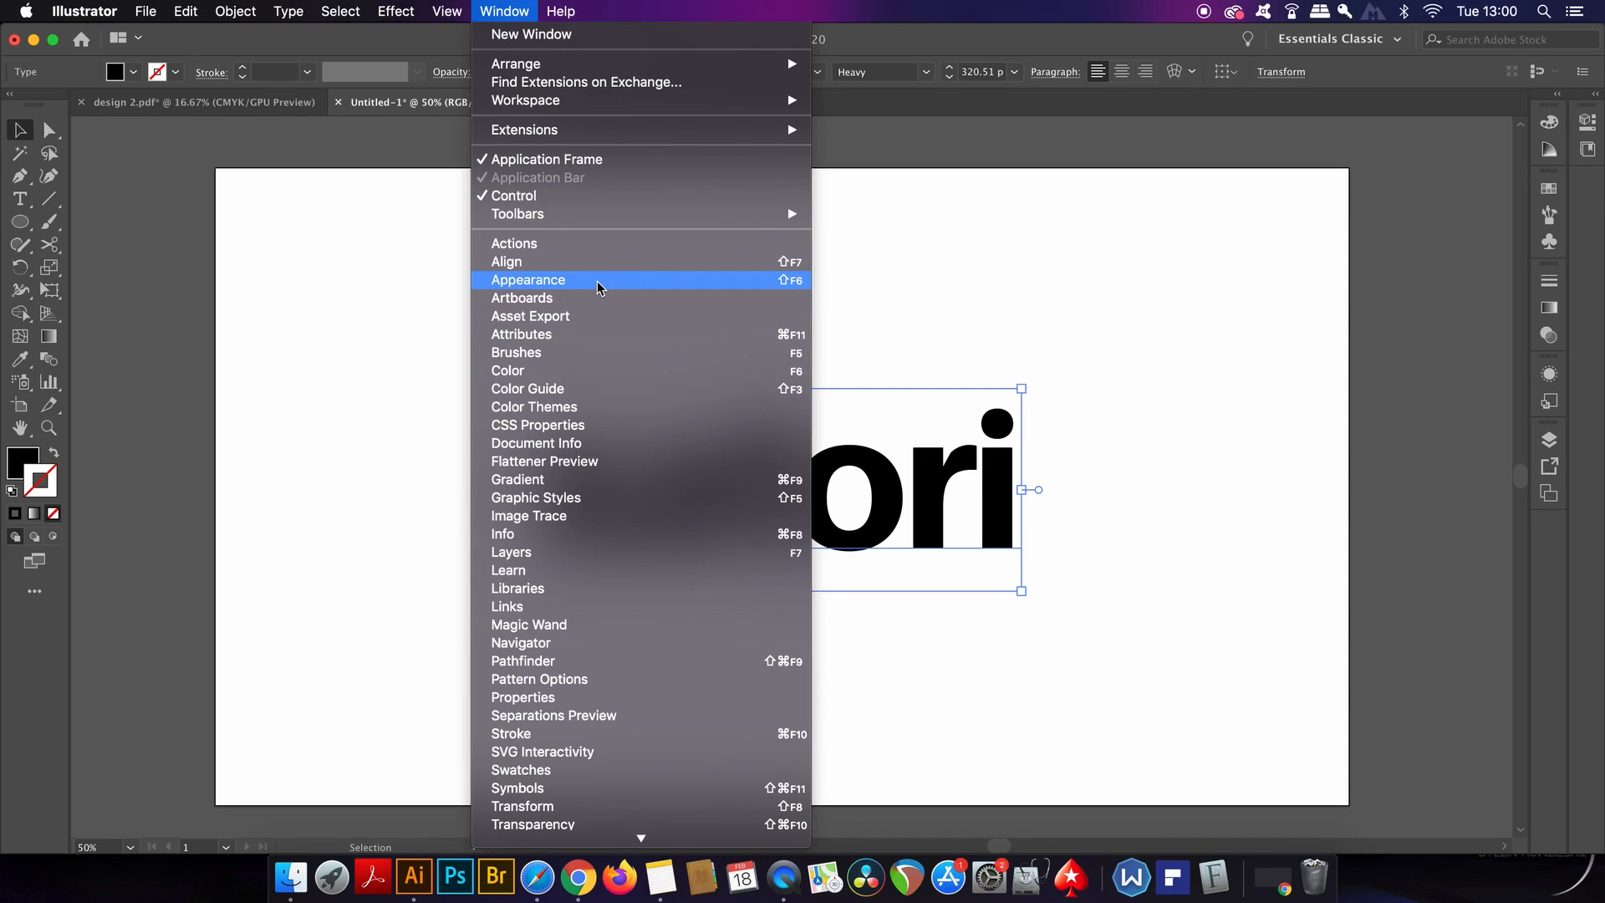
click(528, 279)
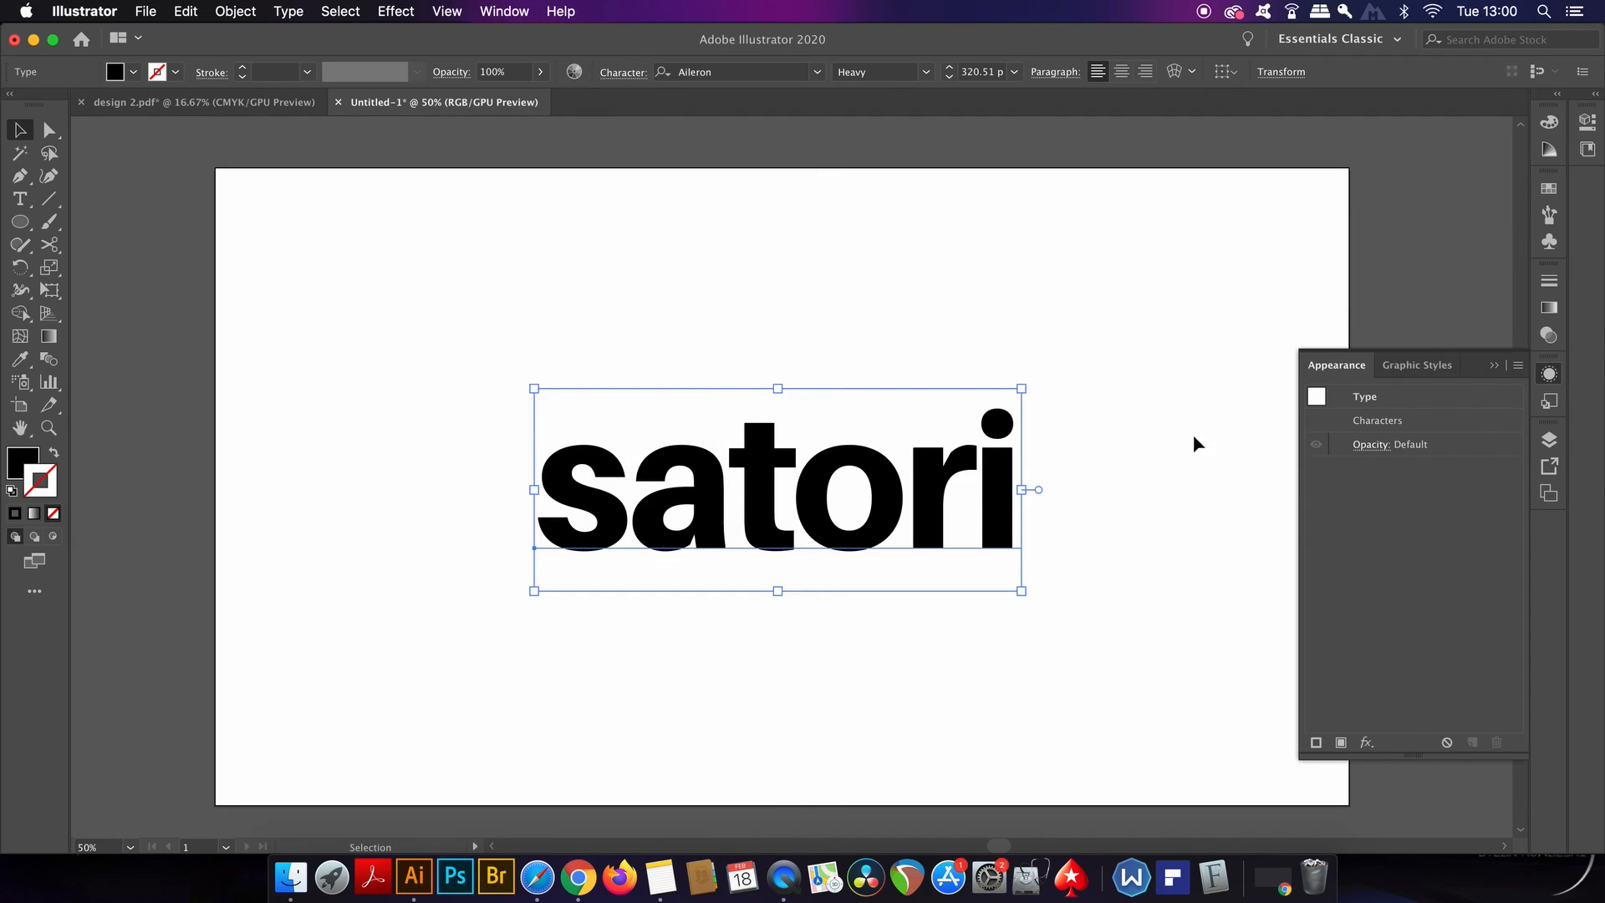
mouse_move(1520, 398)
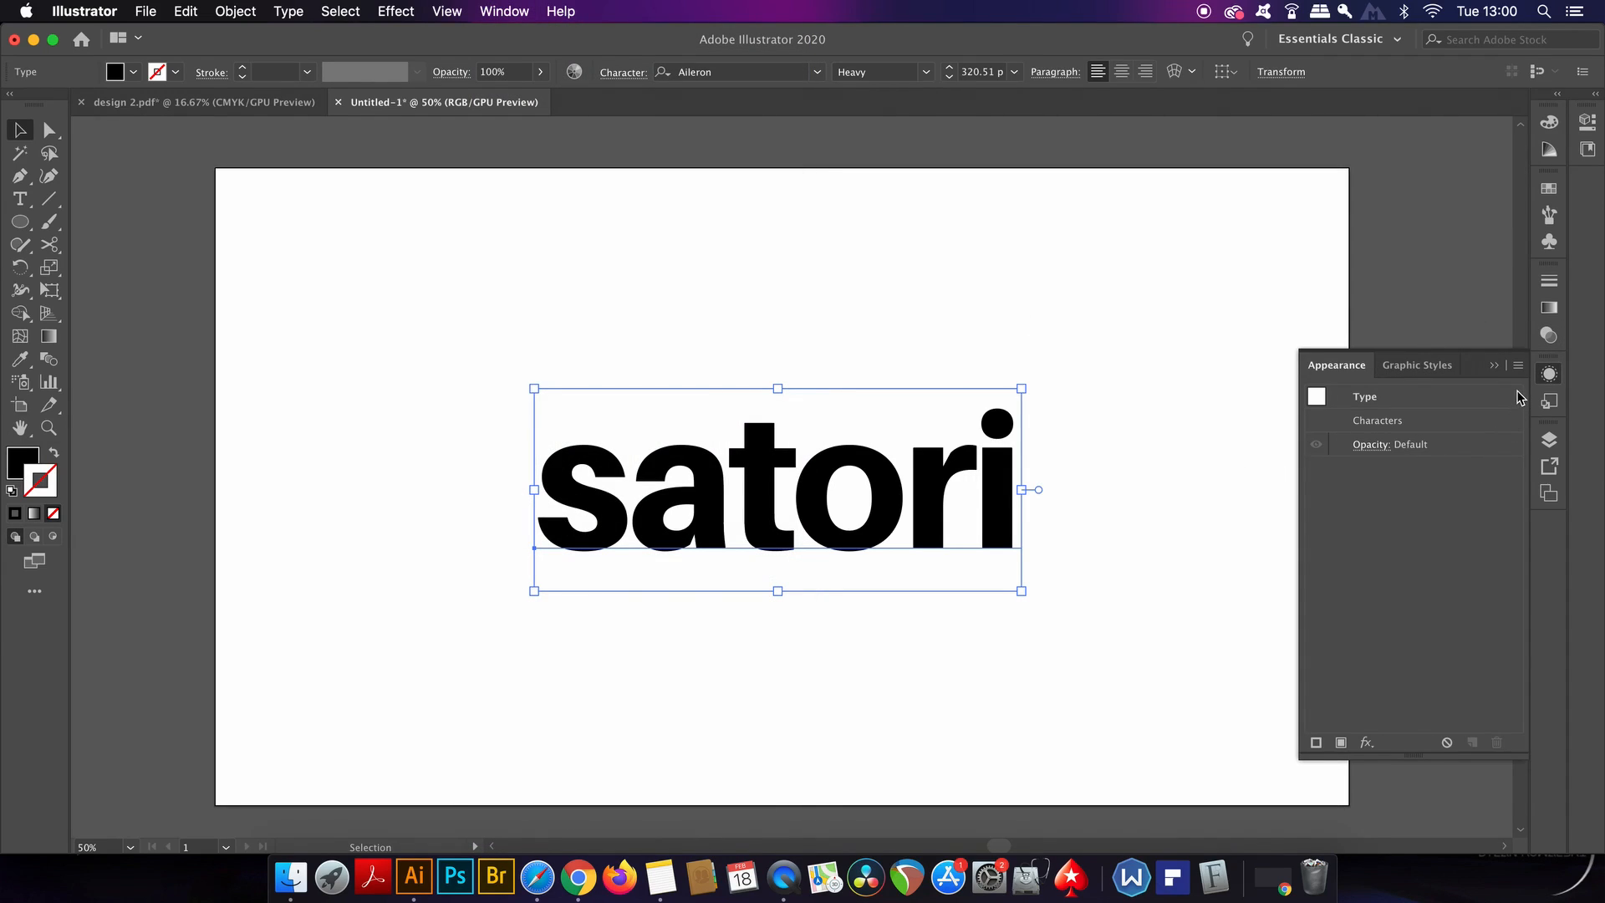
Add a new black stroke and a new black fill to the satori text's appearance
click(1137, 507)
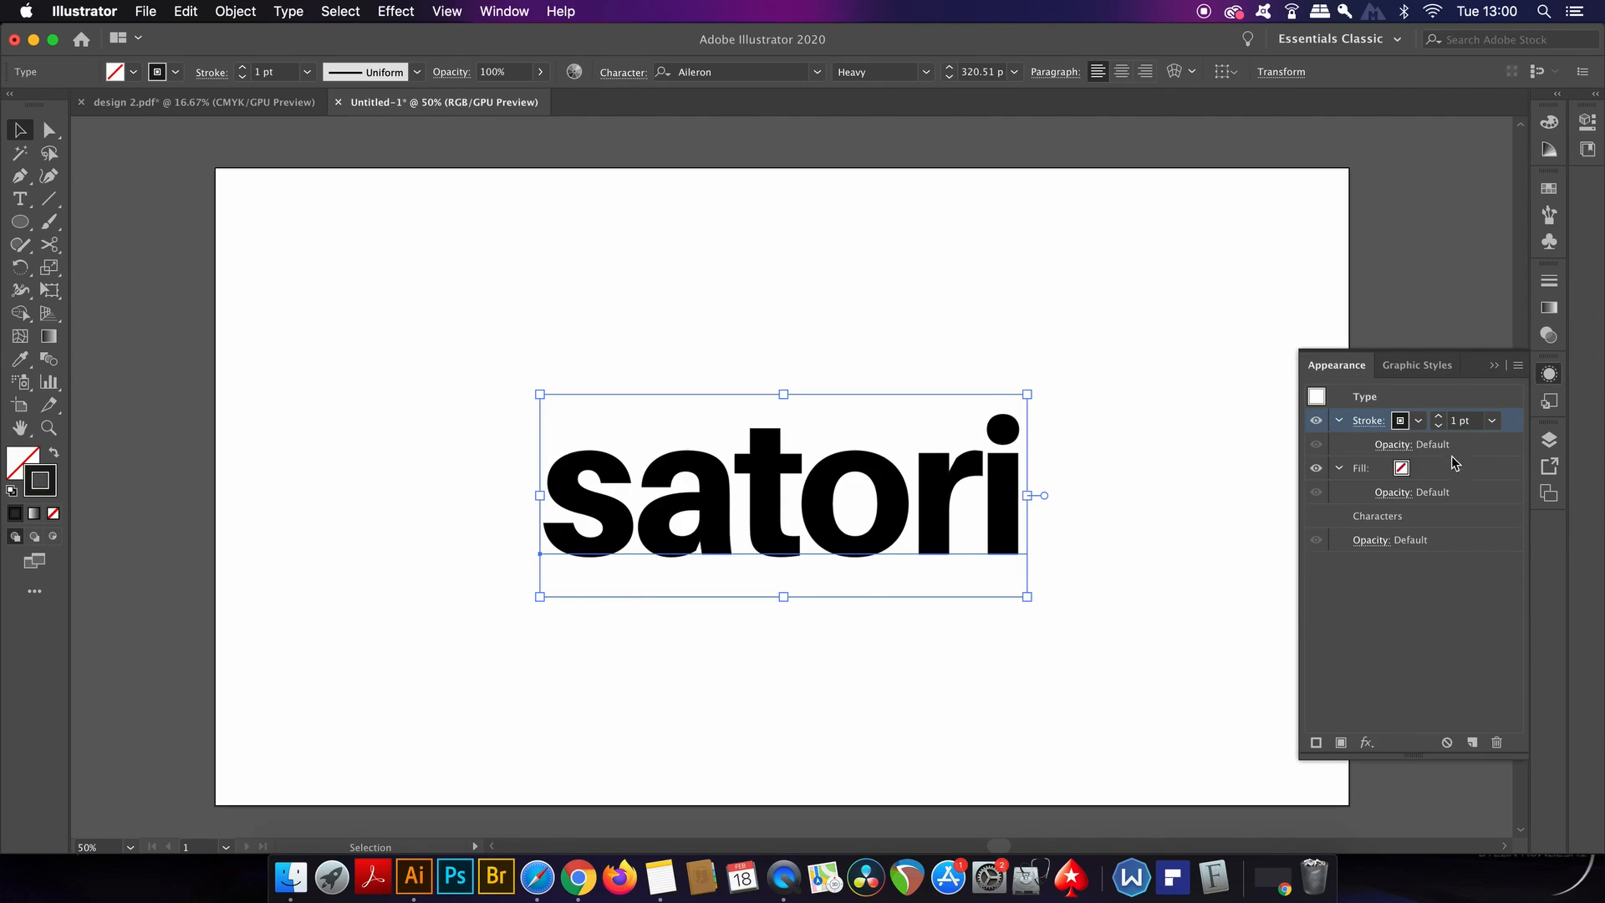
click(1420, 468)
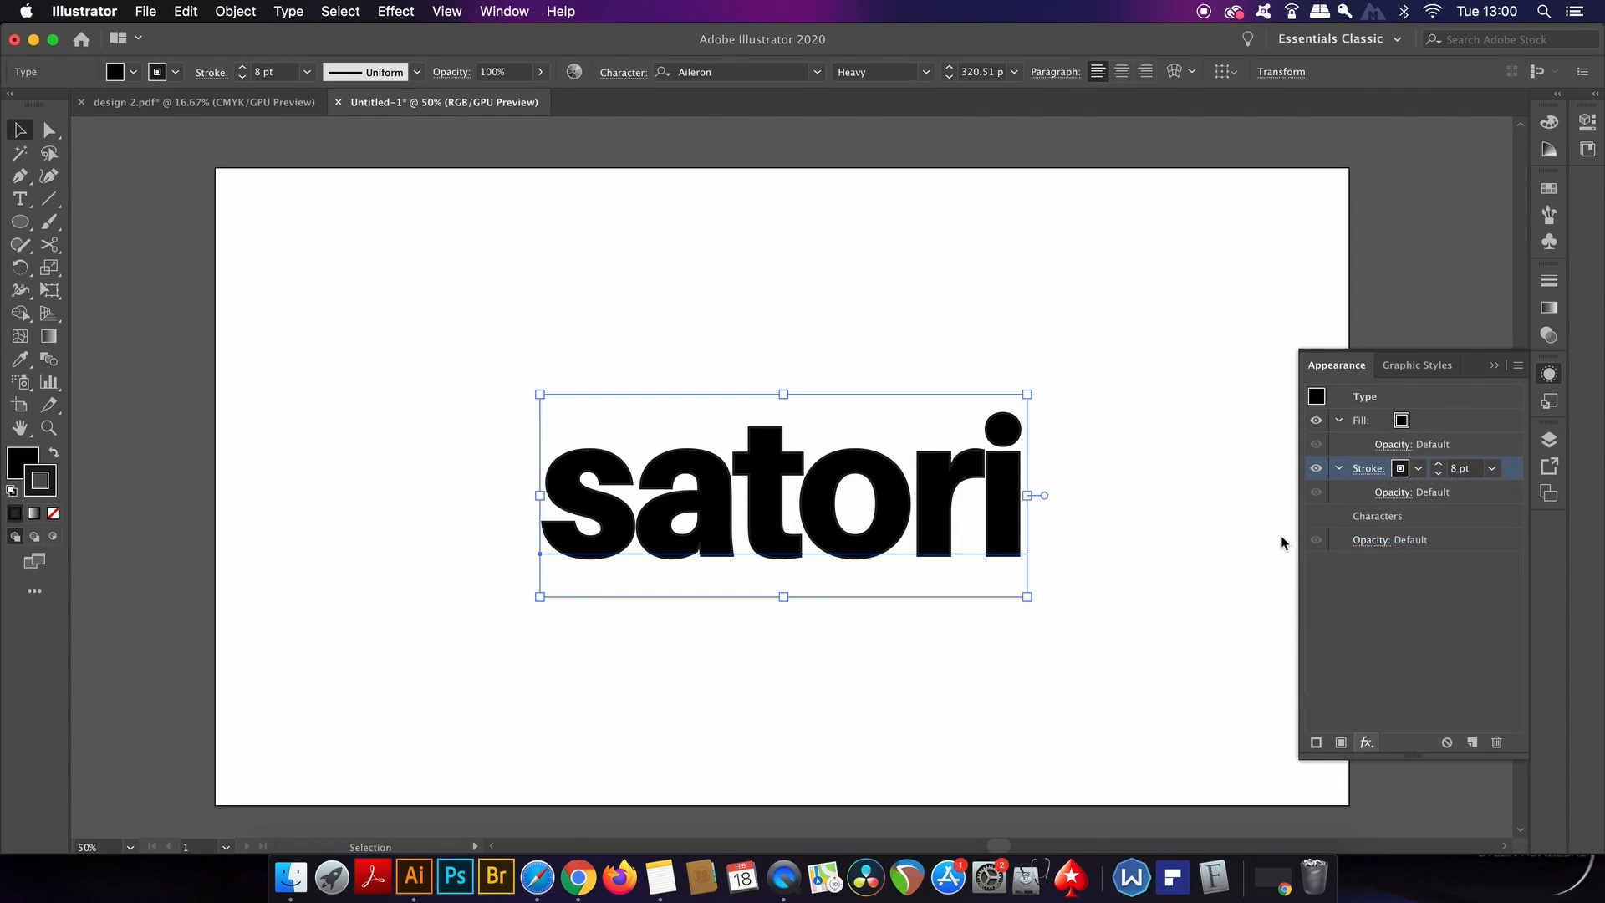
Apply a 10 px Offset Path effect to the satori stroke from the Effect menu
click(395, 11)
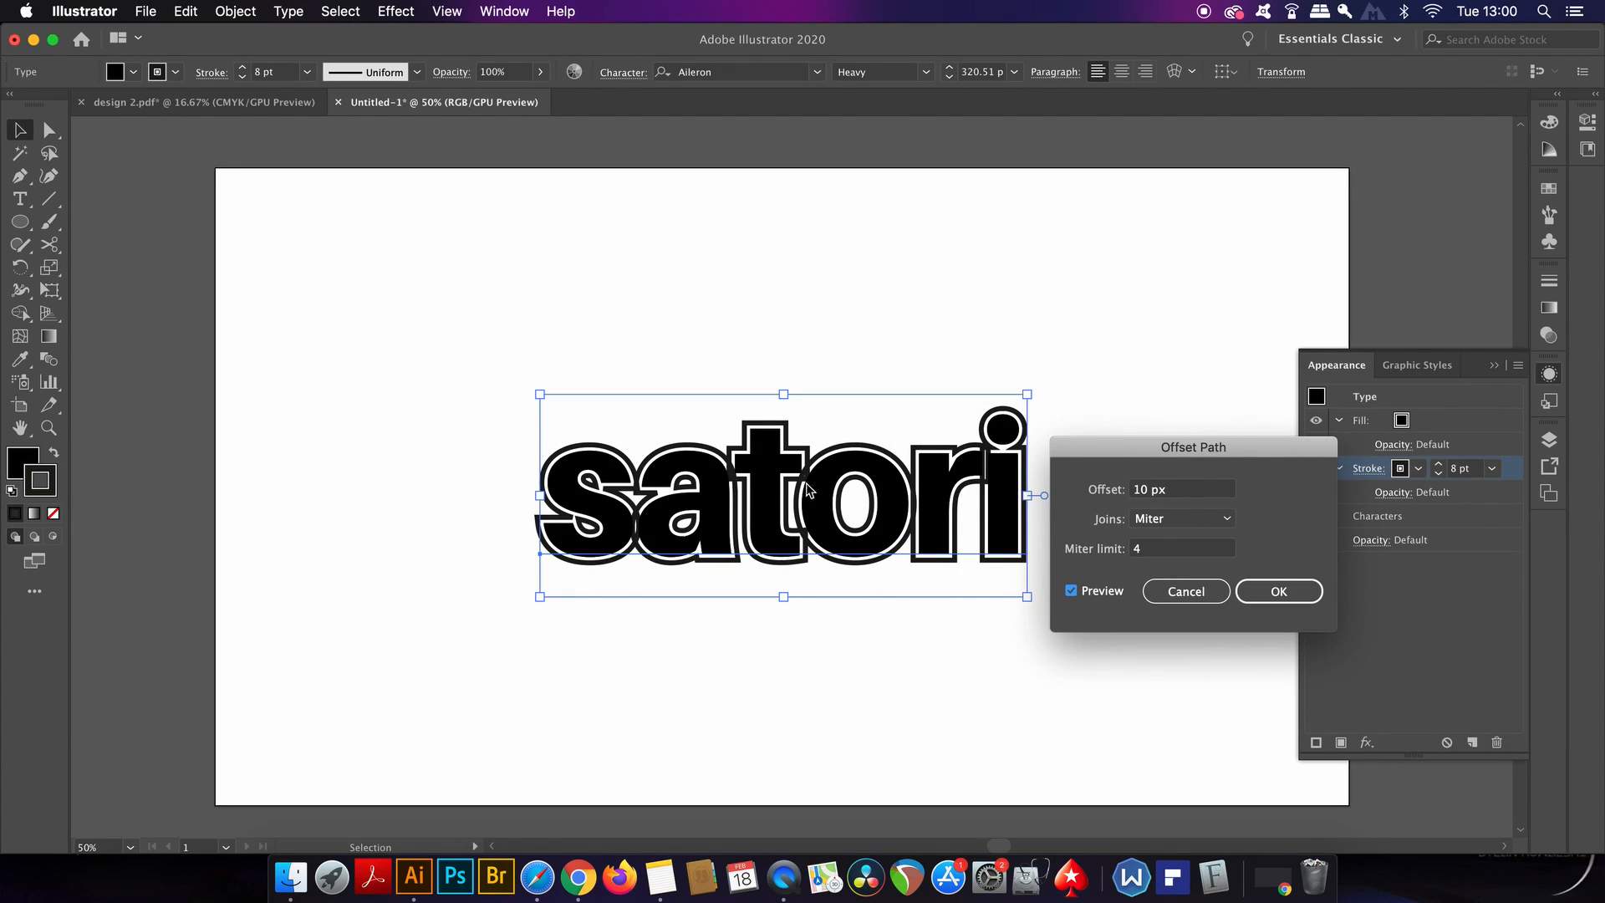
mouse_move(1277, 592)
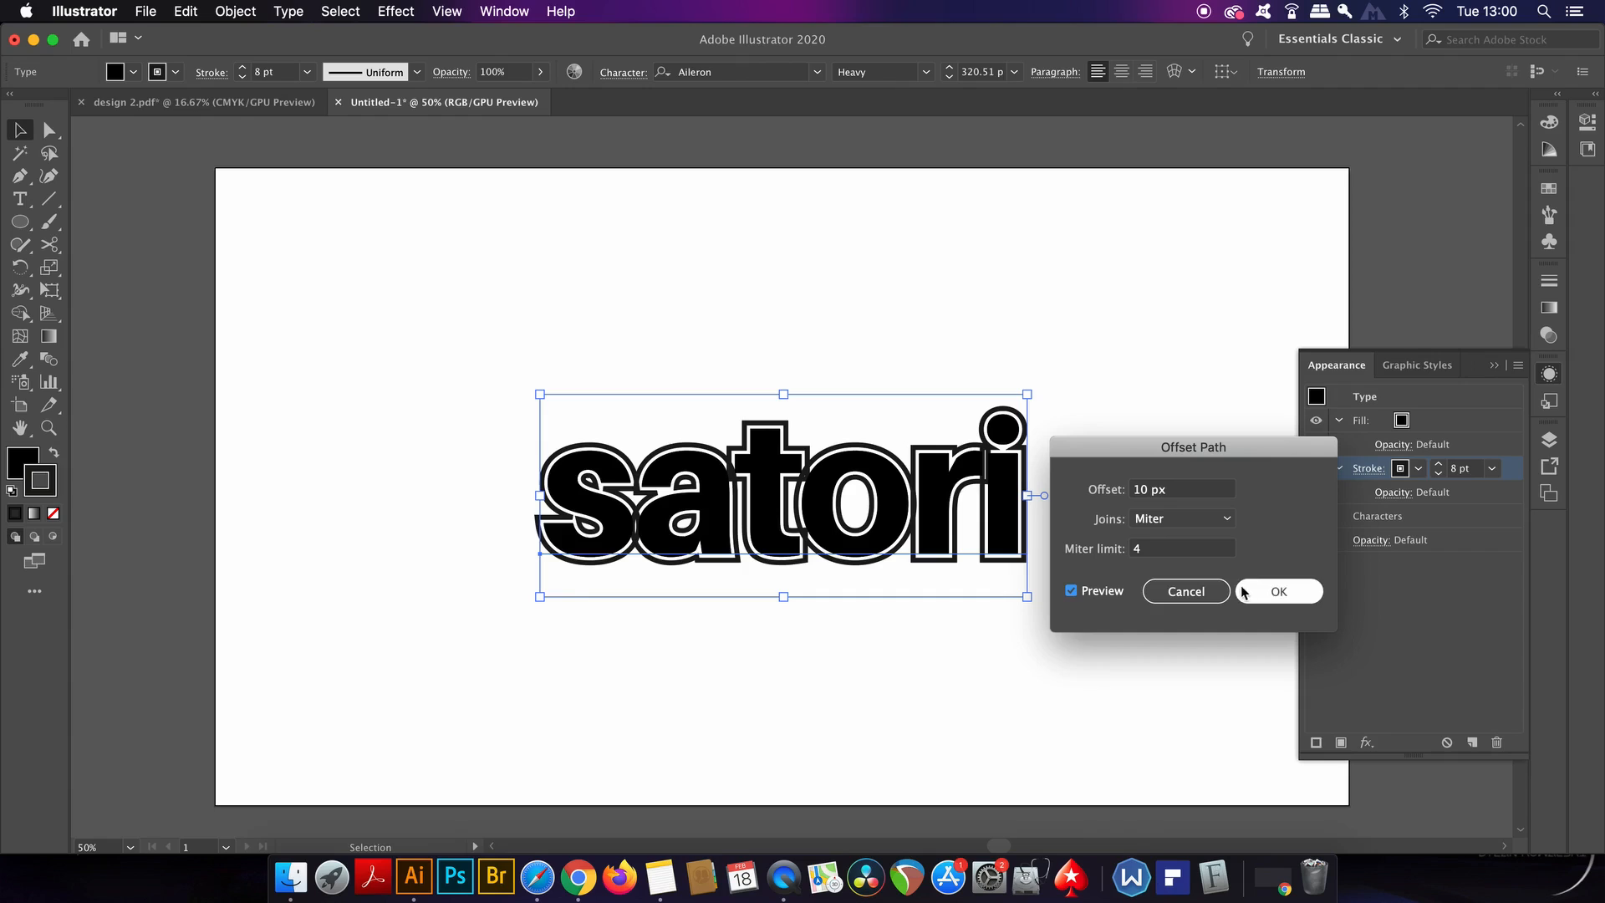
click(1279, 591)
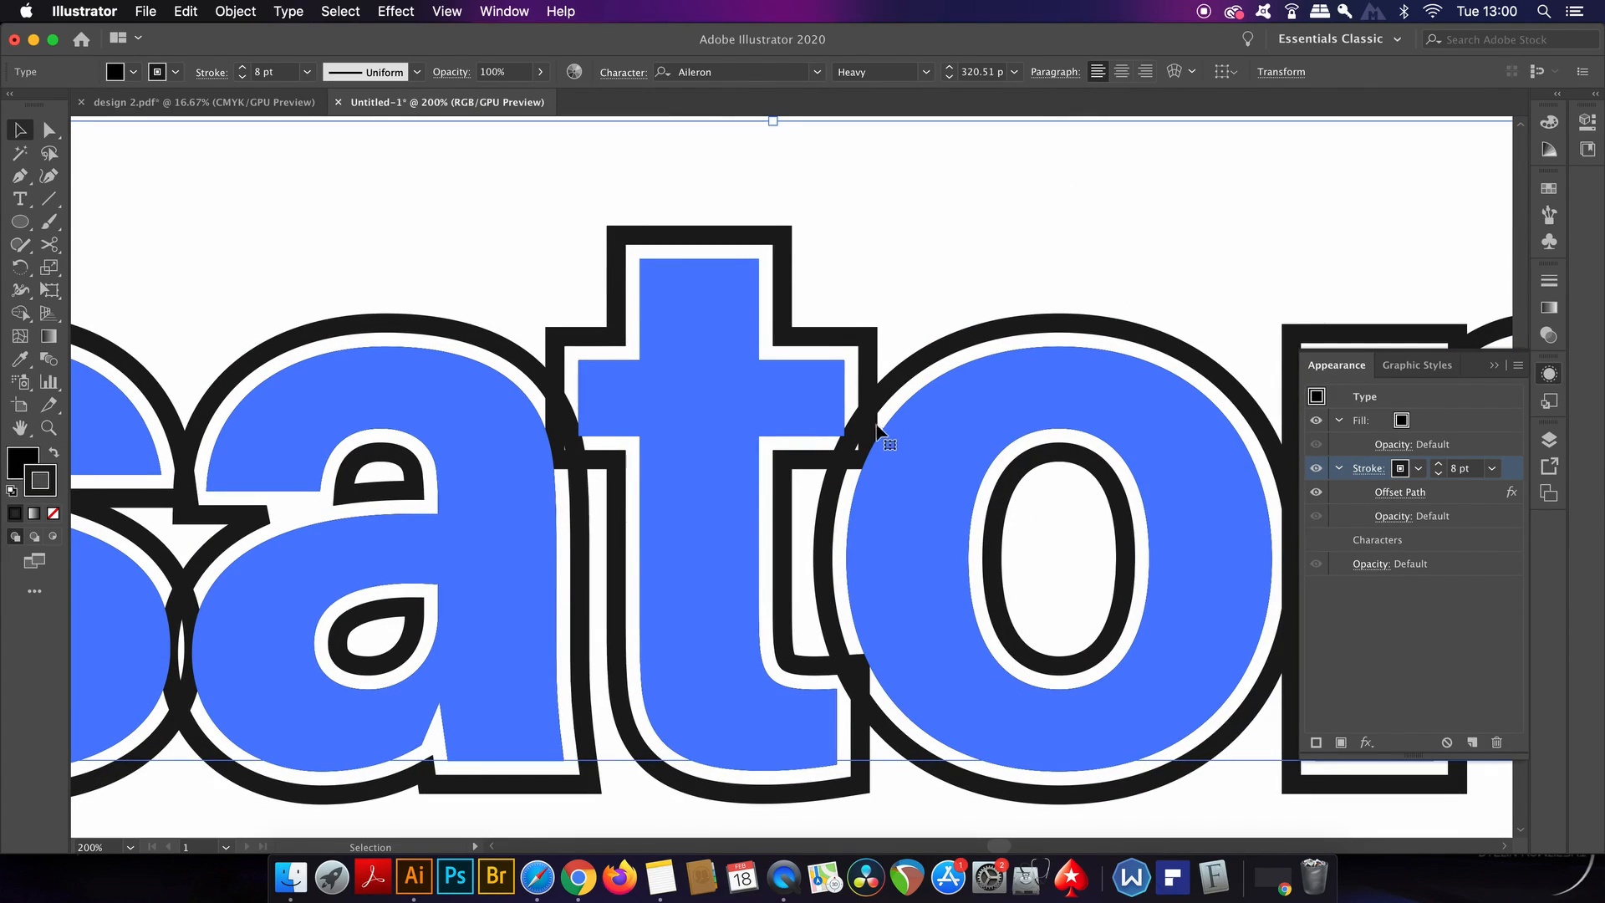
mouse_move(501, 149)
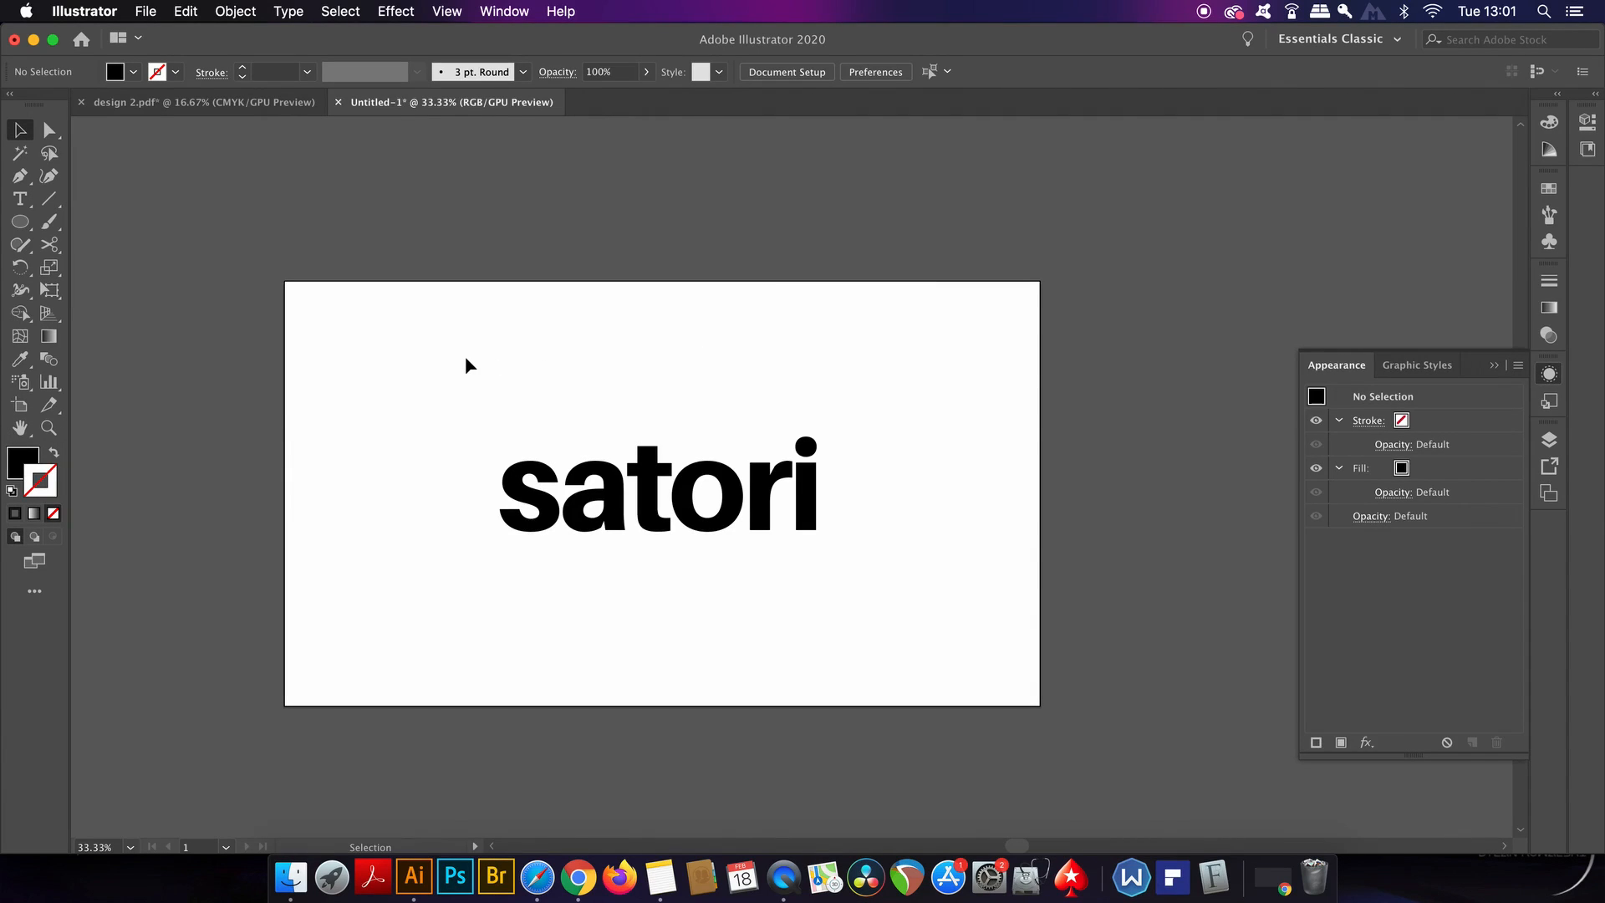
Convert the satori text to outlines and start combining the letters into a compound path
click(234, 12)
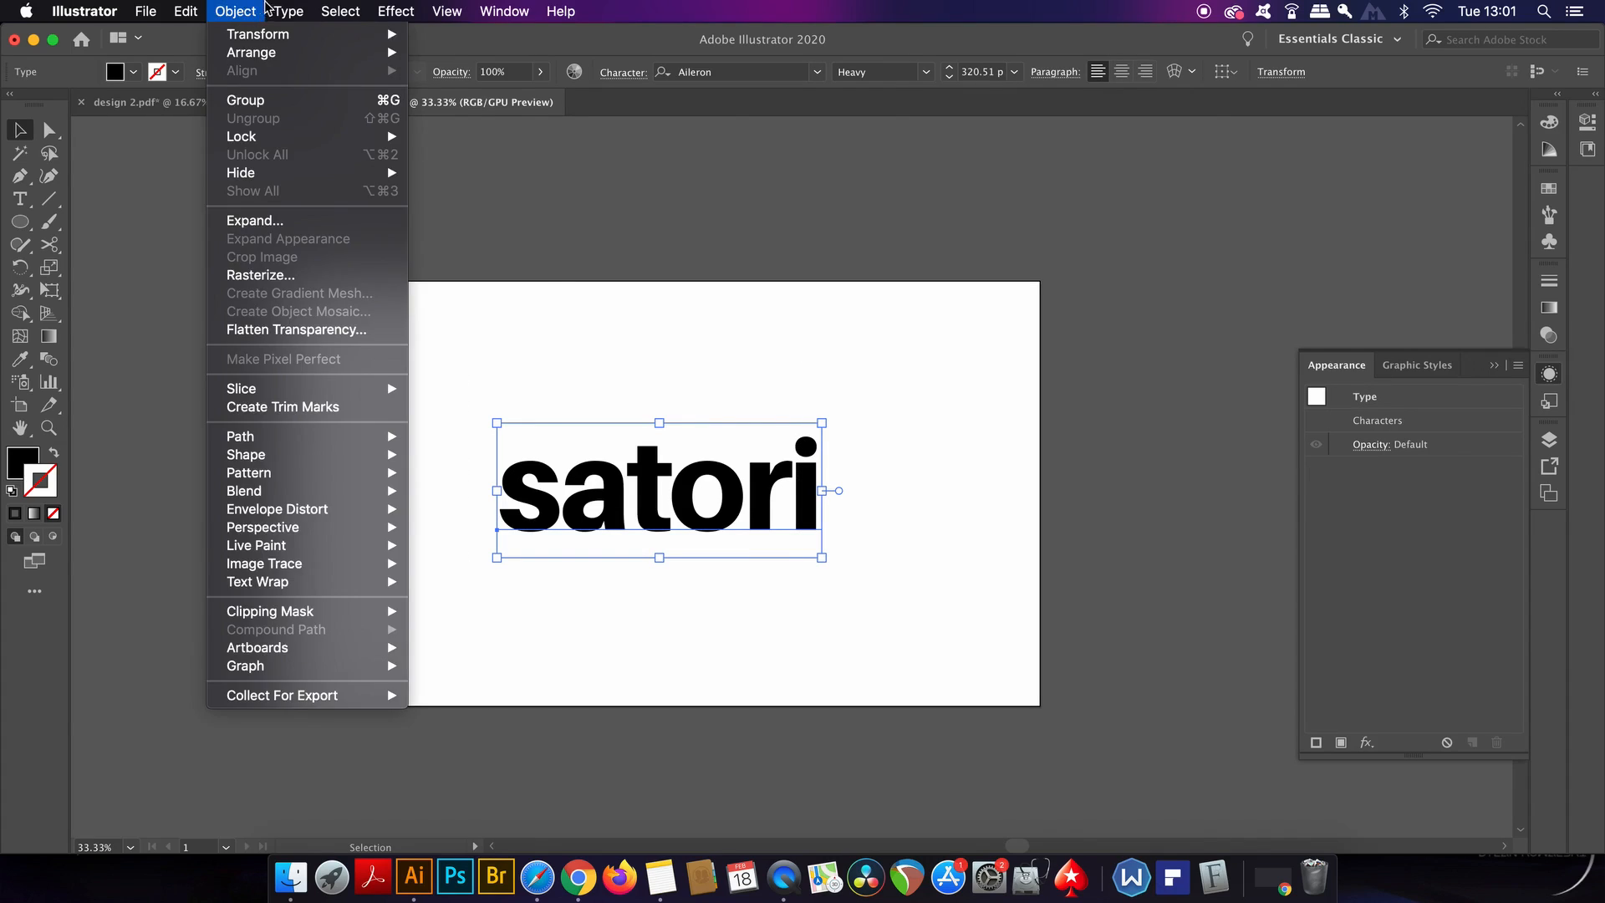
click(288, 11)
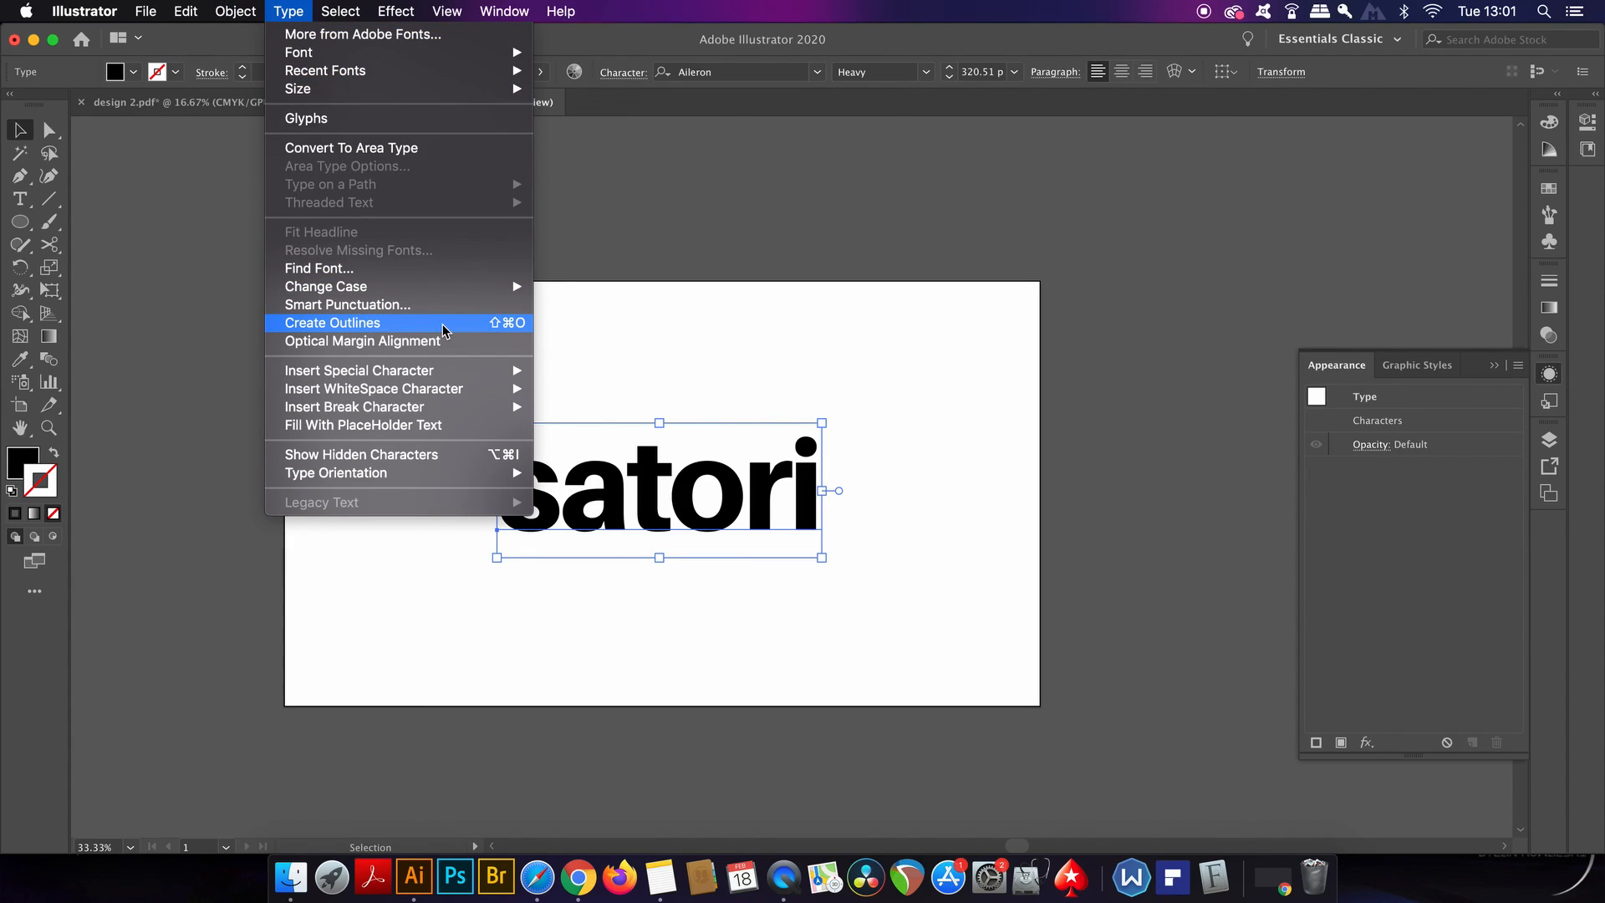
click(331, 323)
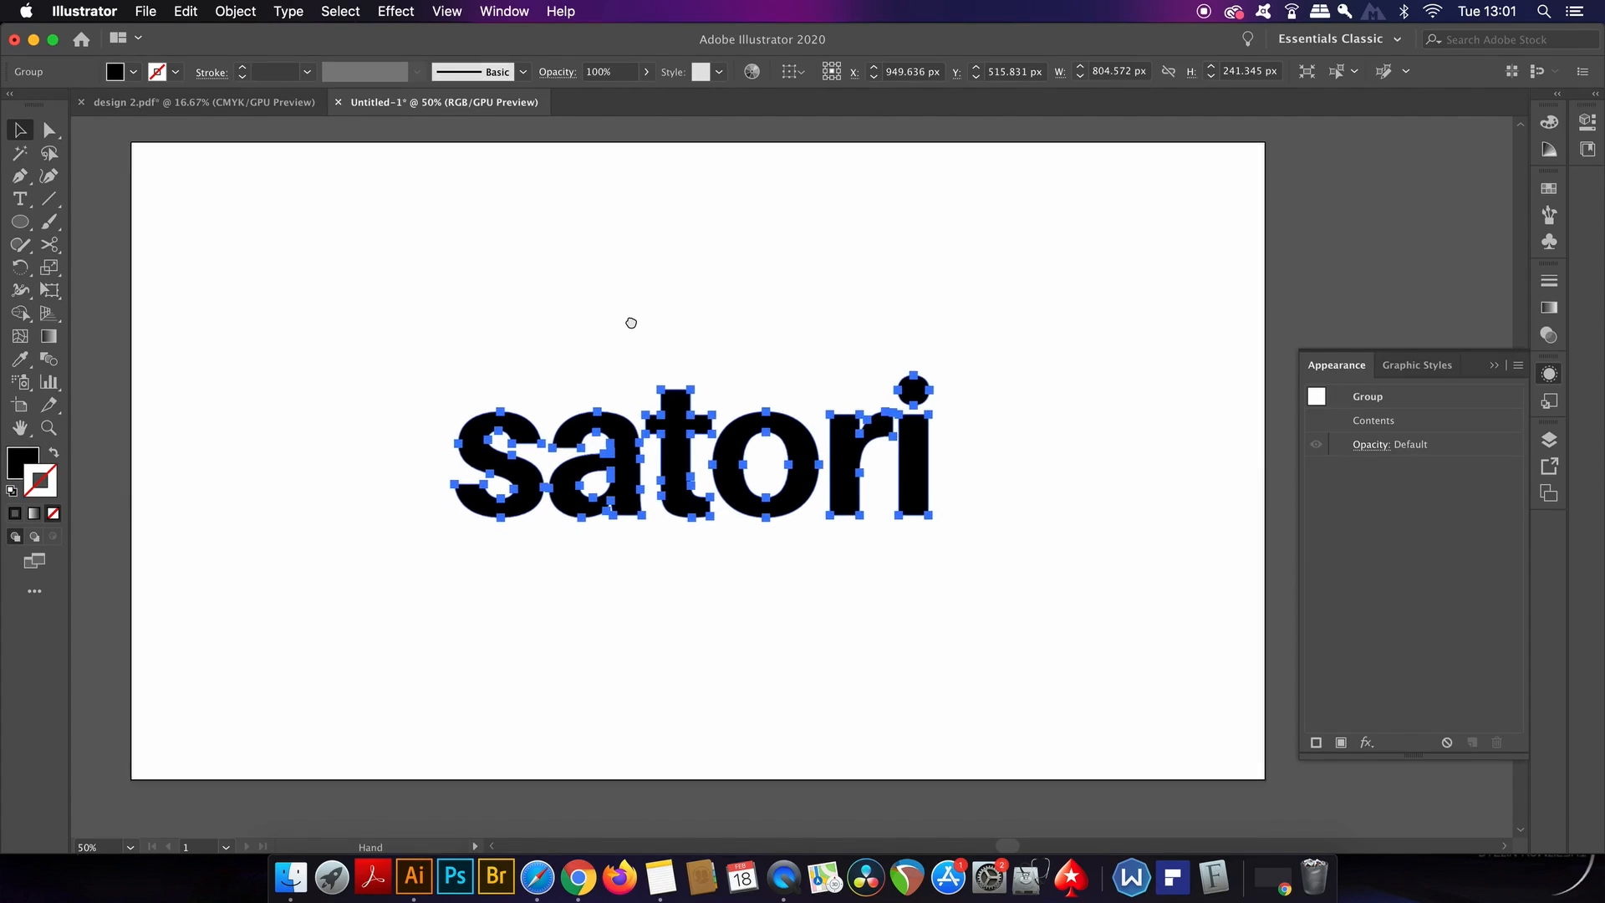
click(20, 131)
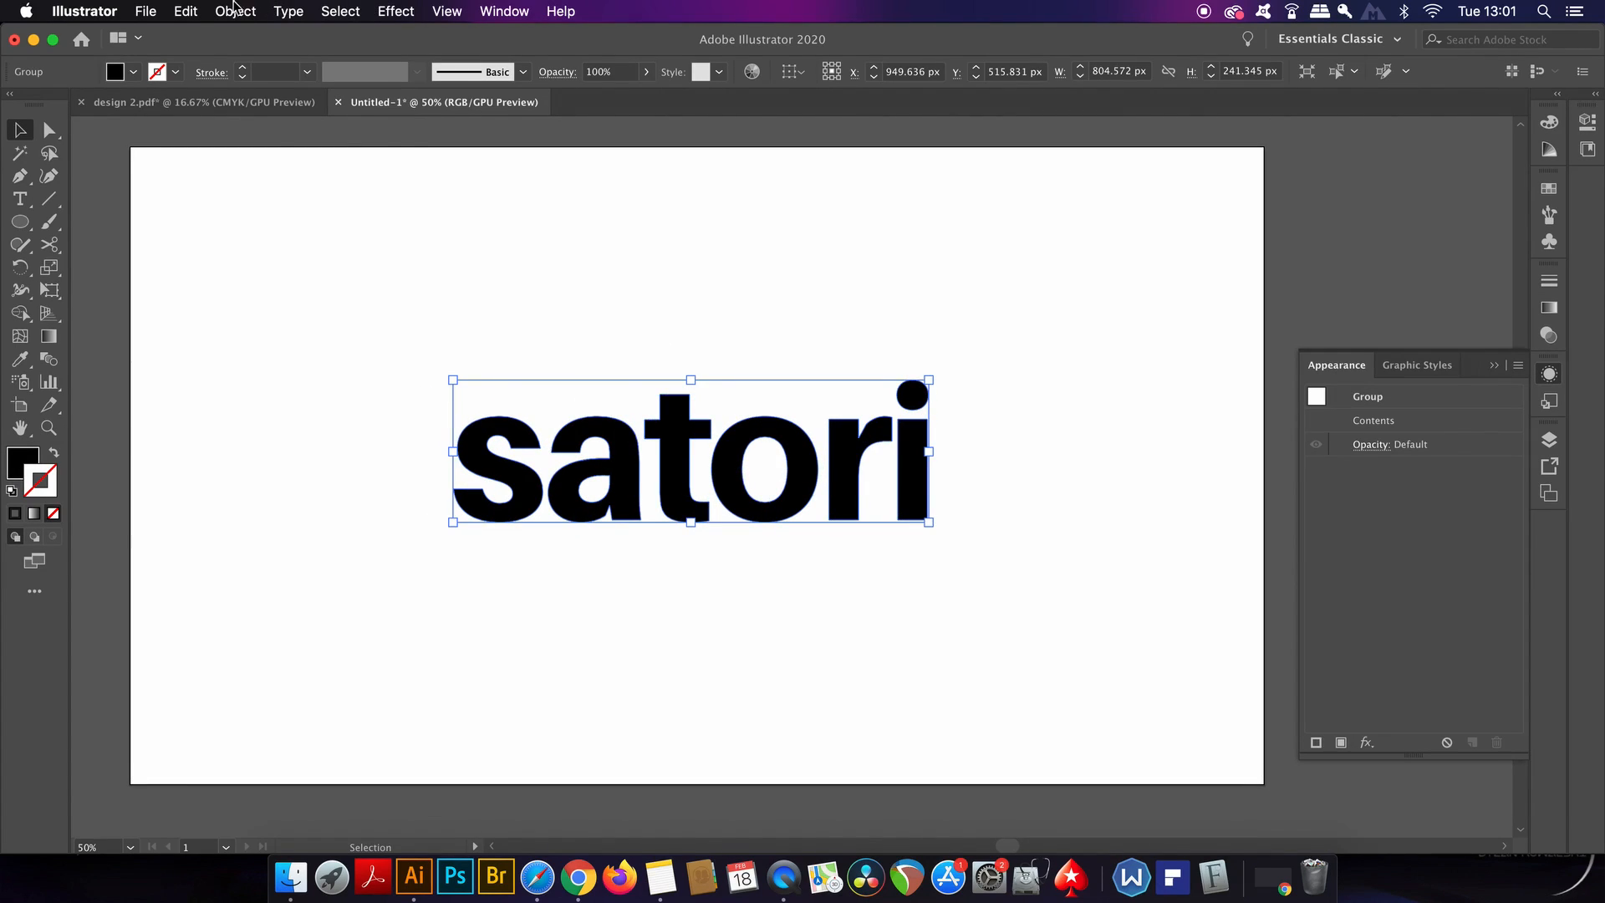
click(234, 12)
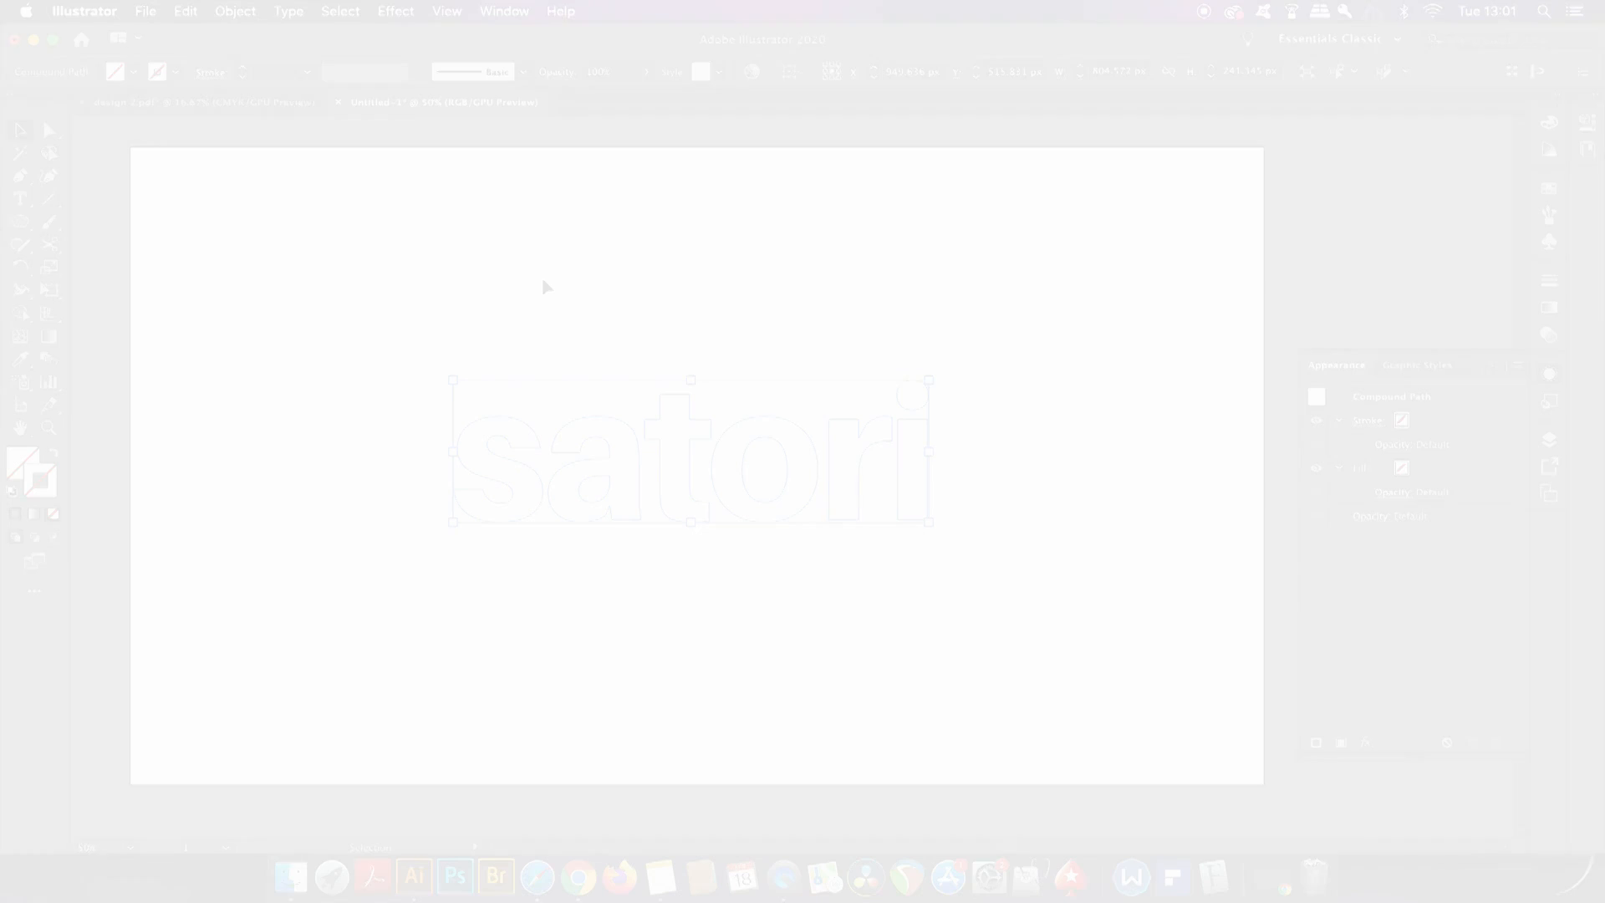
Create a 15 px Offset Path around the satori compound path, previewing before confirming
click(235, 12)
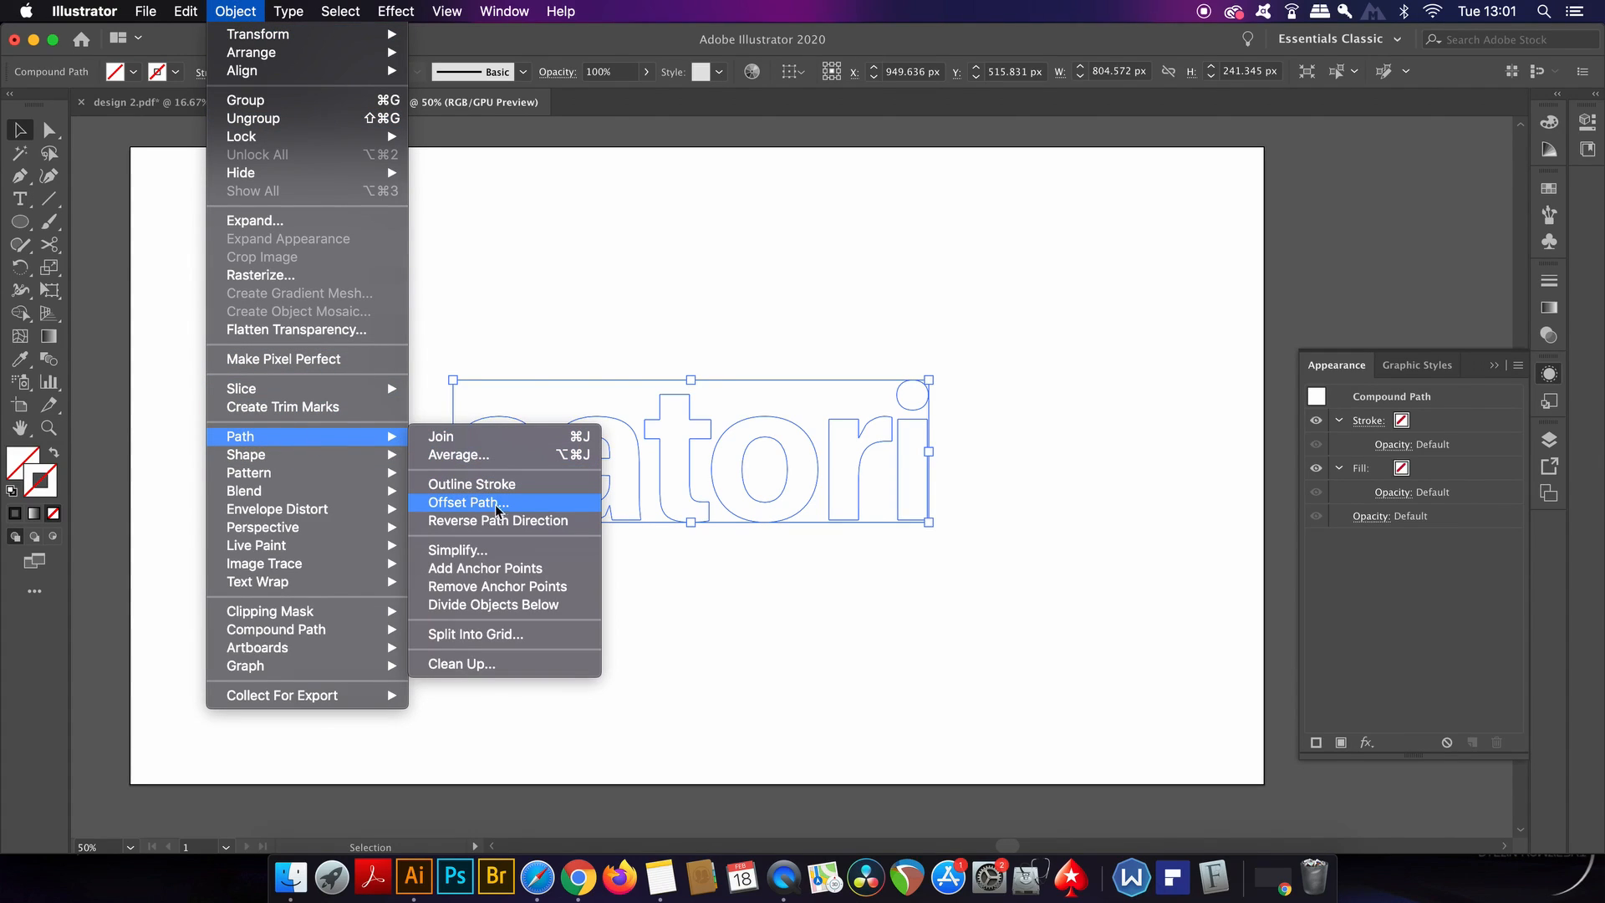
click(467, 502)
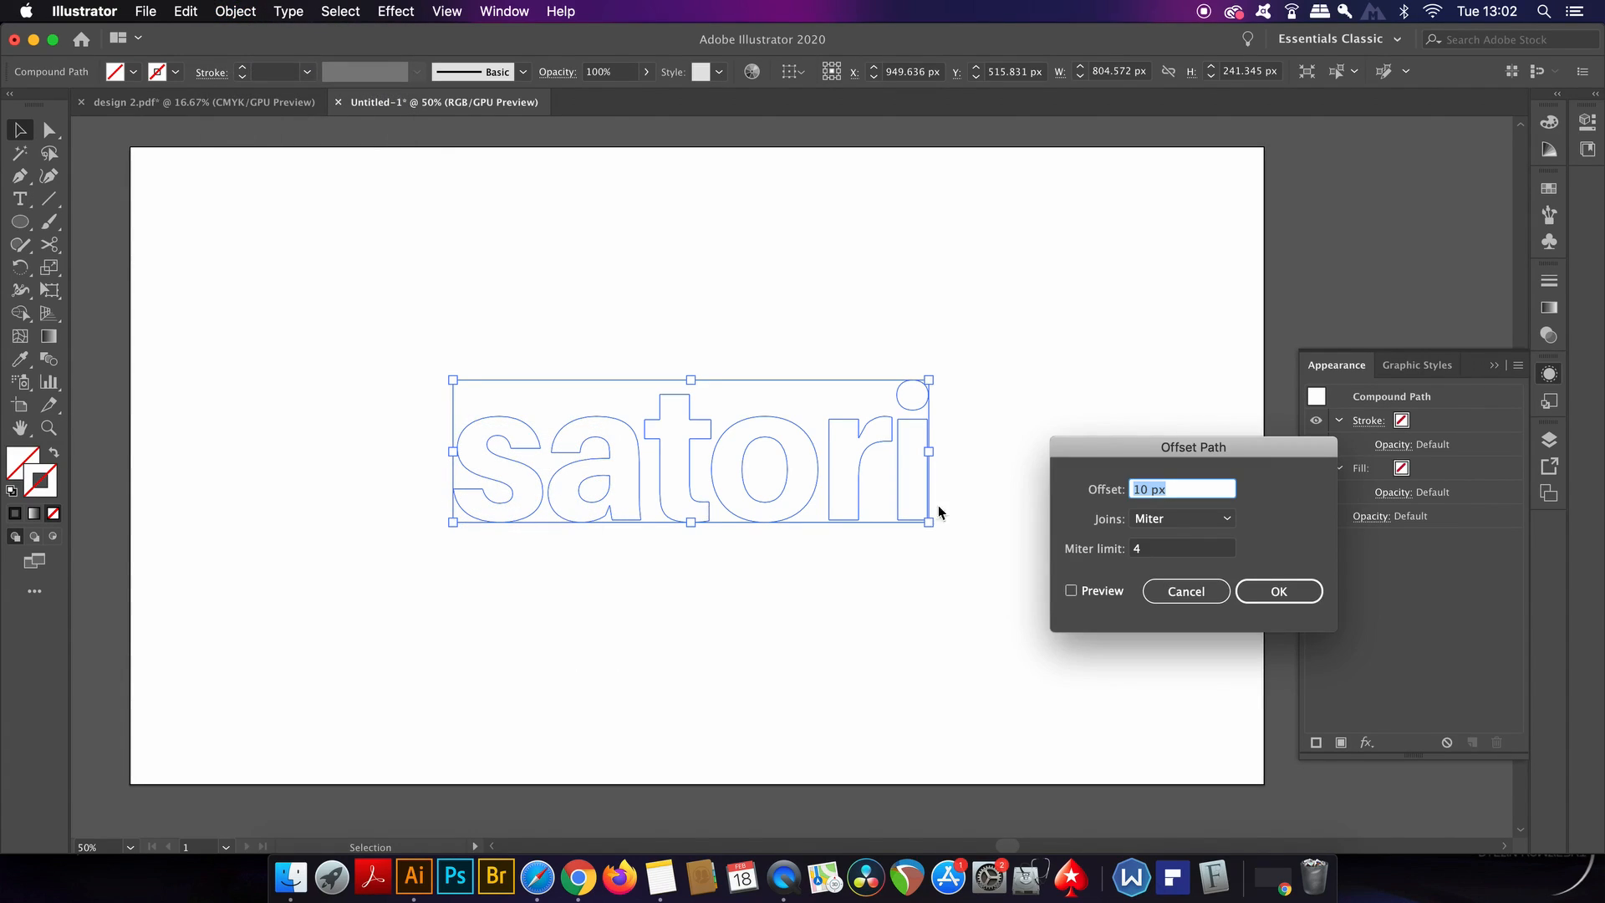
click(1072, 590)
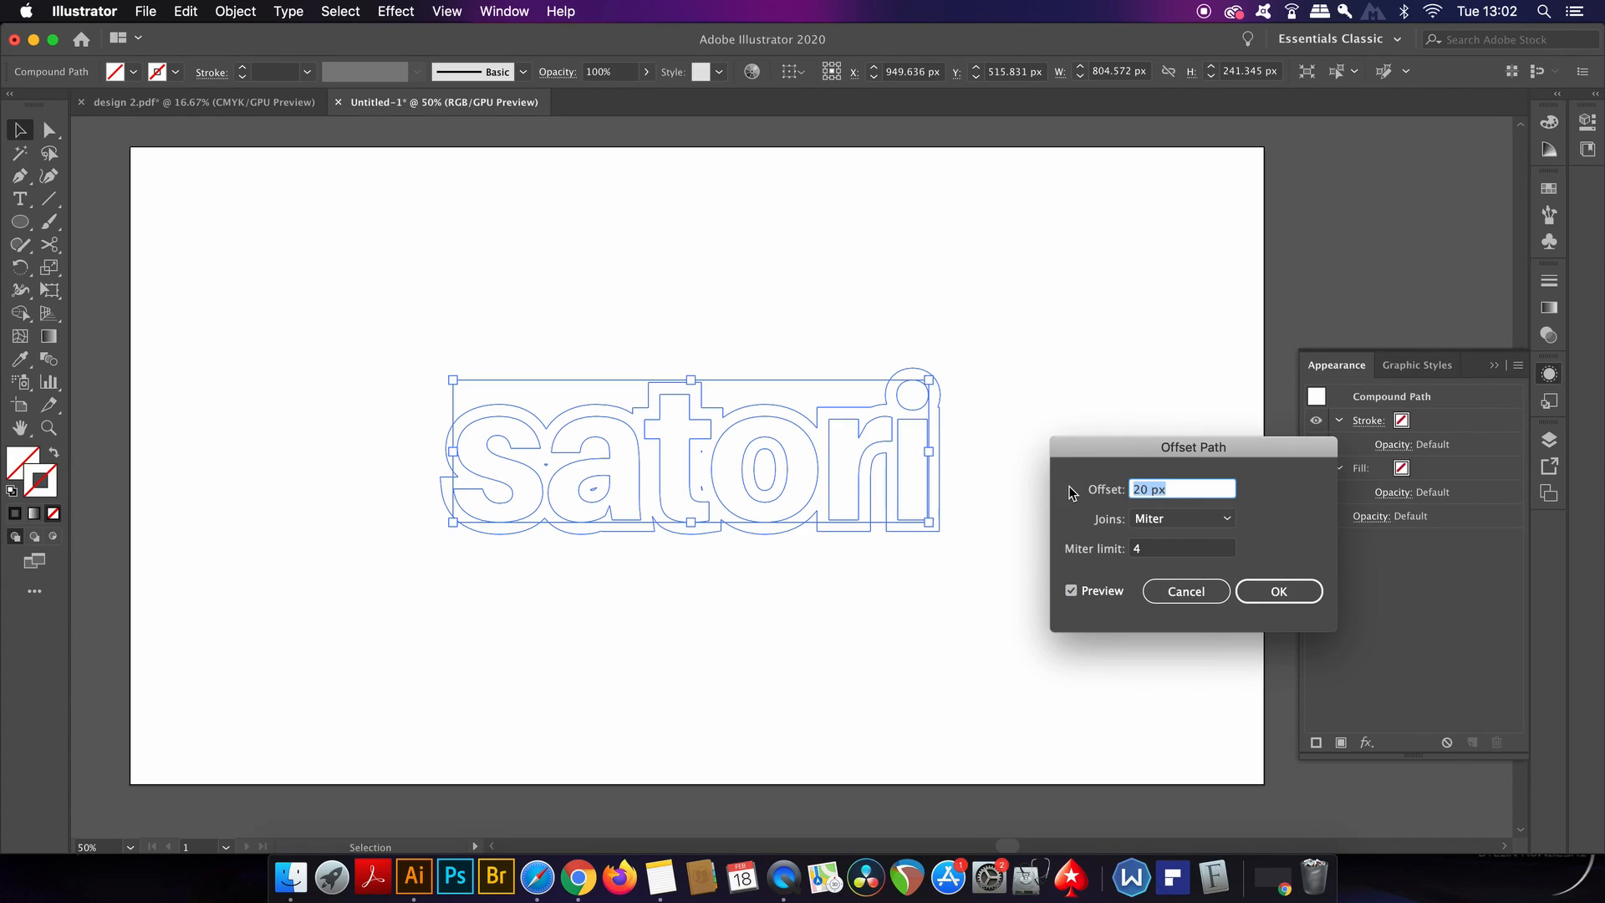
click(1070, 590)
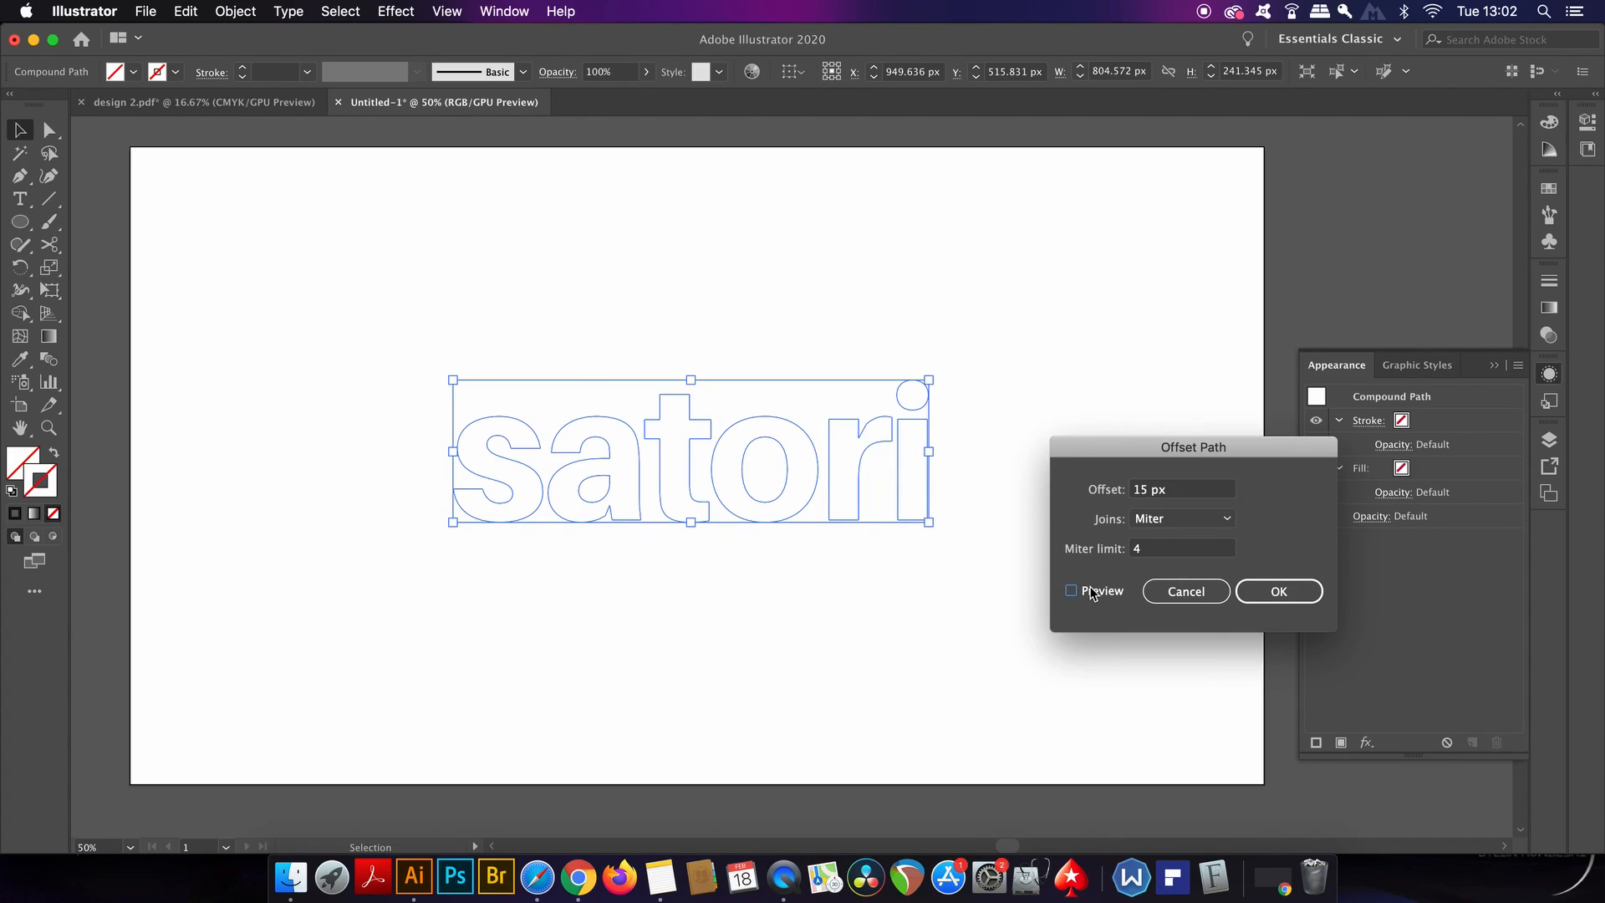
click(1072, 590)
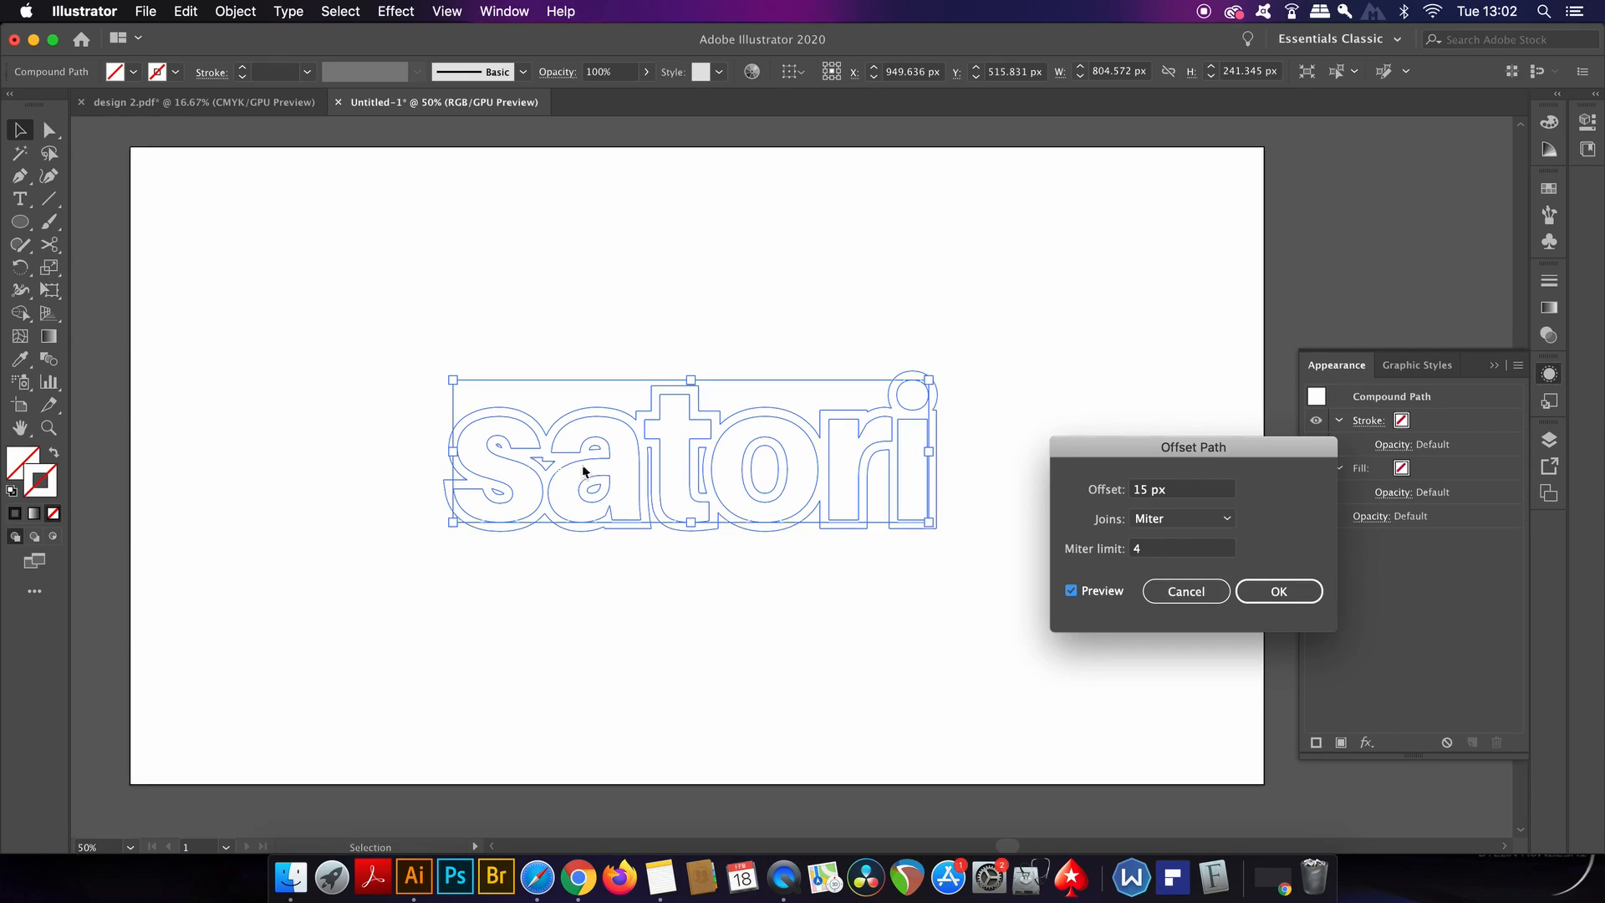
click(1278, 590)
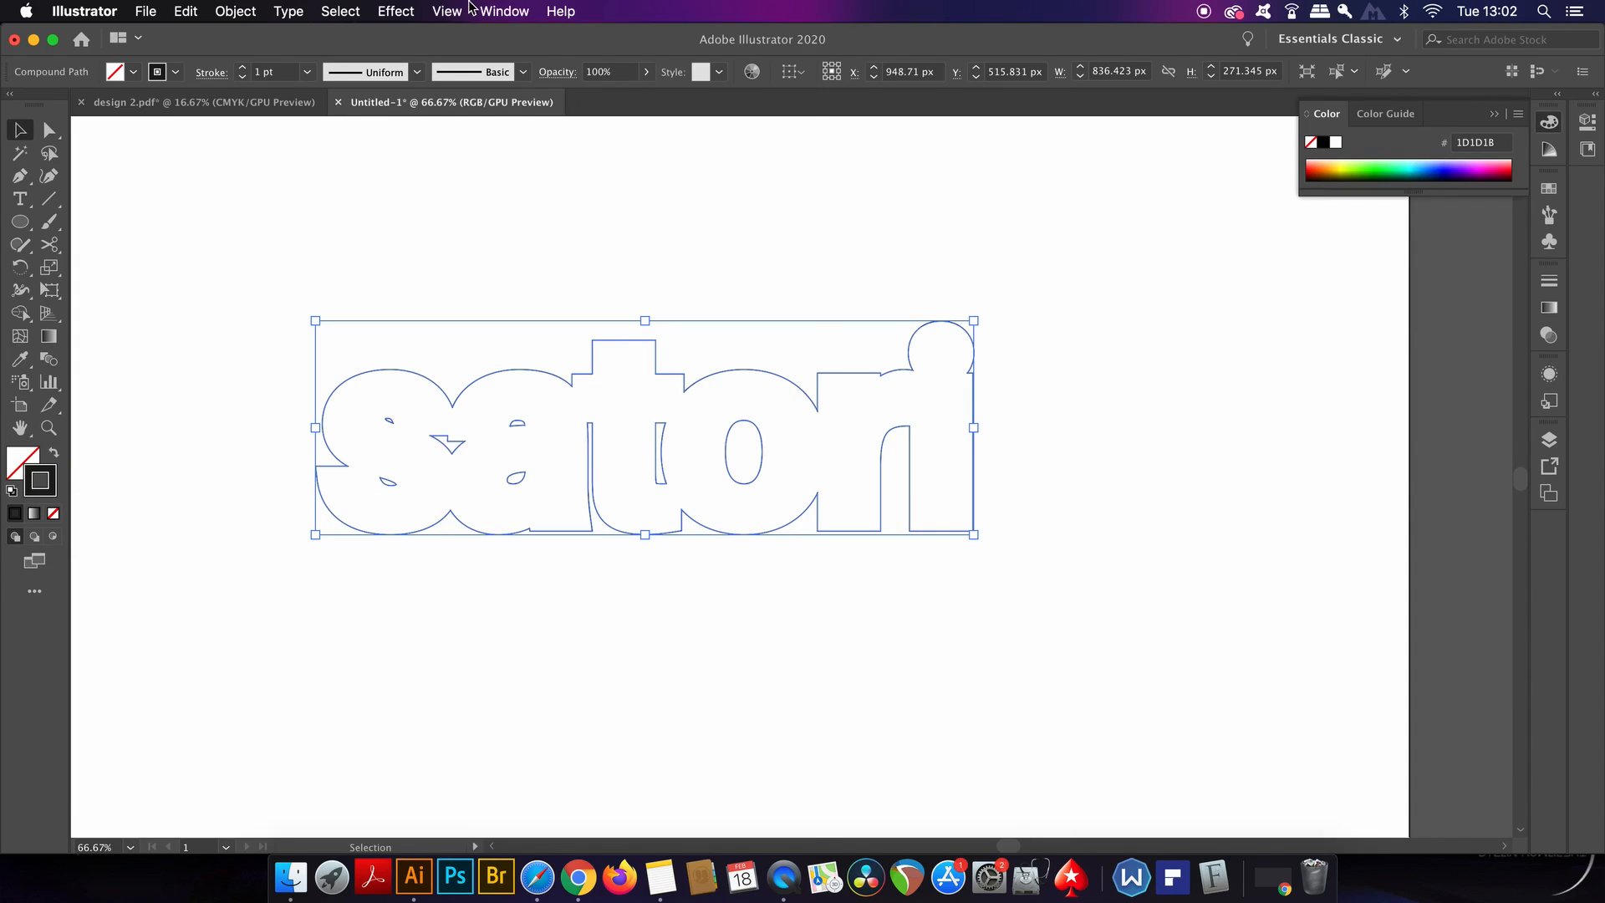
Give the offset shape a black stroke and select it around the dark-filled letters
click(1548, 373)
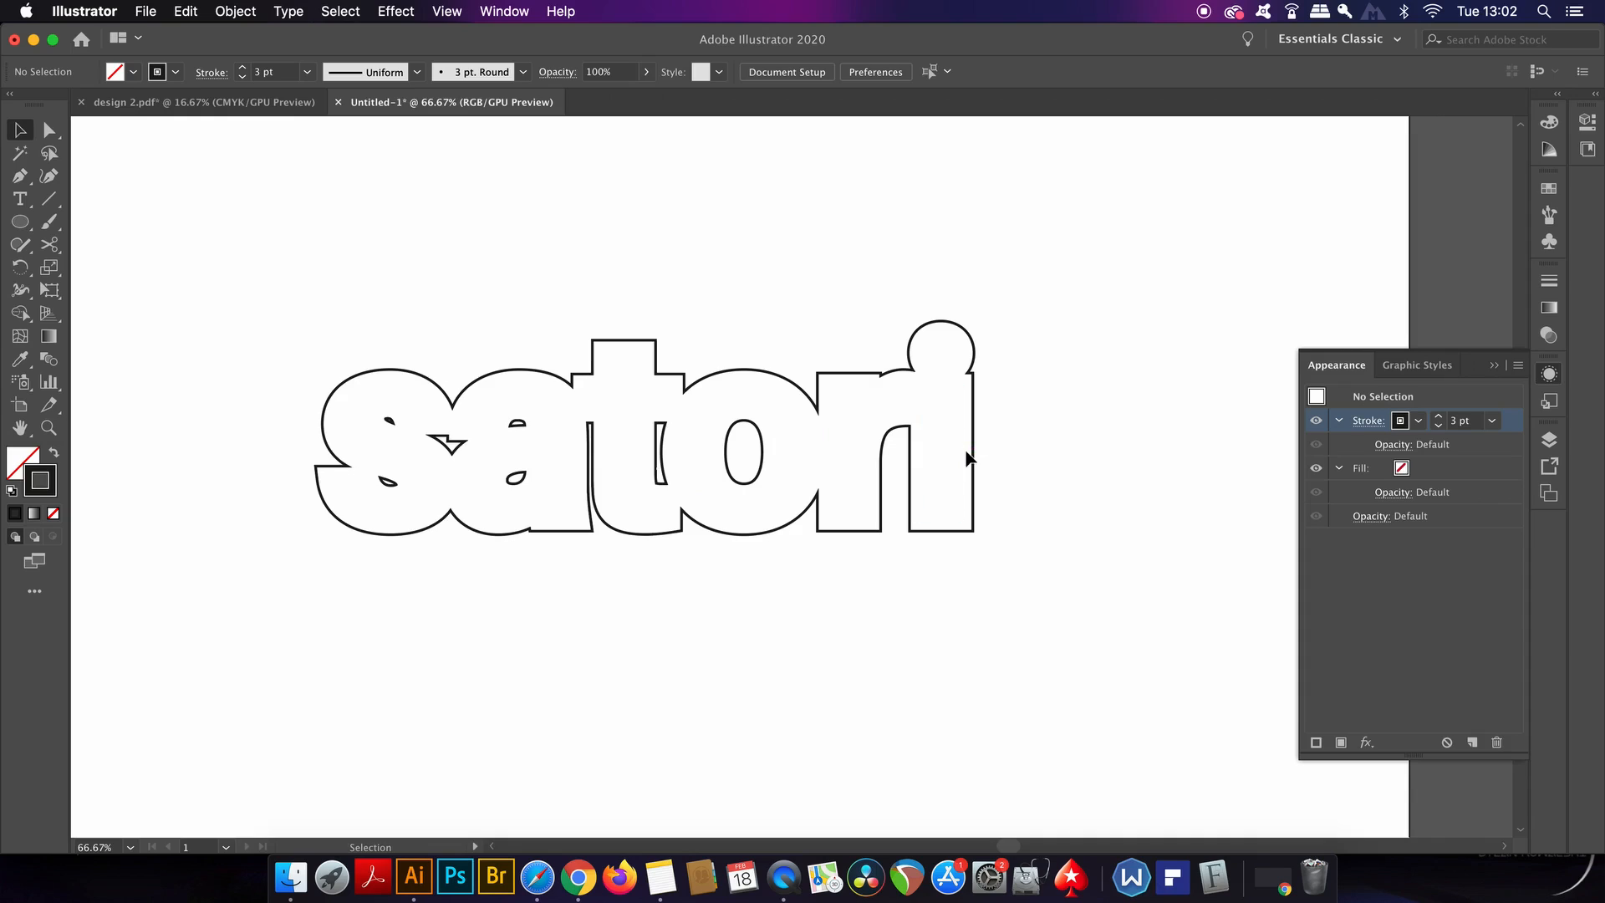
mouse_move(916, 433)
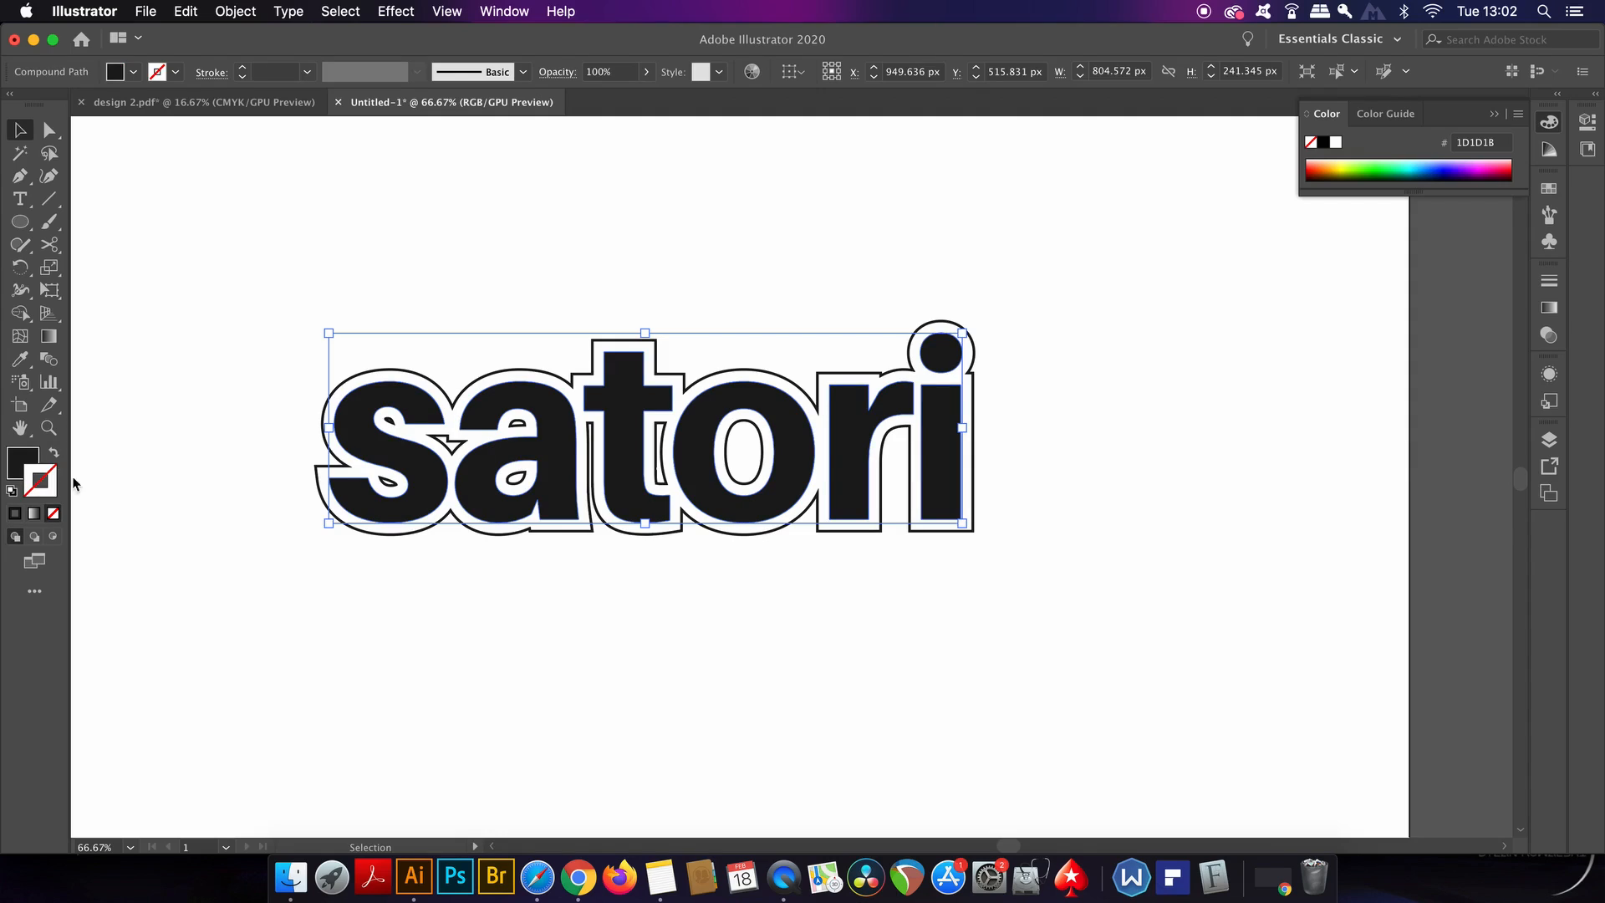
click(498, 682)
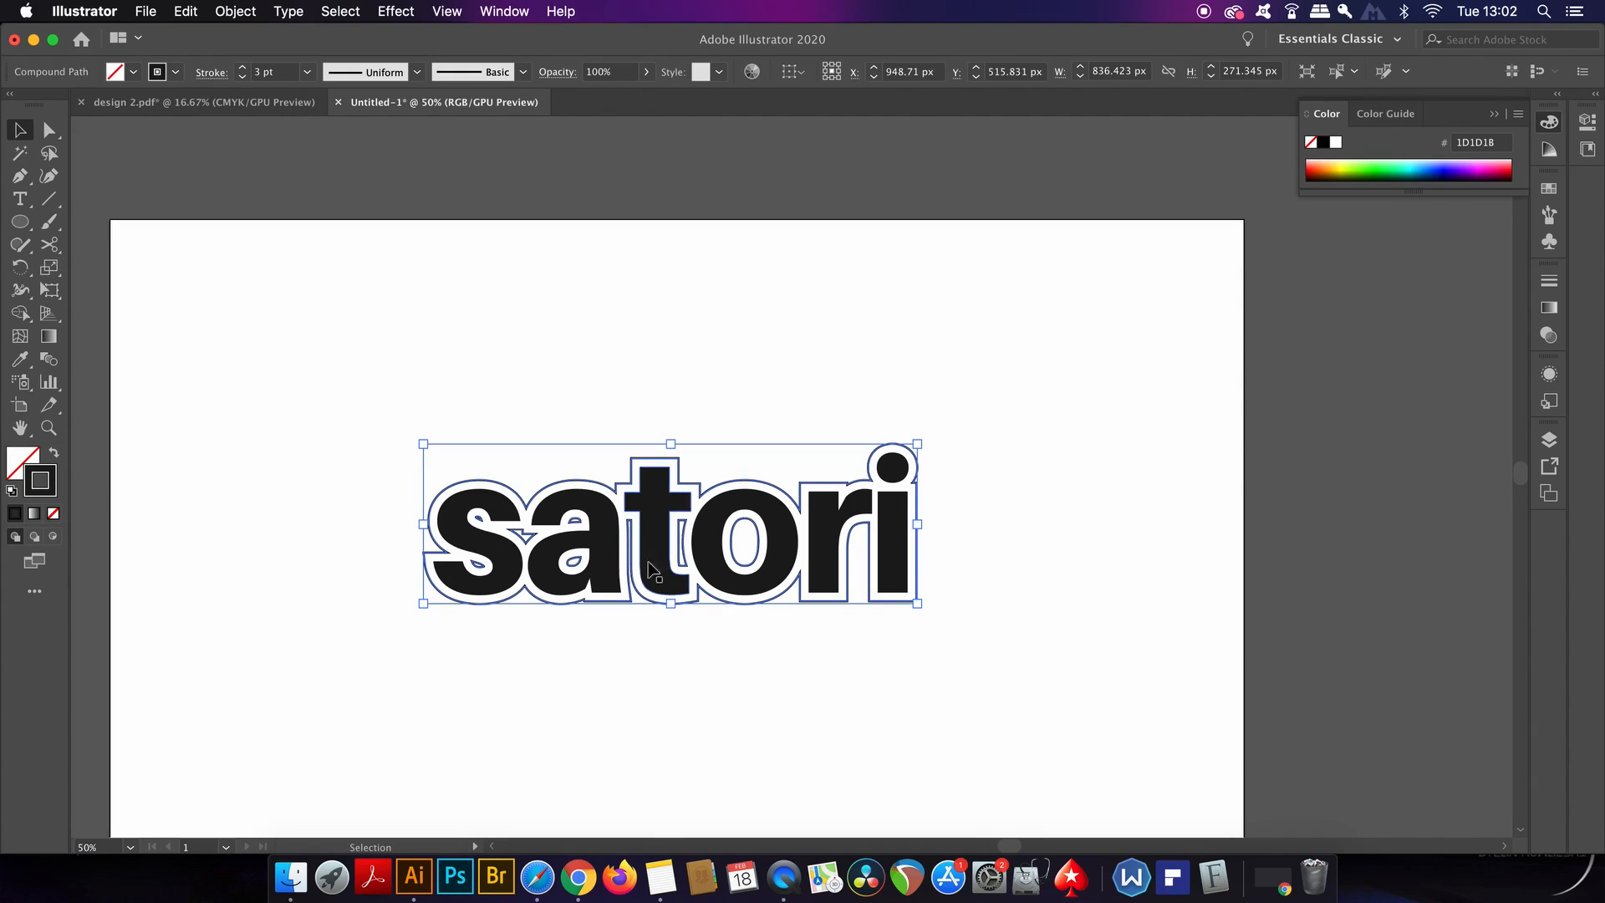
Show the Appearance panel and set the satori offset outline's stroke weight to 6 pt
click(503, 11)
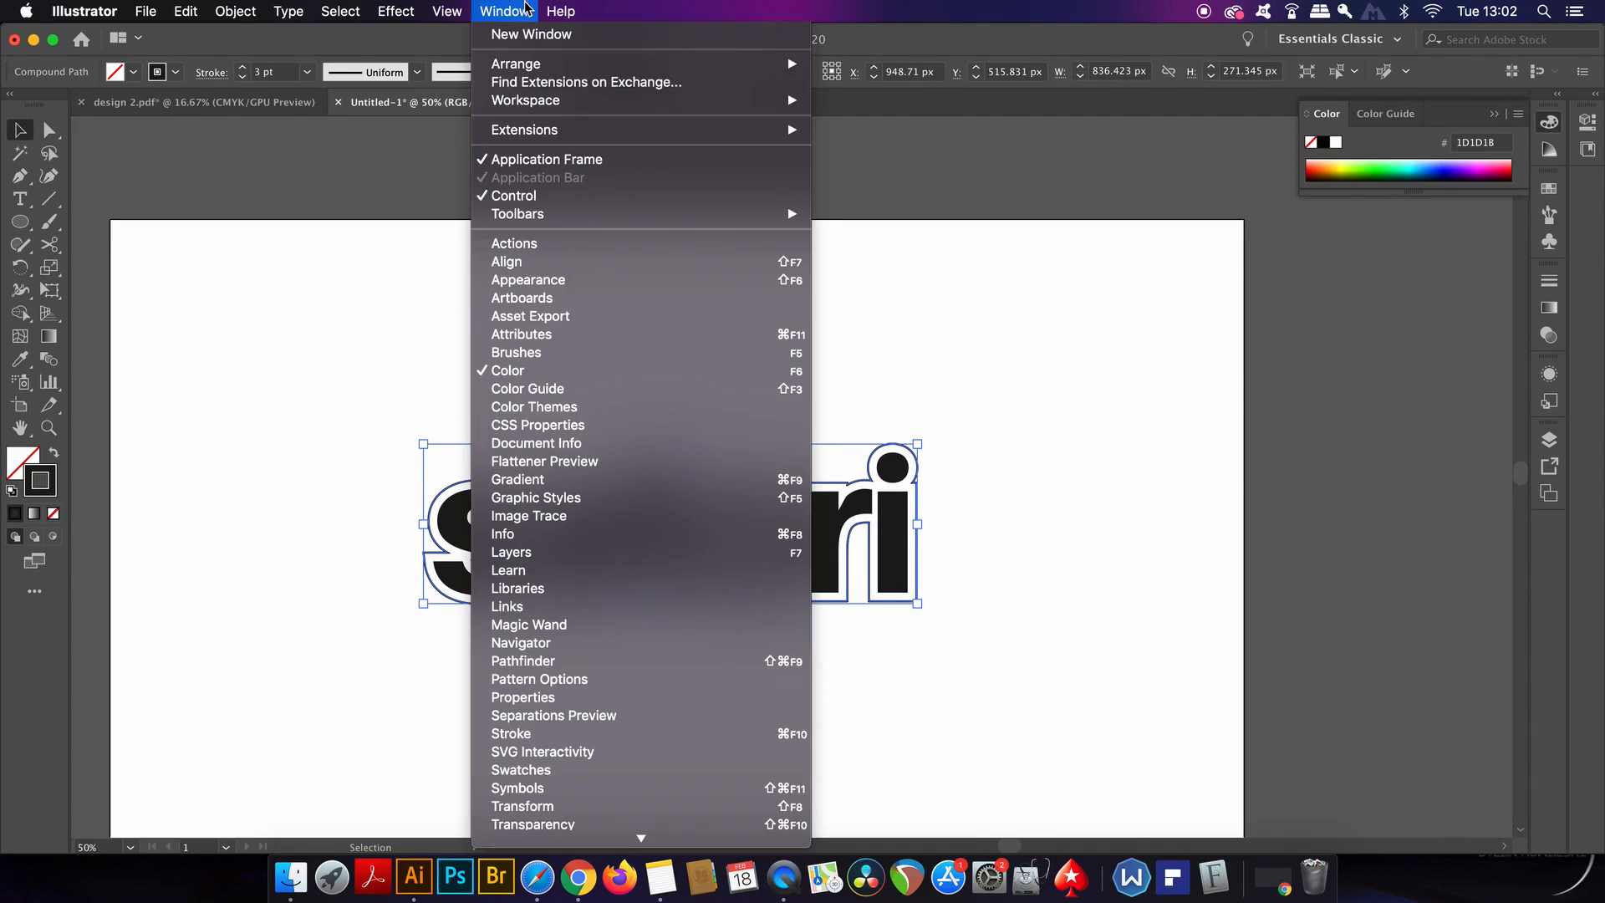
click(528, 279)
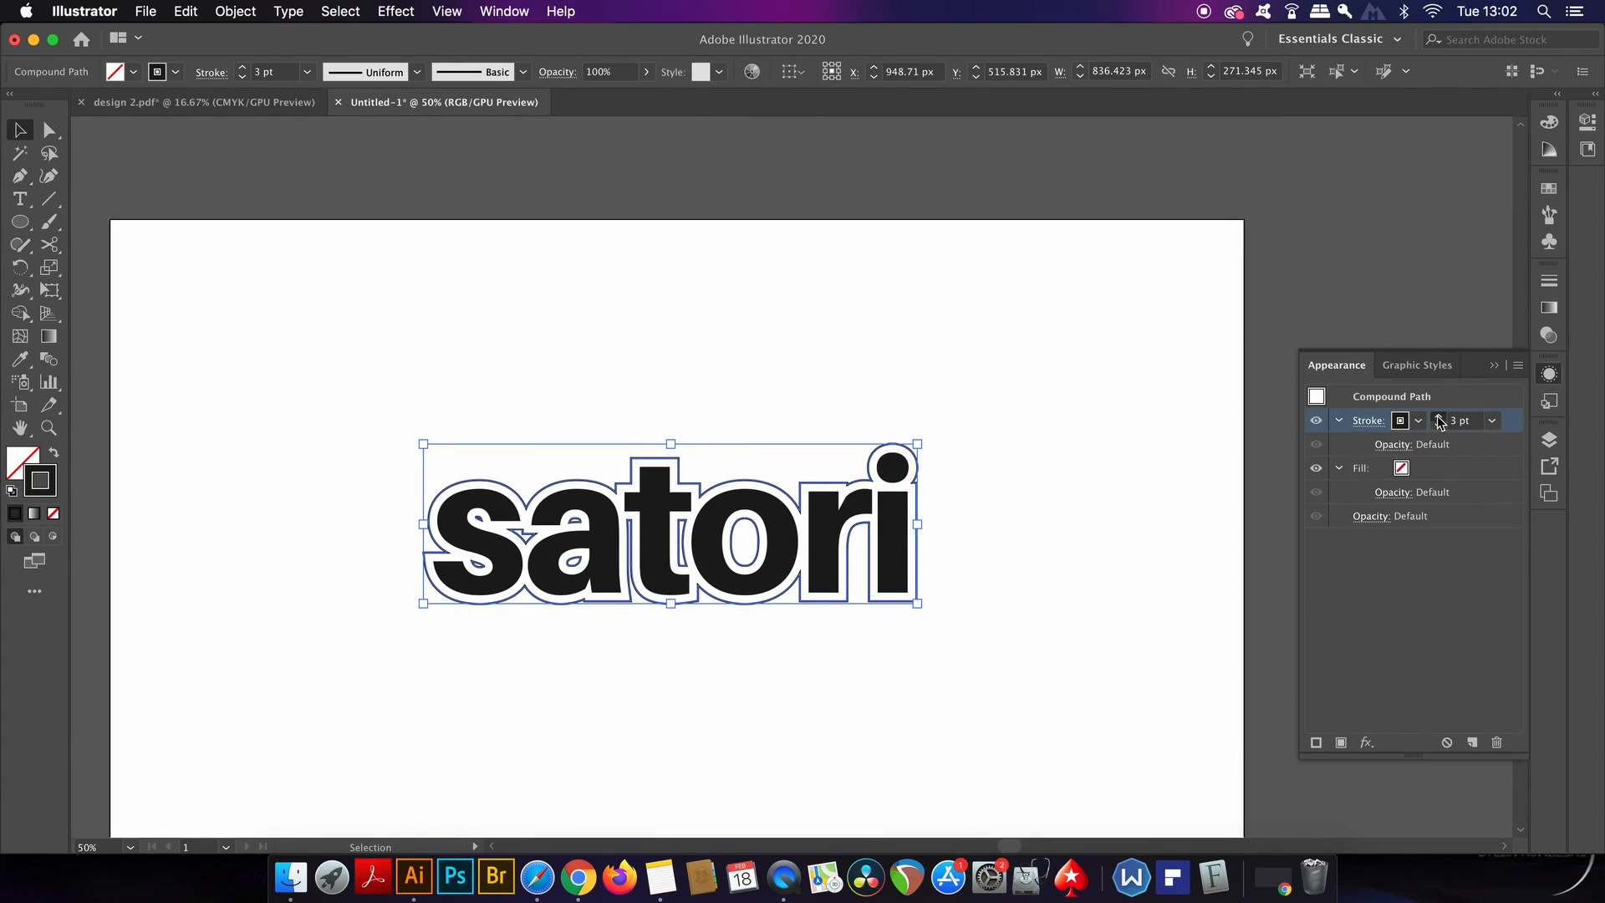
click(1439, 417)
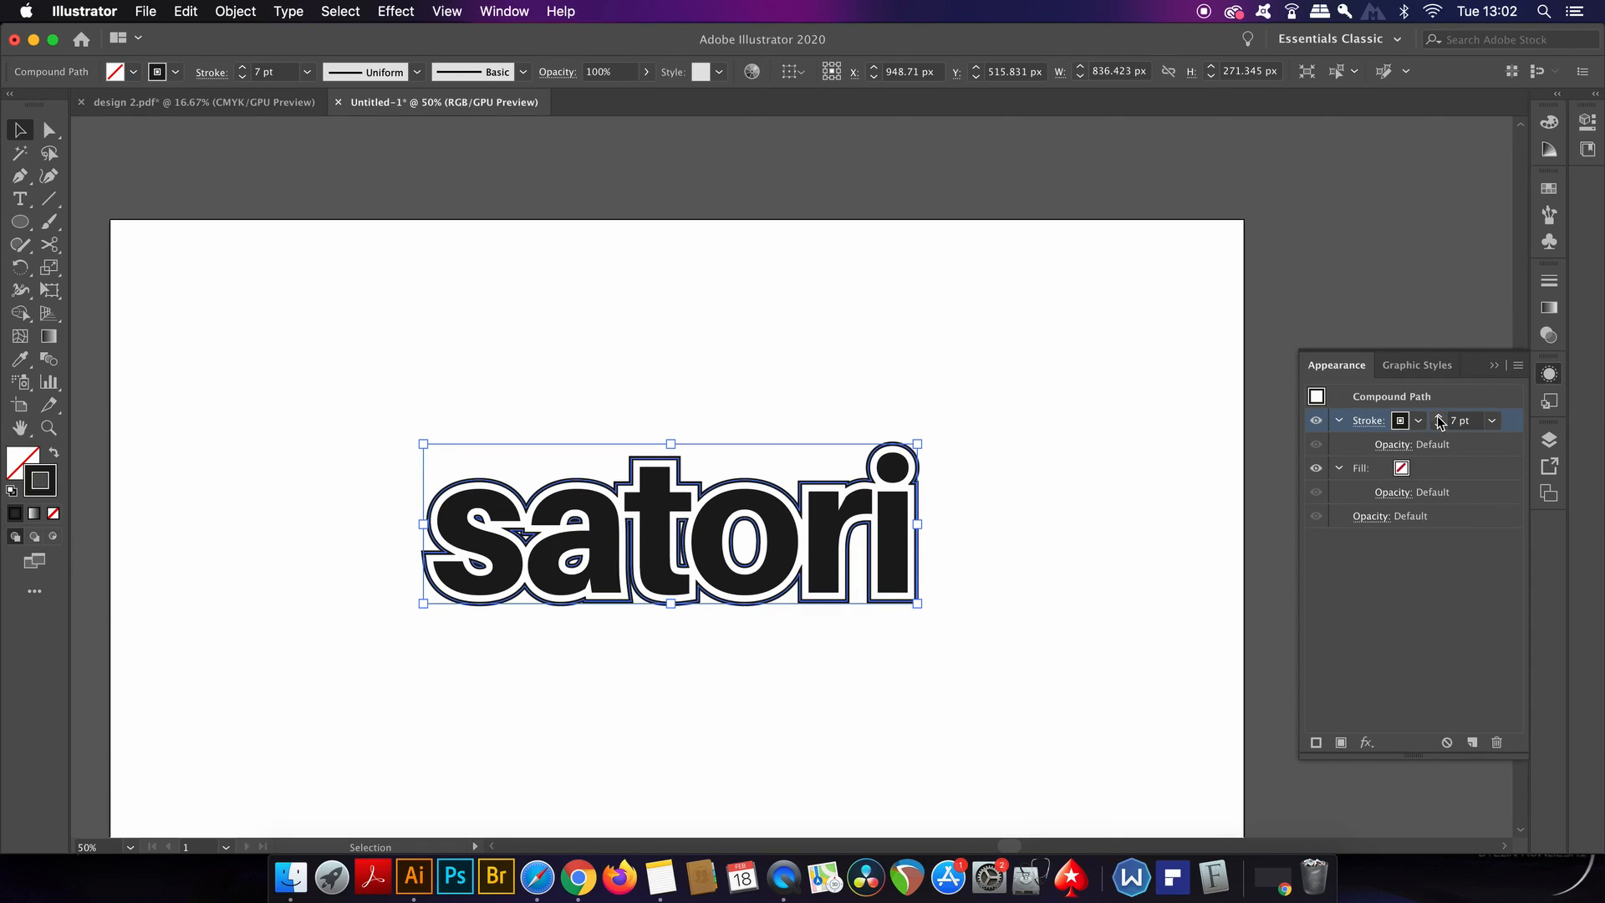
click(1438, 425)
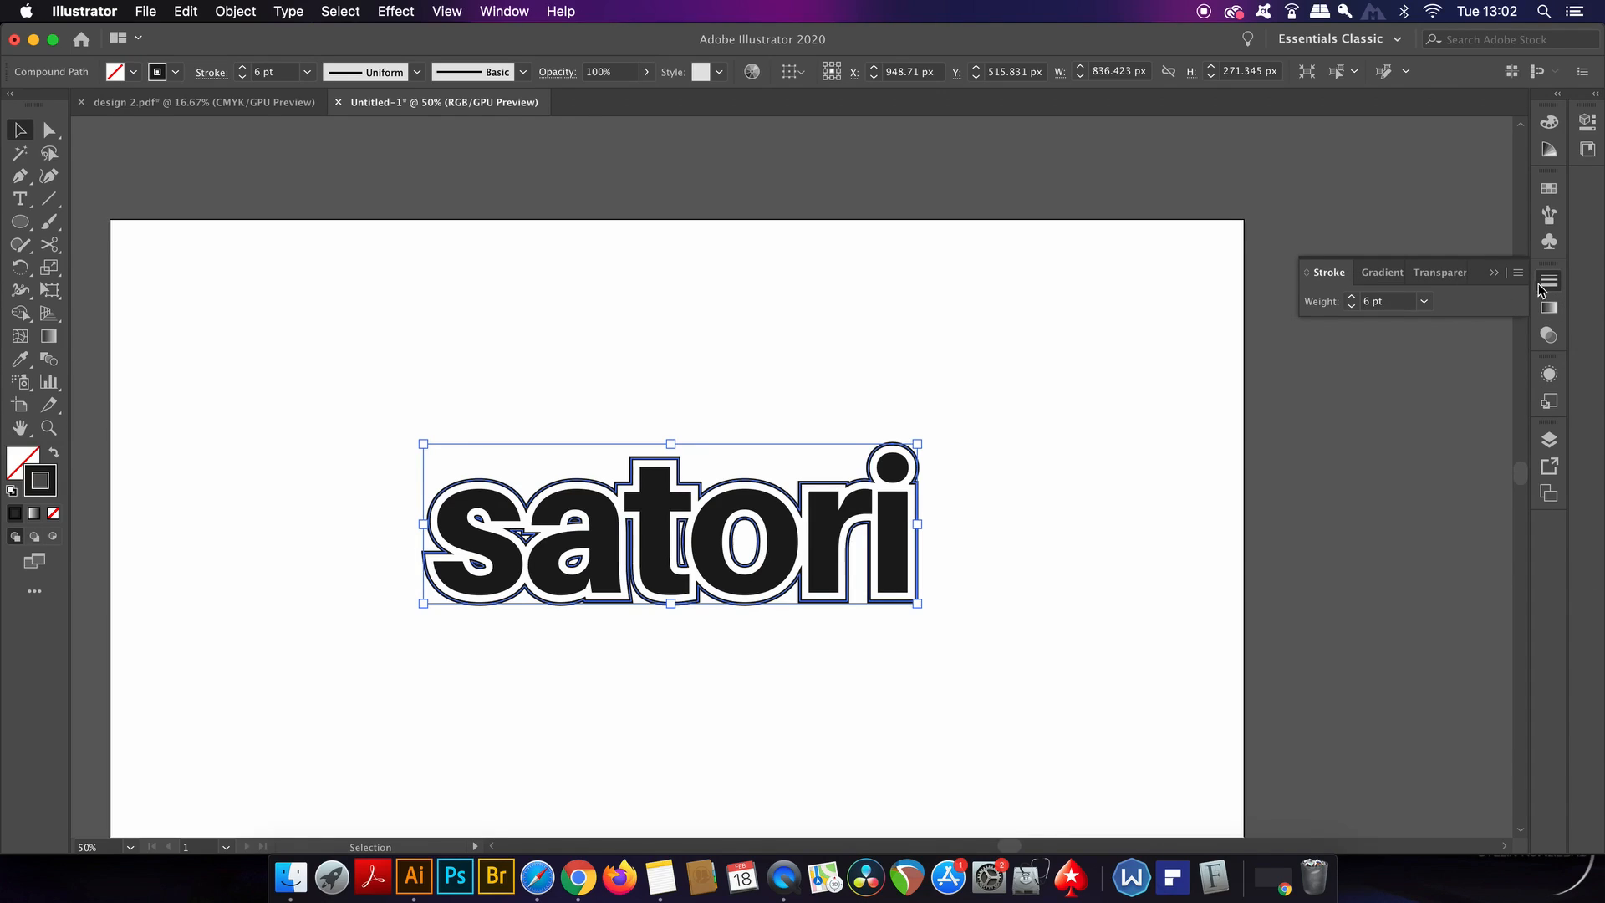
Compare Inside and Outside stroke alignment on the outline, keep Outside, and deselect the lettering
click(1518, 273)
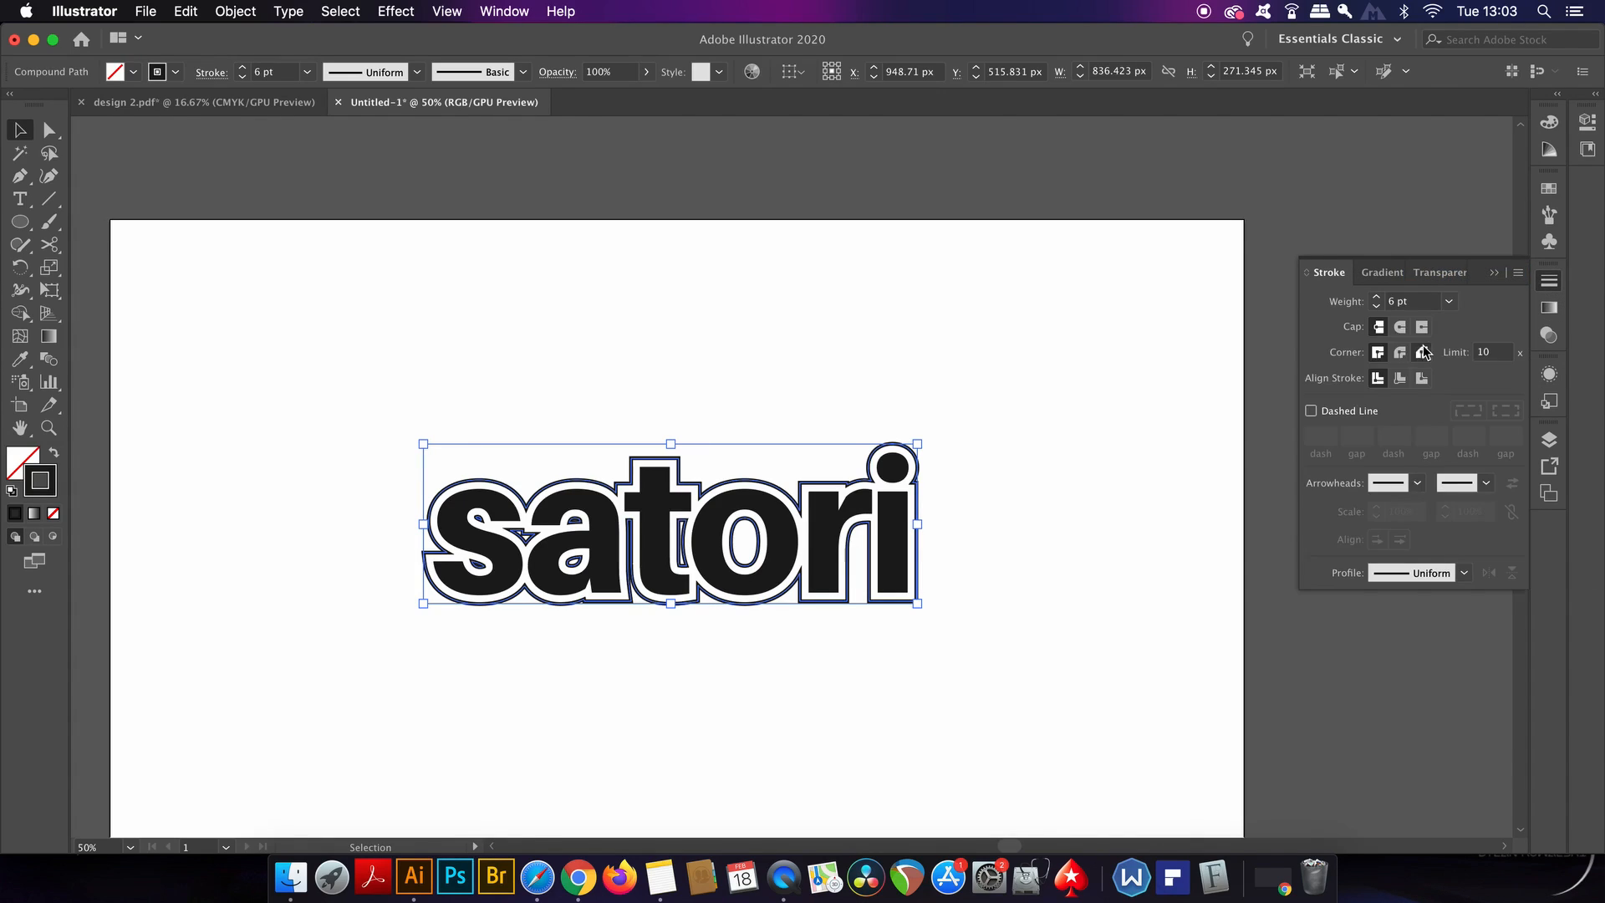
mouse_move(1420, 373)
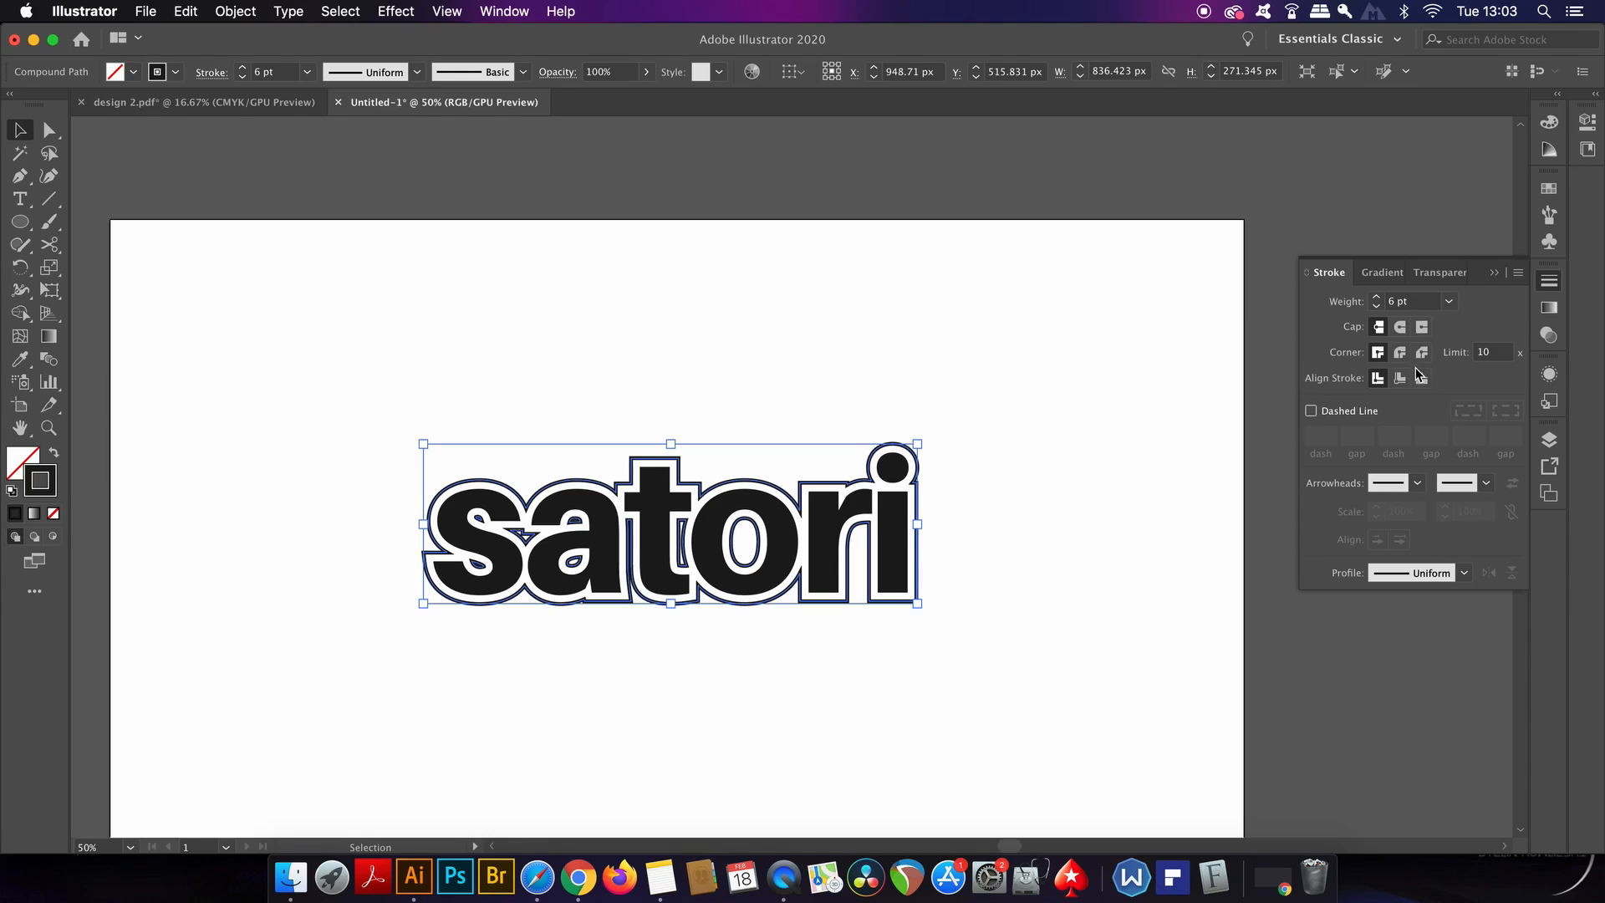
click(1399, 378)
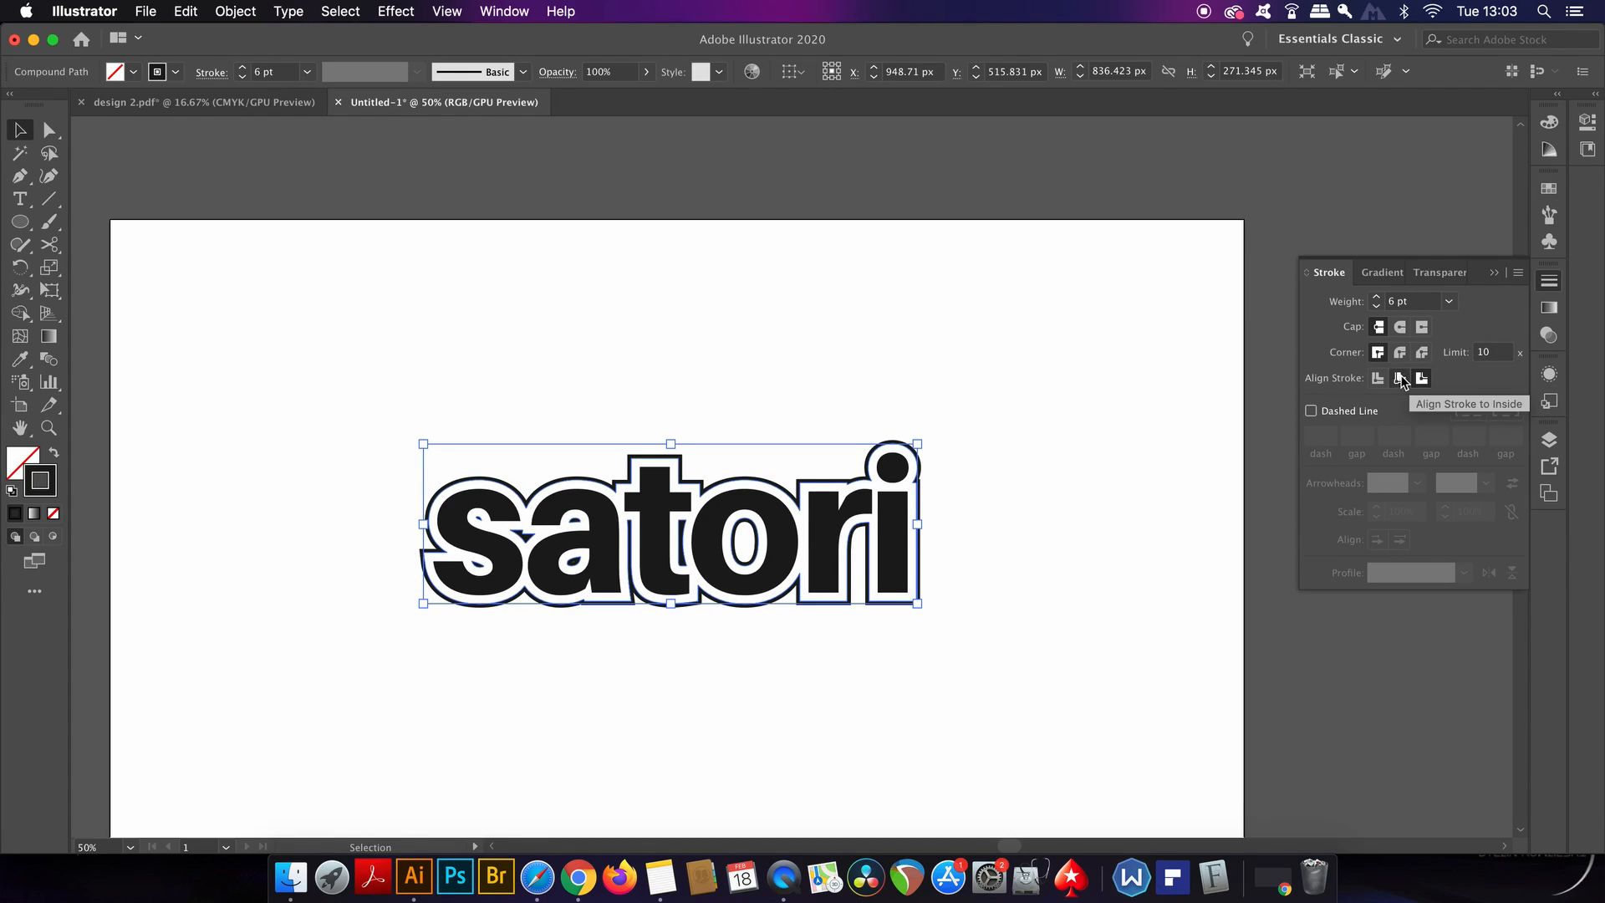
click(1401, 378)
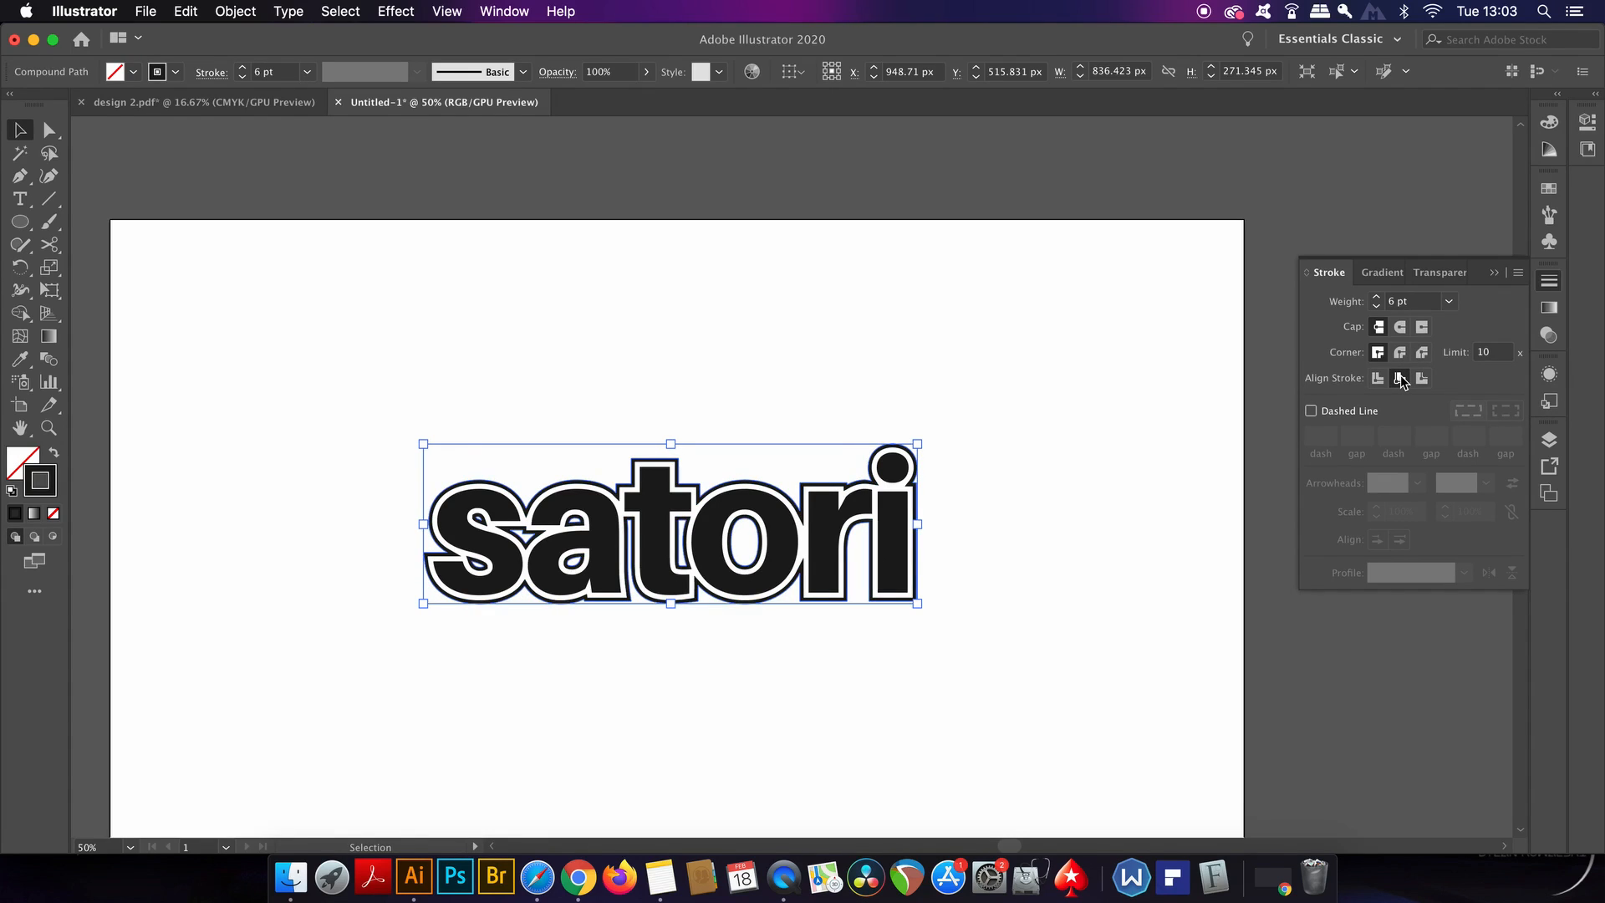
click(1402, 378)
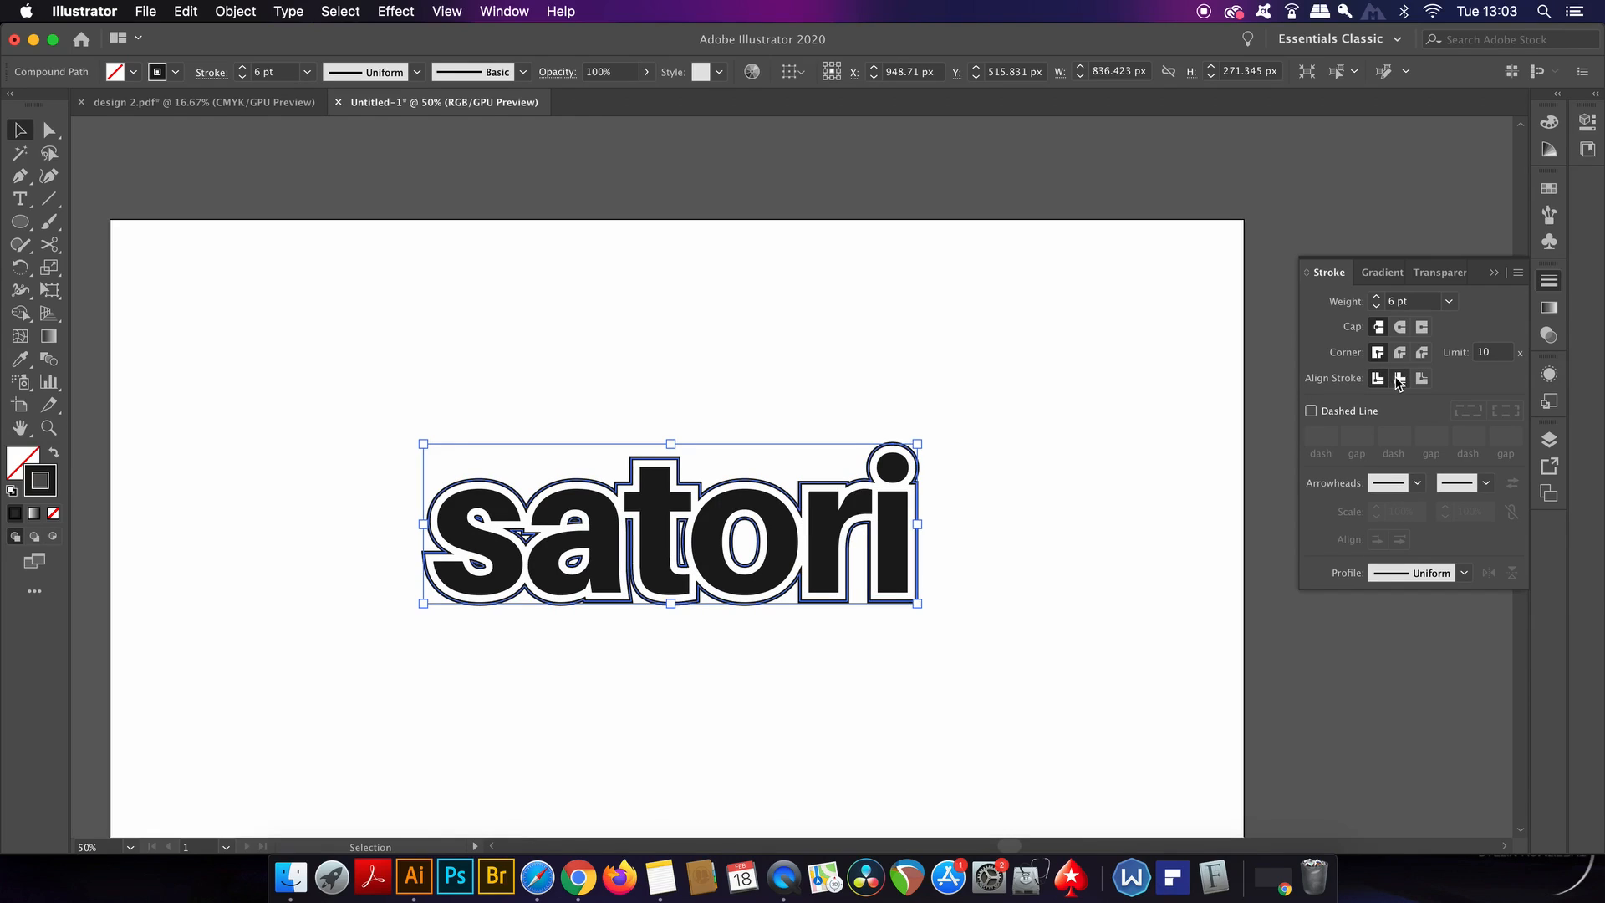
click(1399, 378)
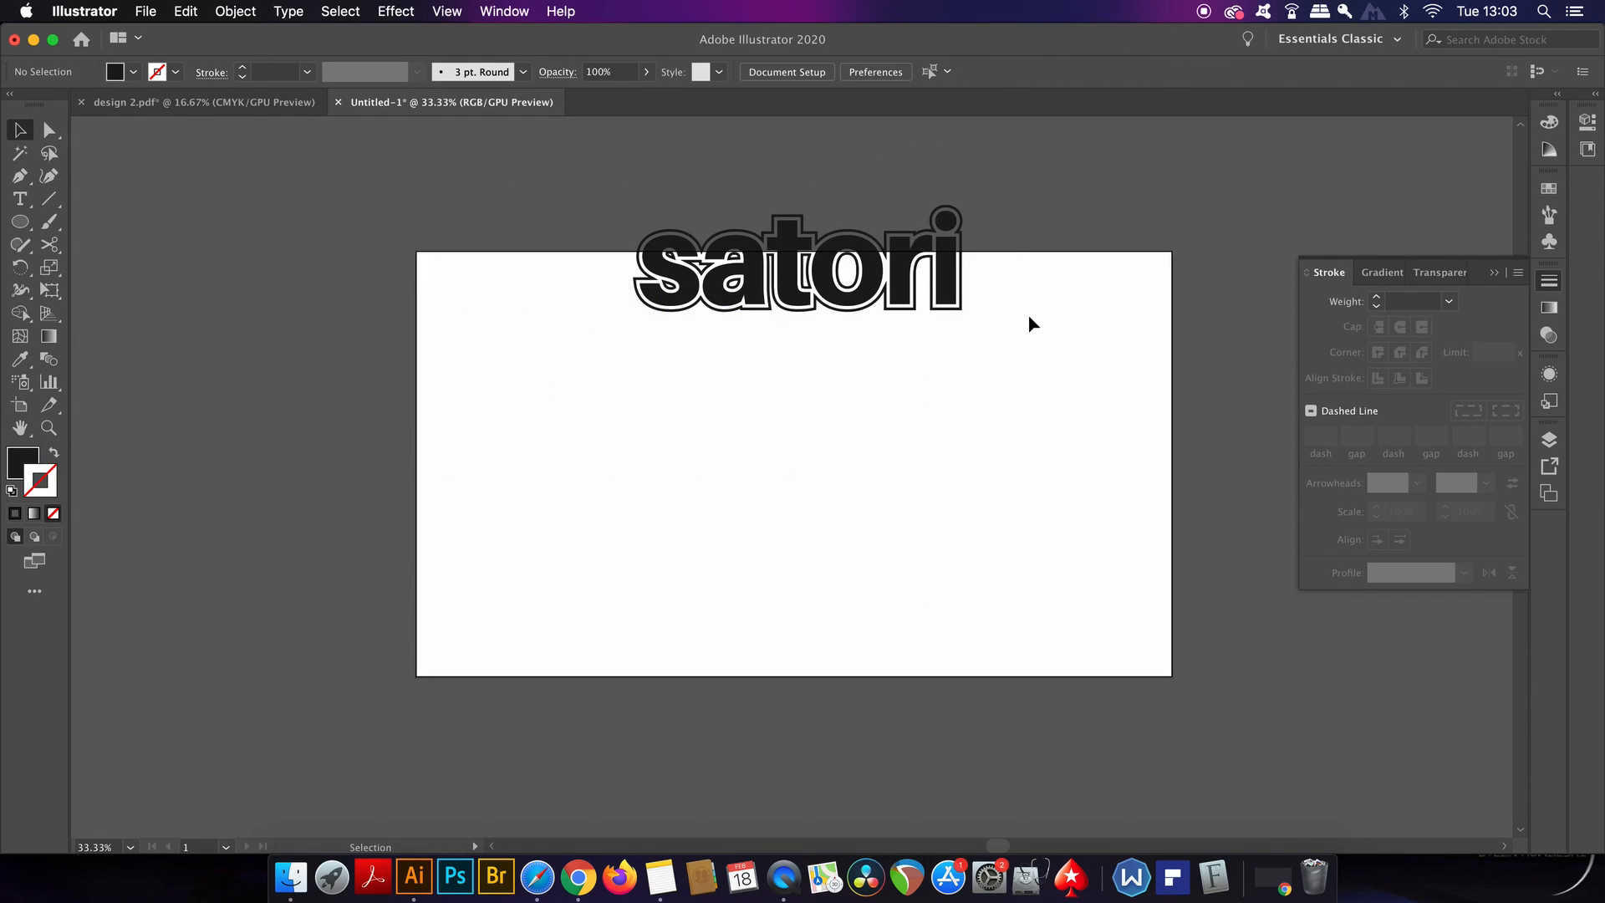
mouse_move(558, 159)
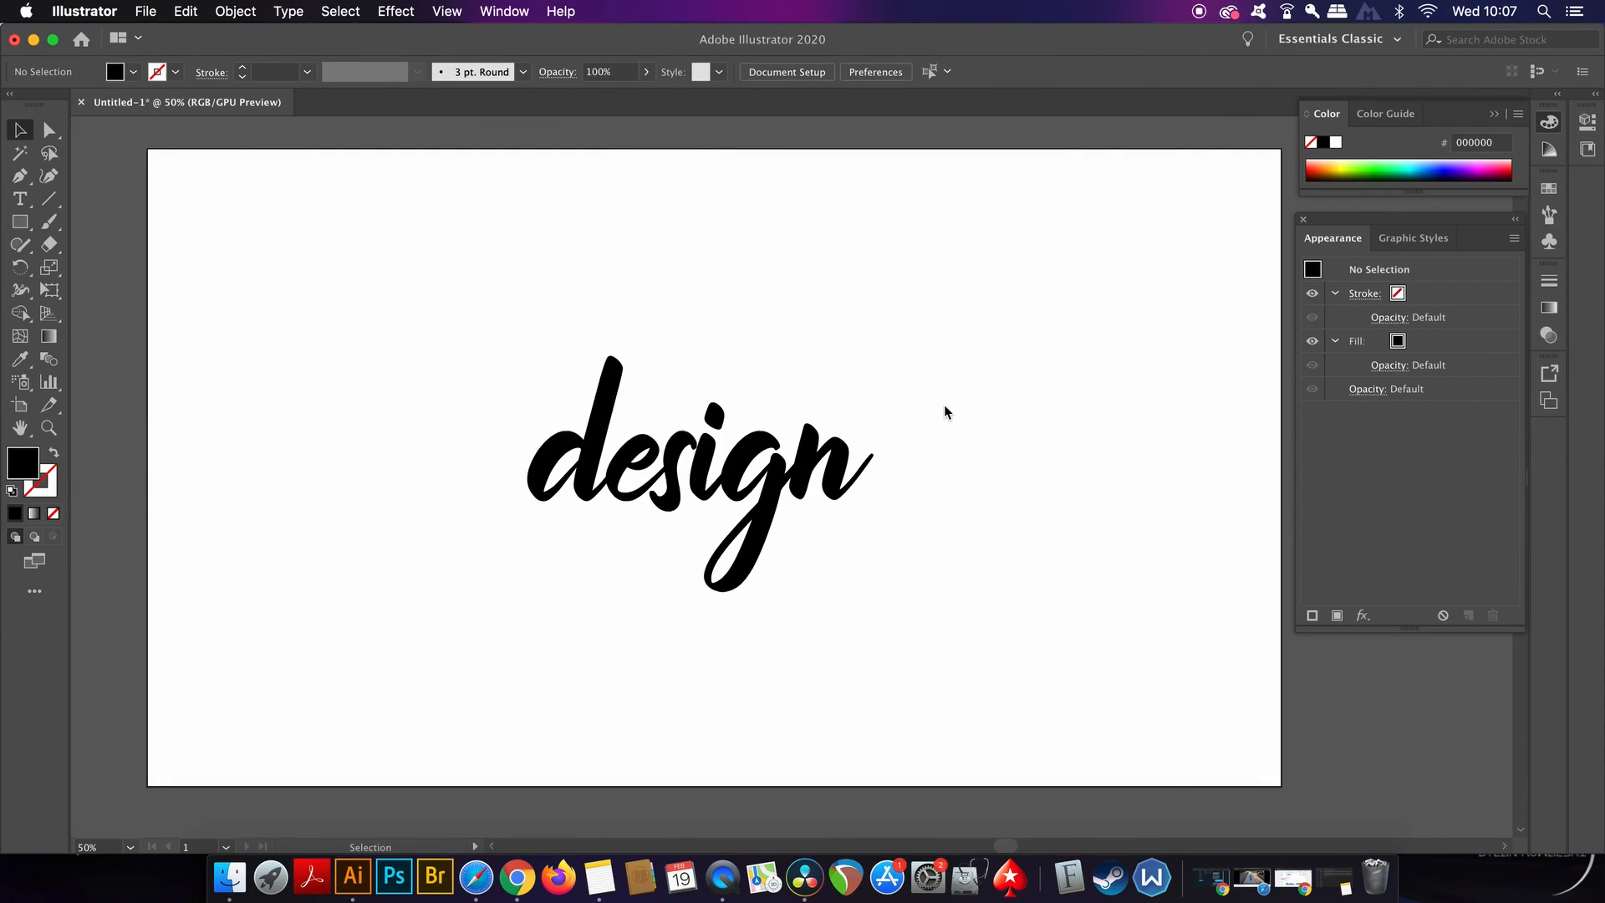
mouse_move(555, 373)
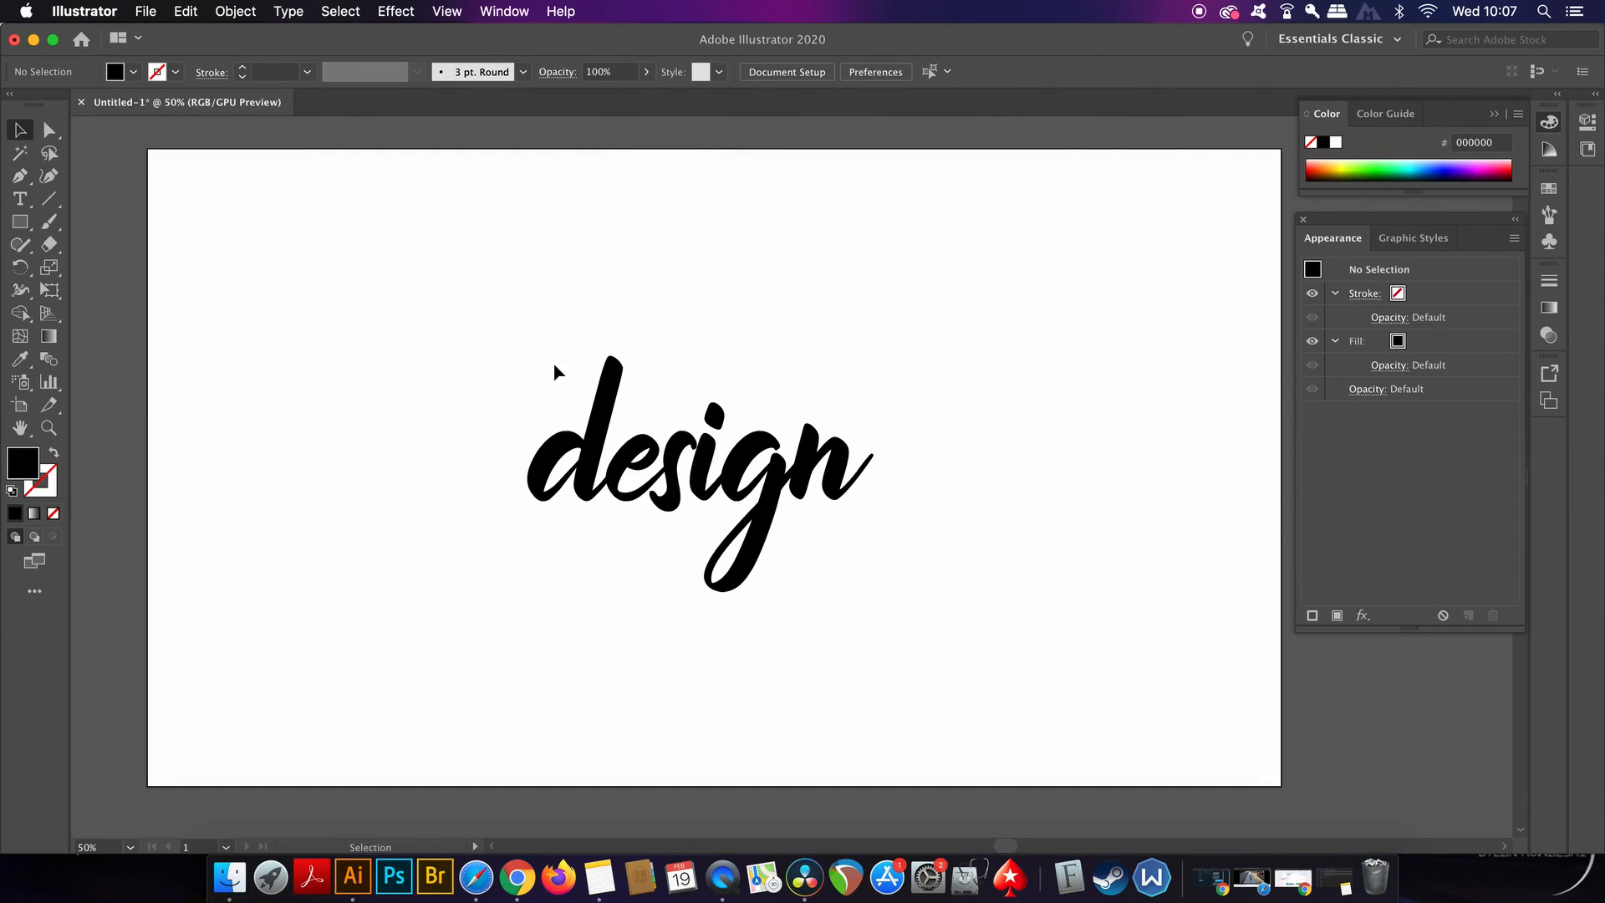
click(699, 472)
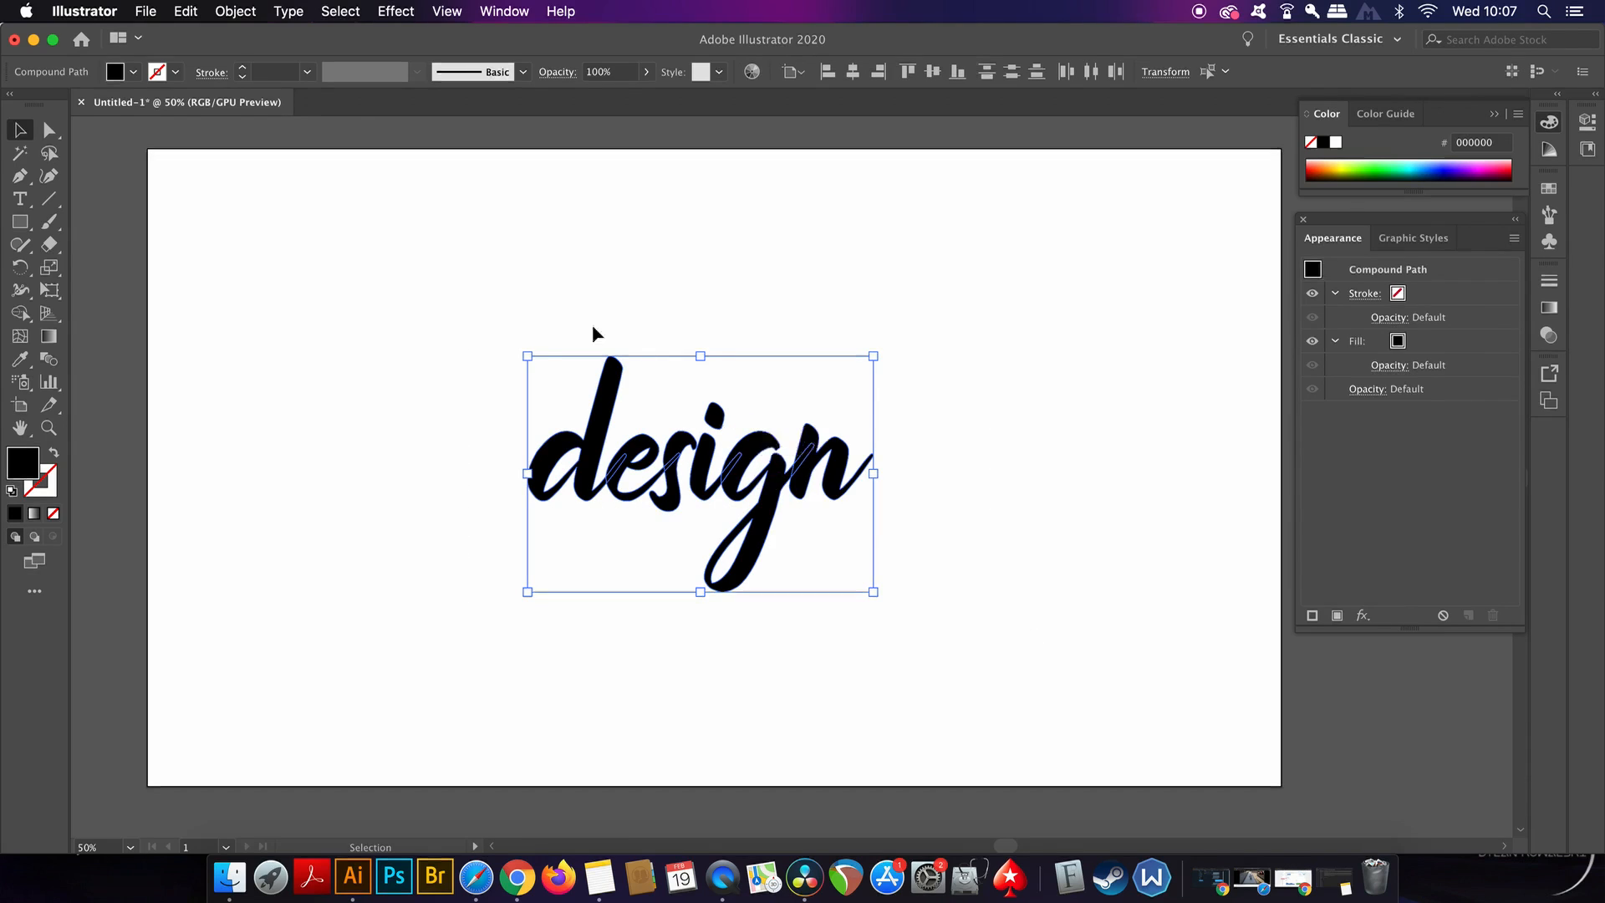
click(289, 11)
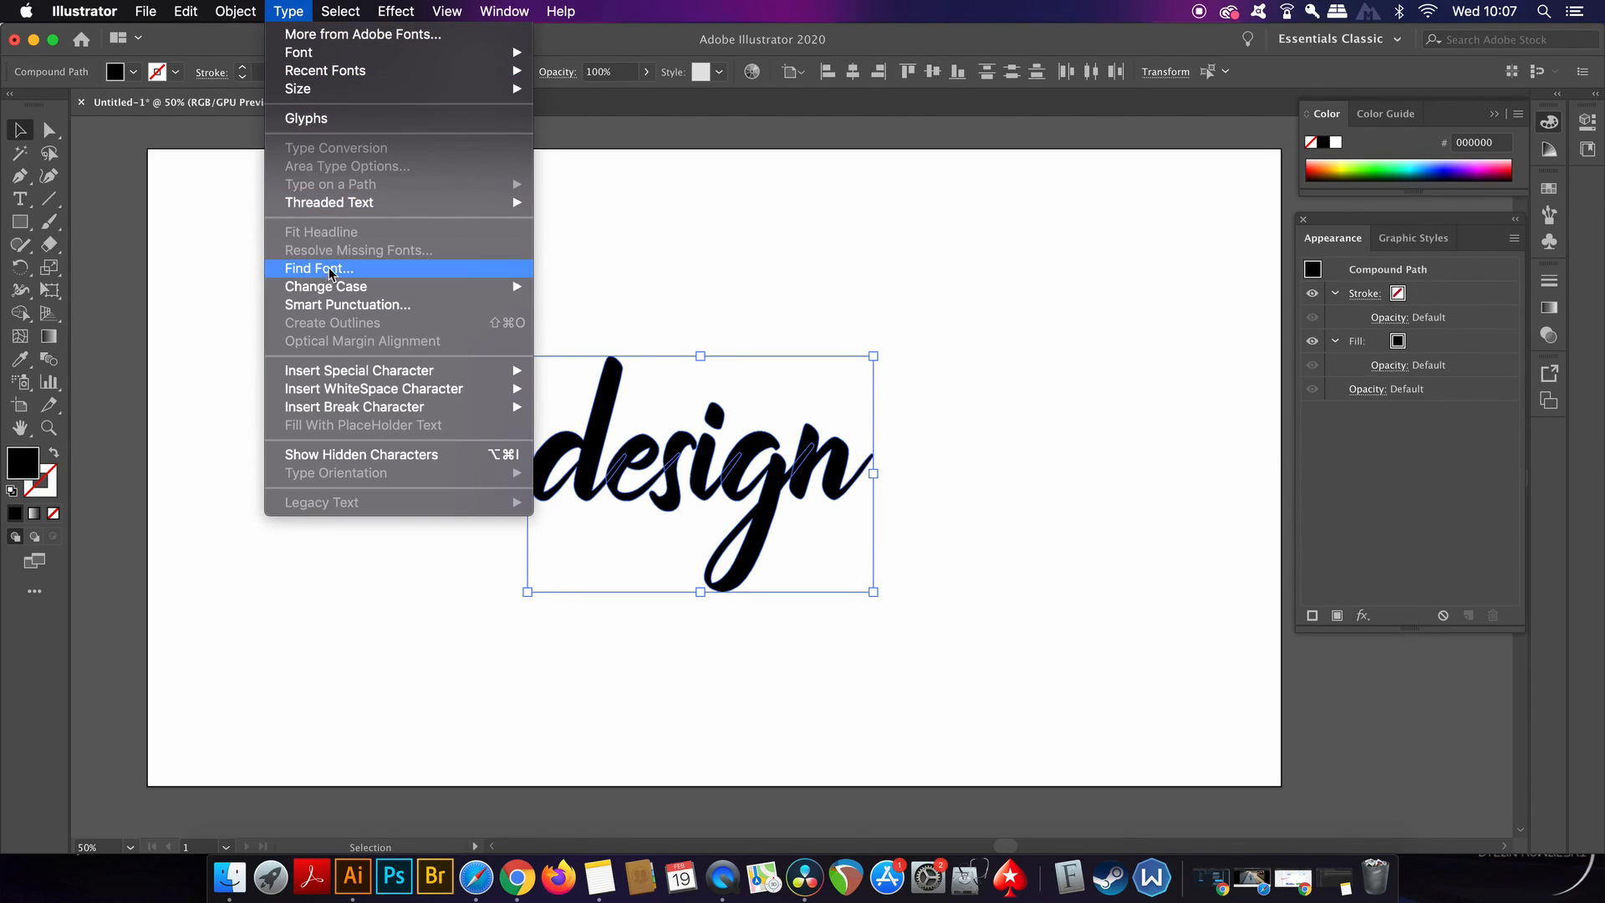
click(234, 12)
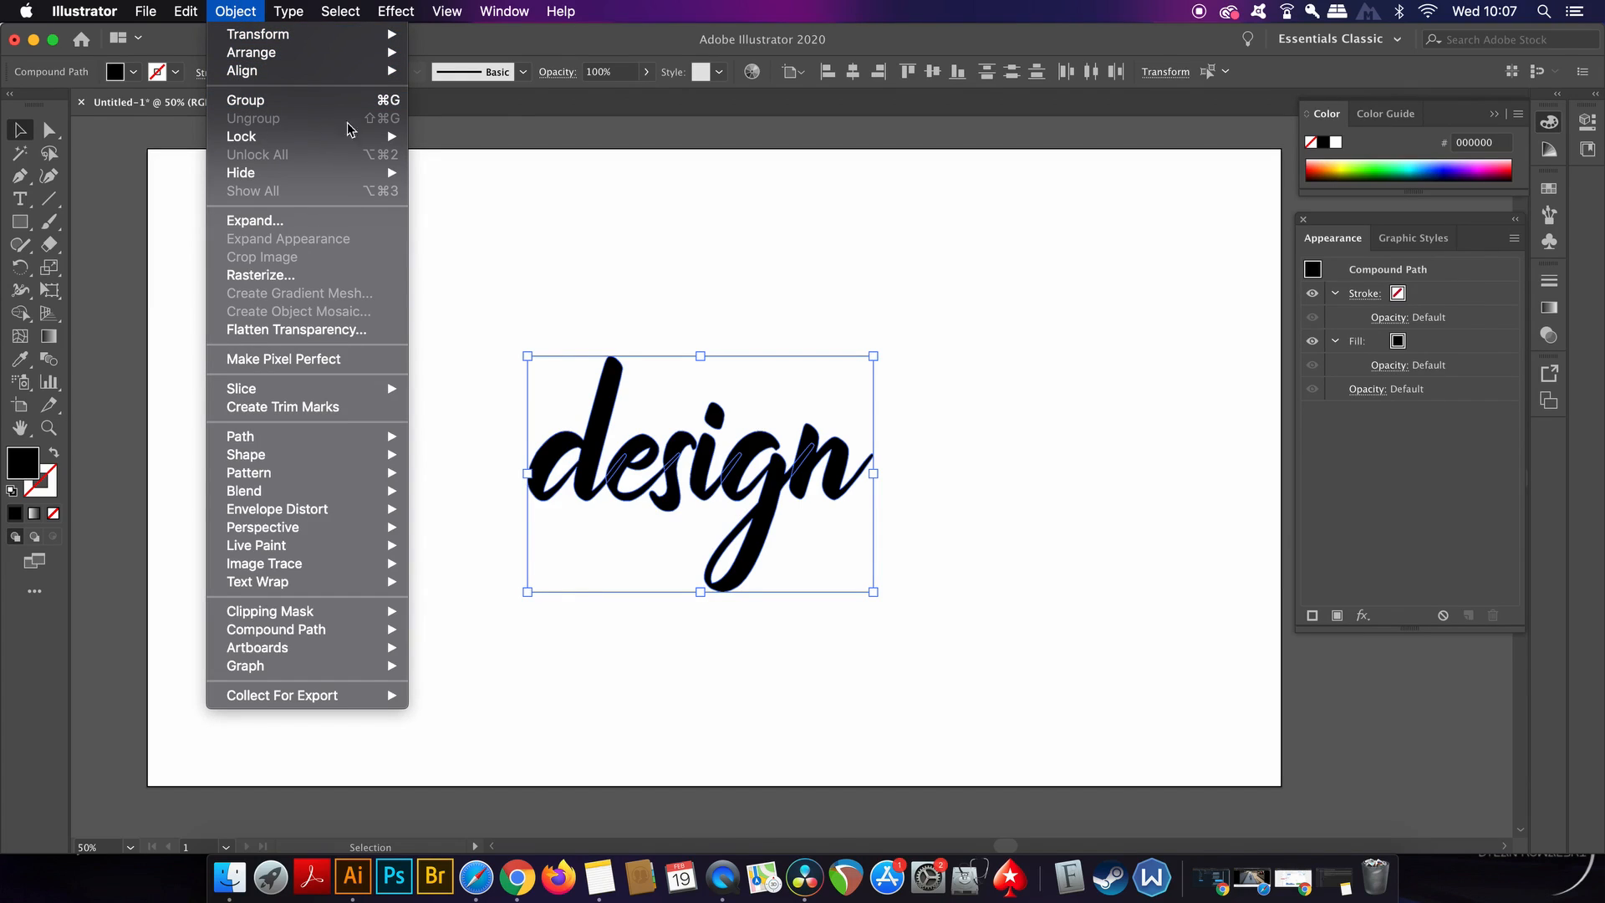
click(605, 237)
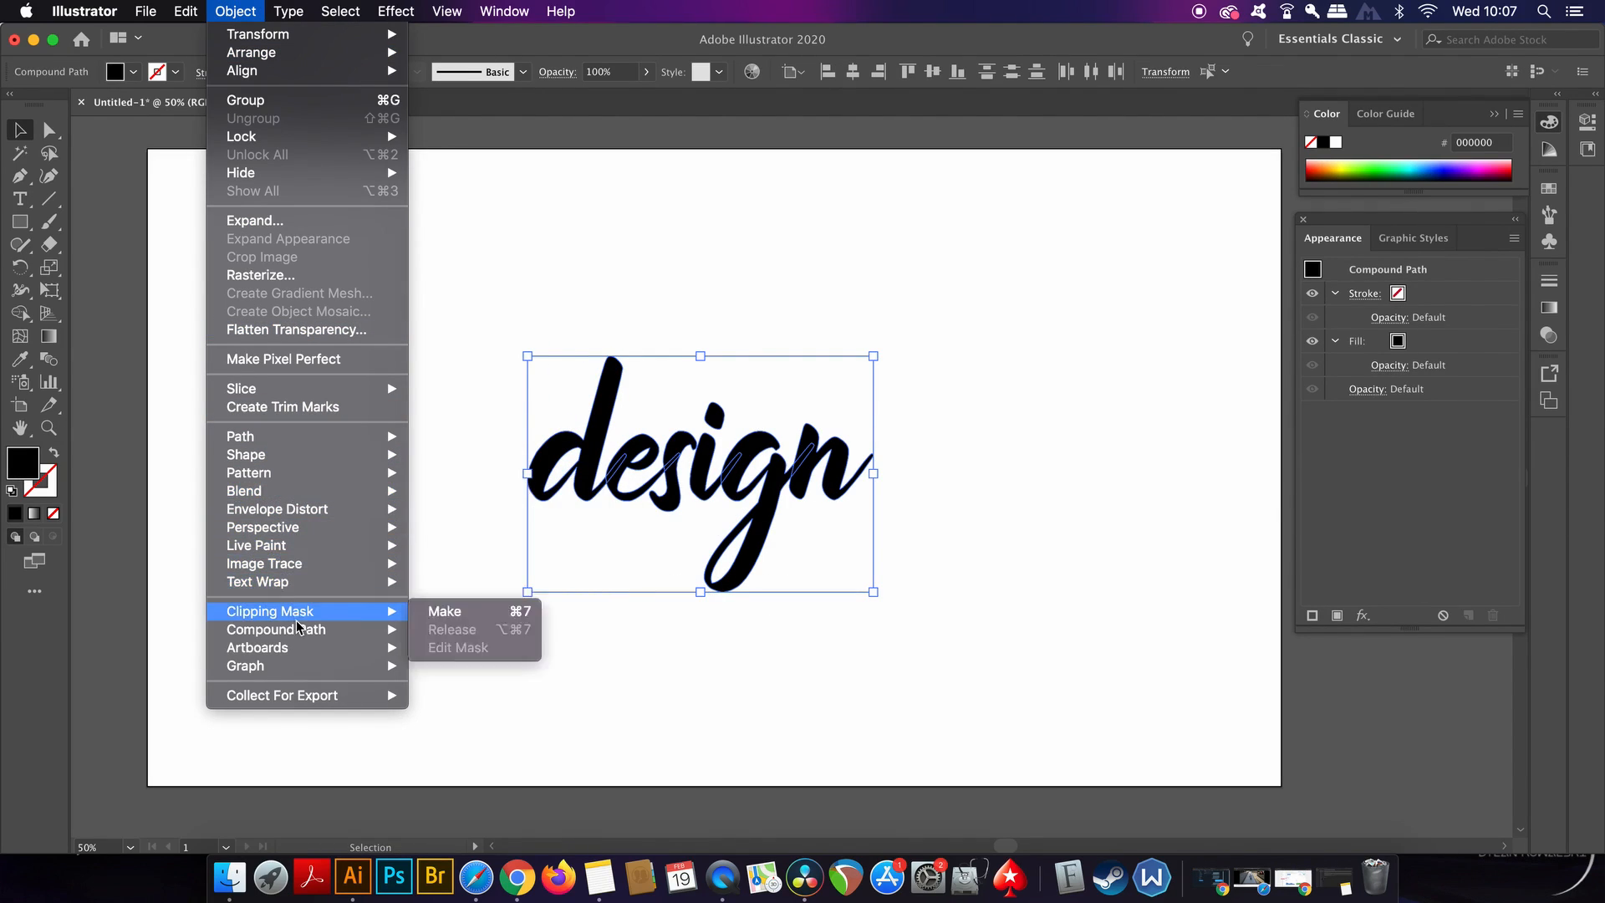
mouse_move(276, 628)
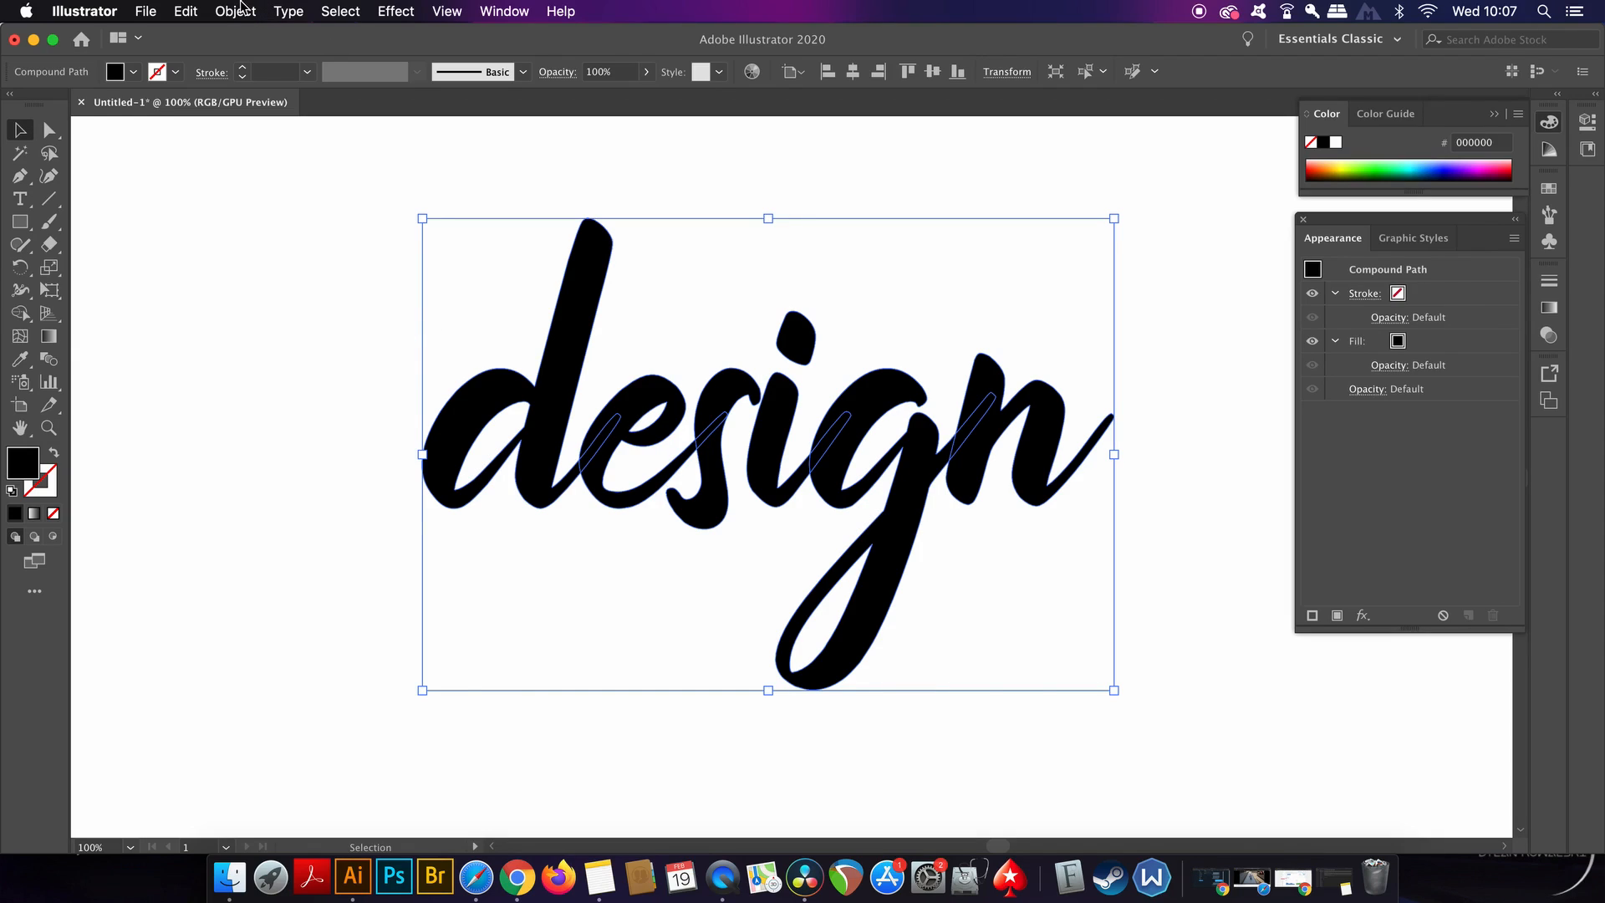
Create a 25 px Offset Path around the script 'design' lettering
click(234, 12)
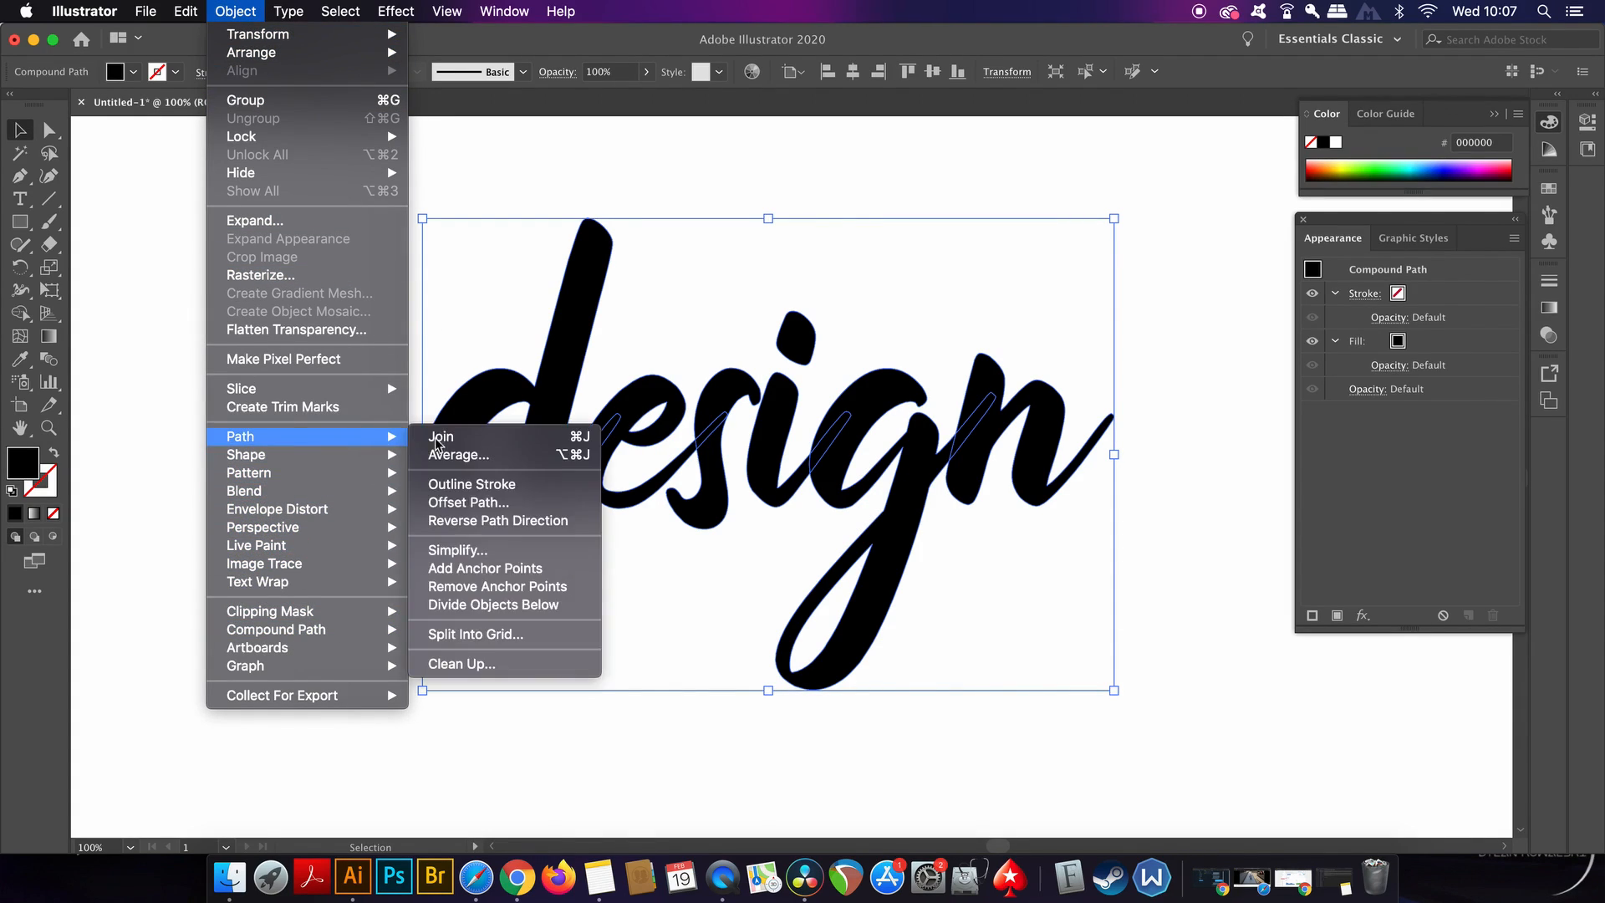
mouse_move(468, 504)
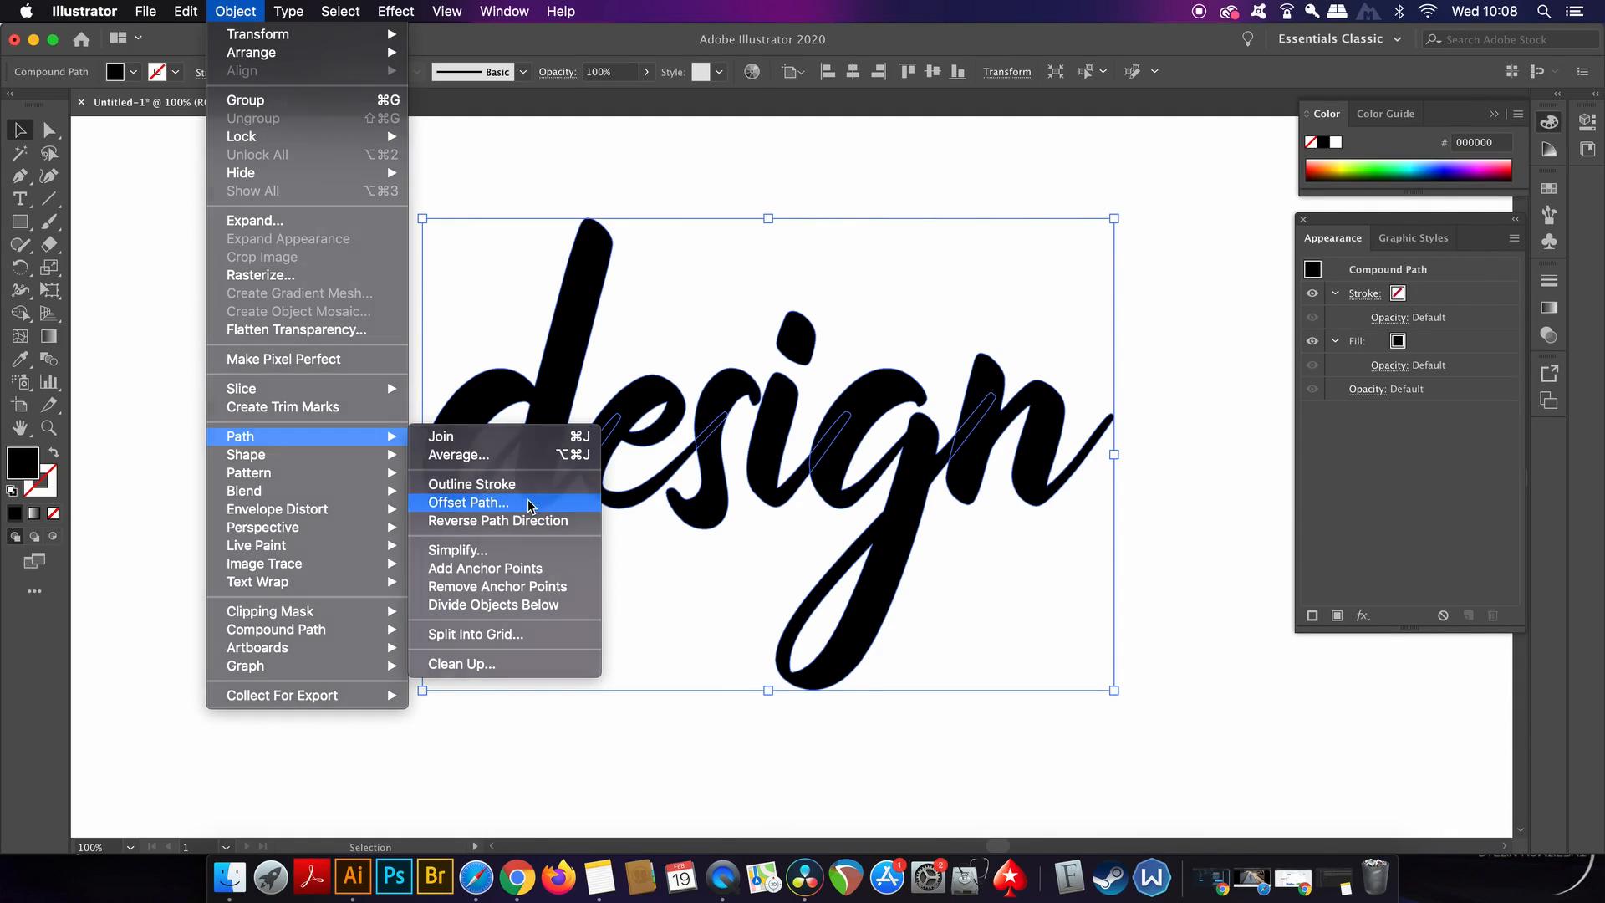
click(468, 501)
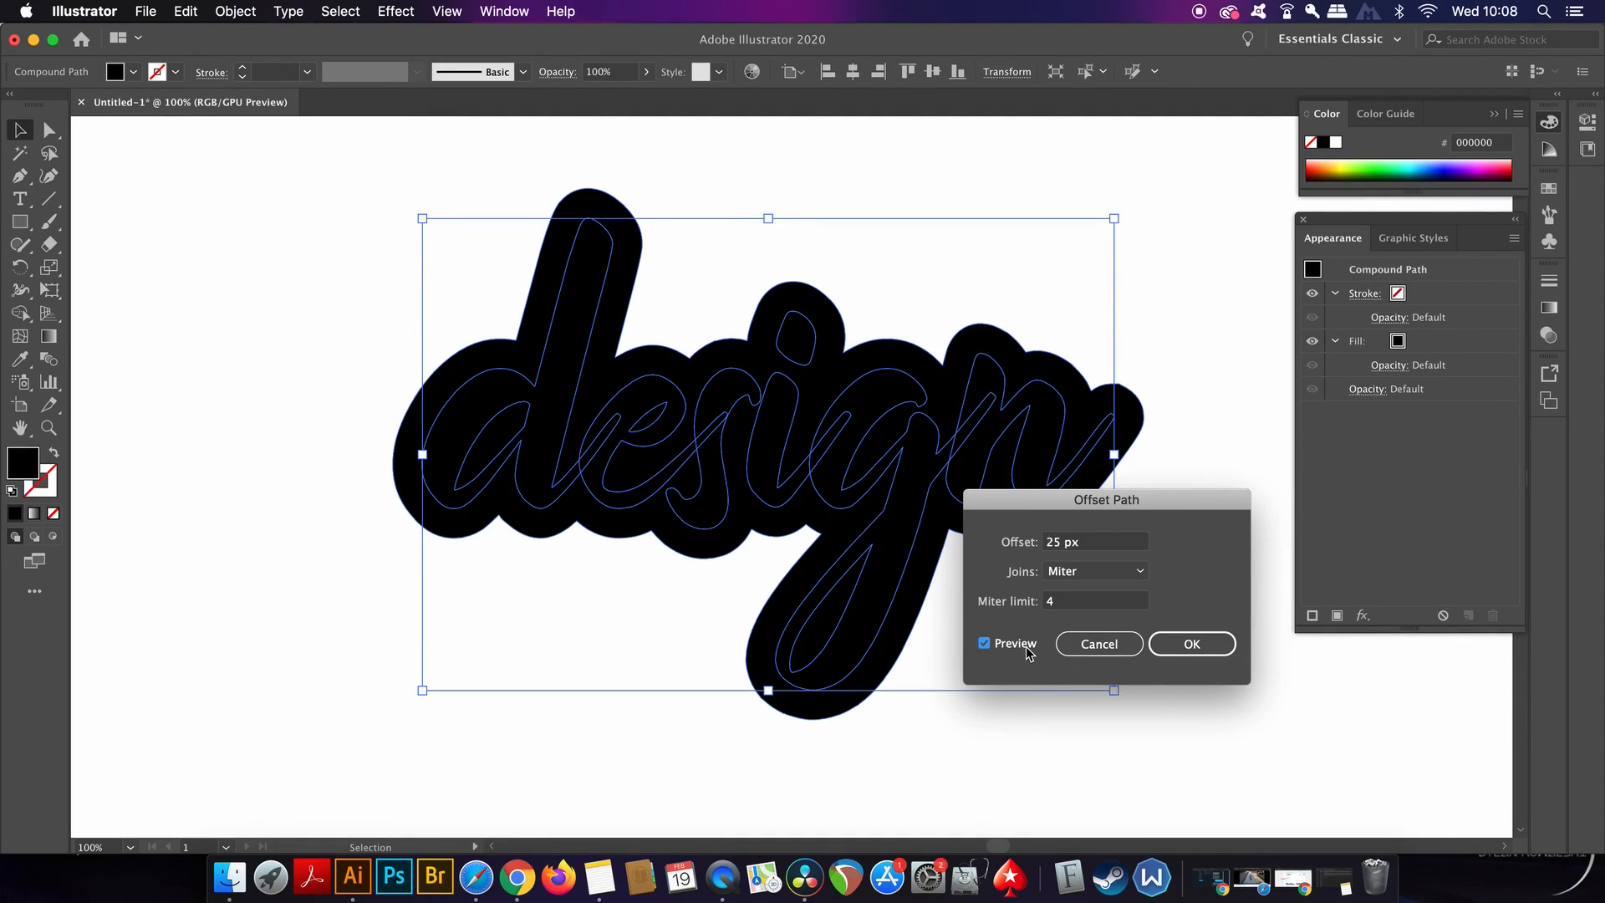
mouse_move(978, 582)
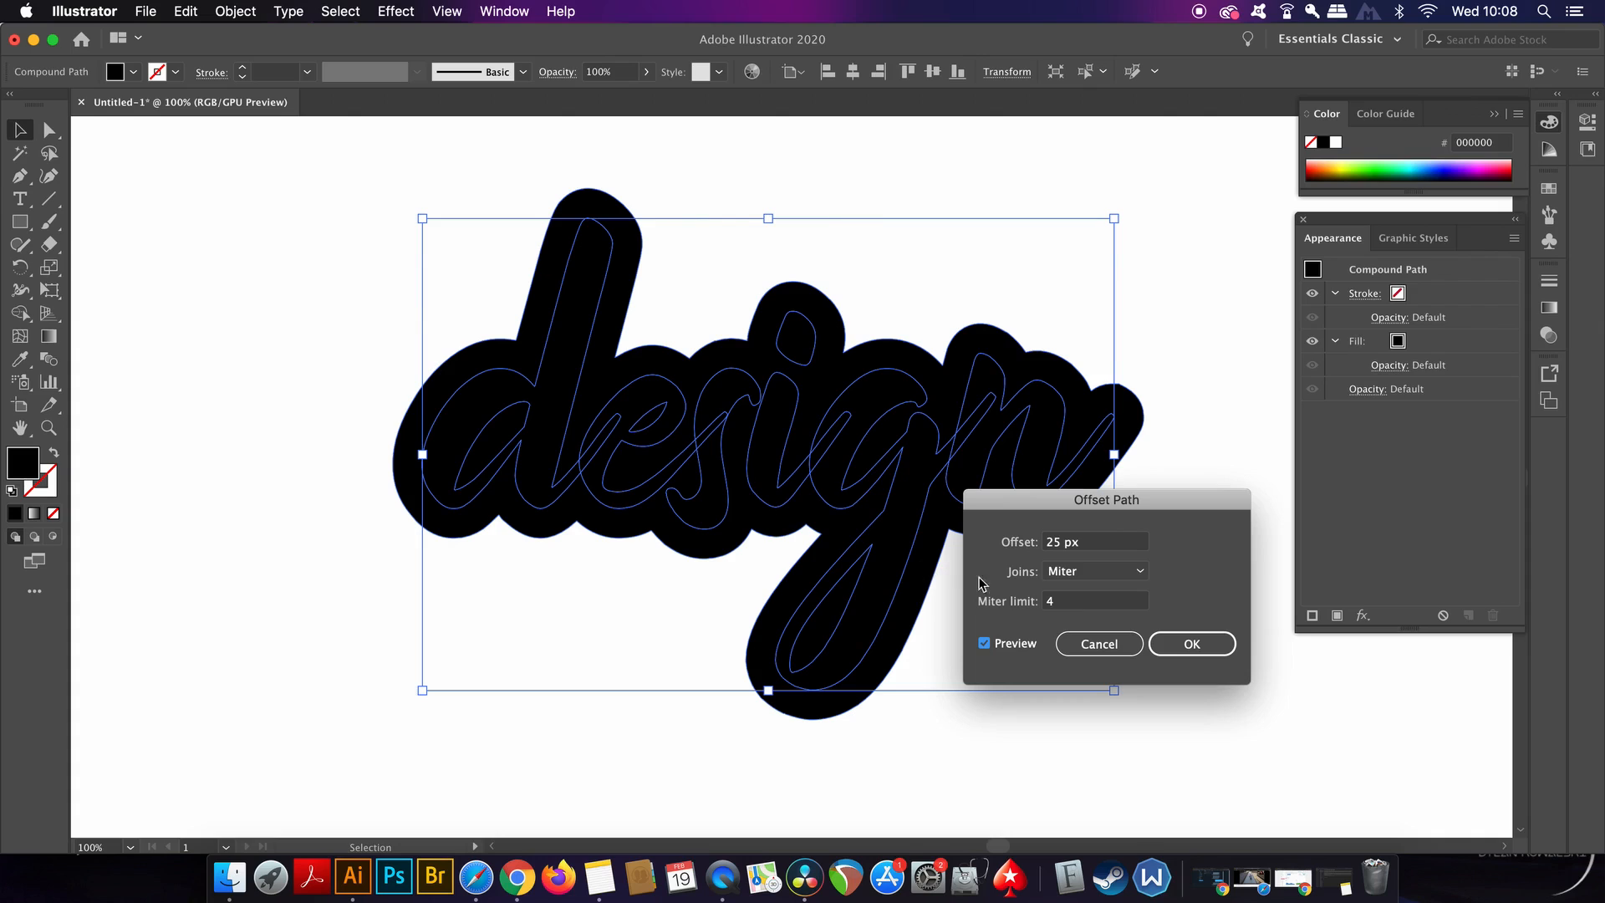
click(1190, 642)
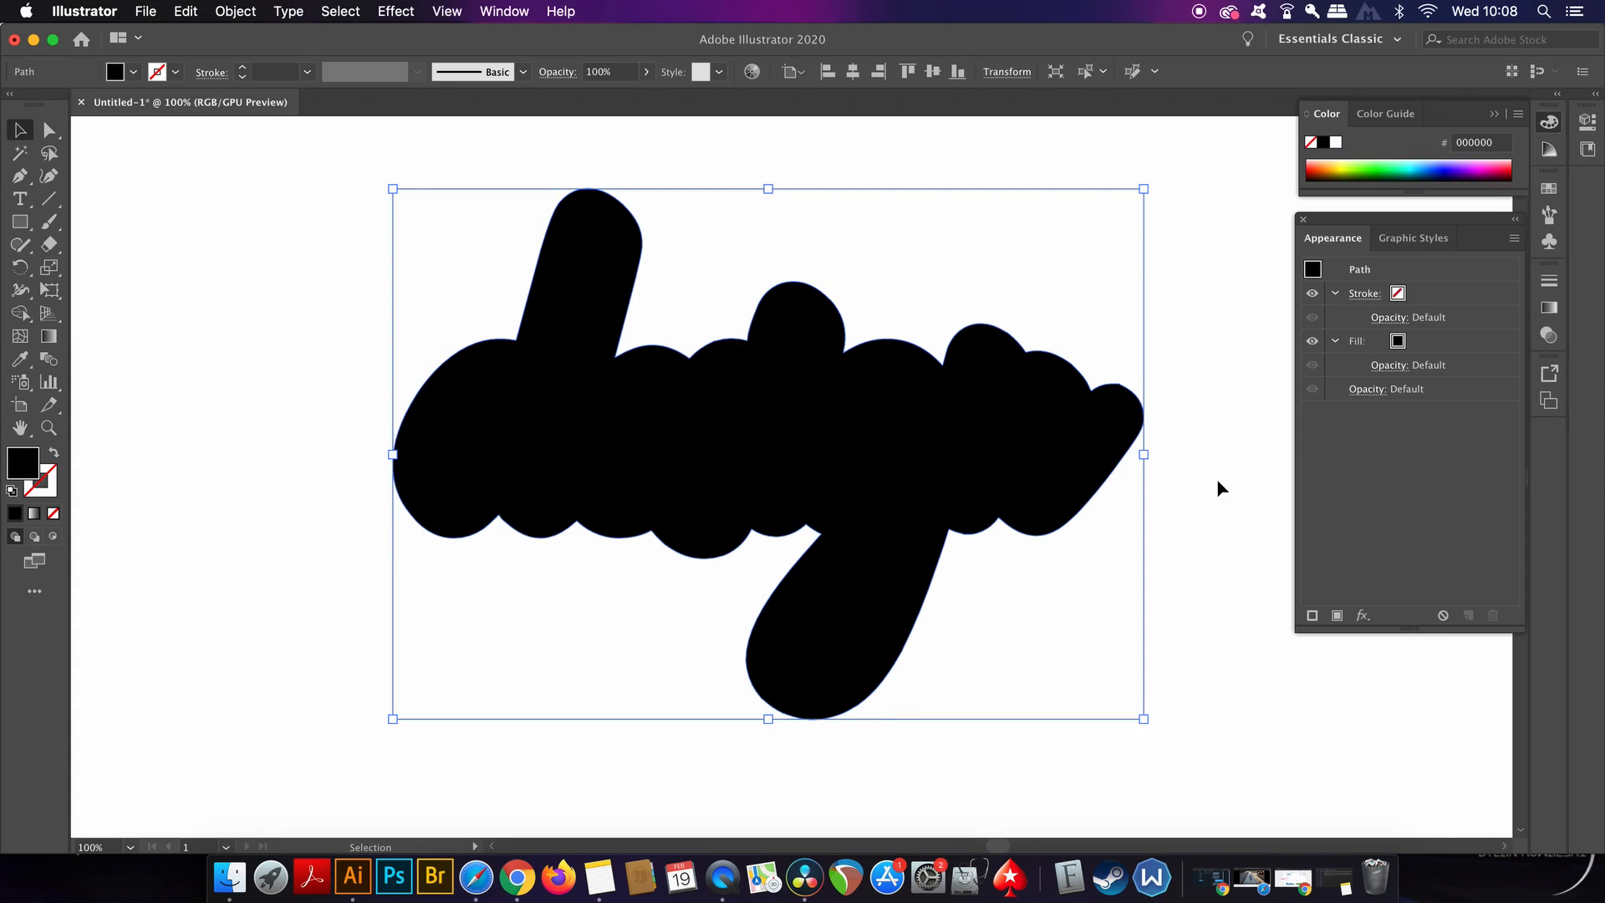
Show the Layers panel and move it clear of the 'design' artwork
click(503, 11)
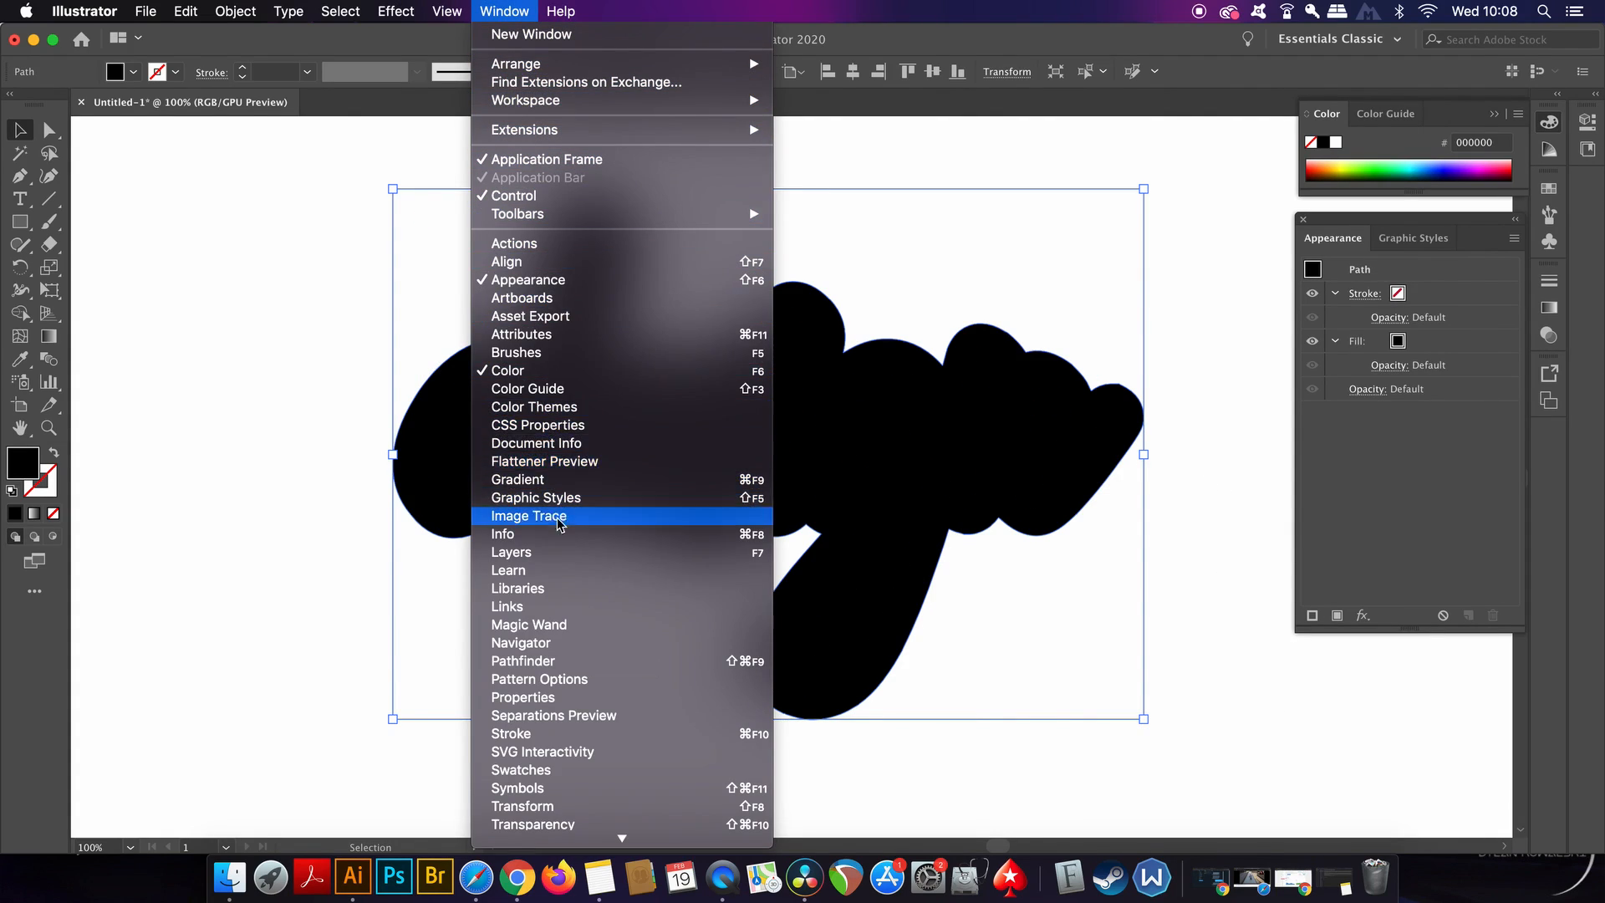
click(511, 551)
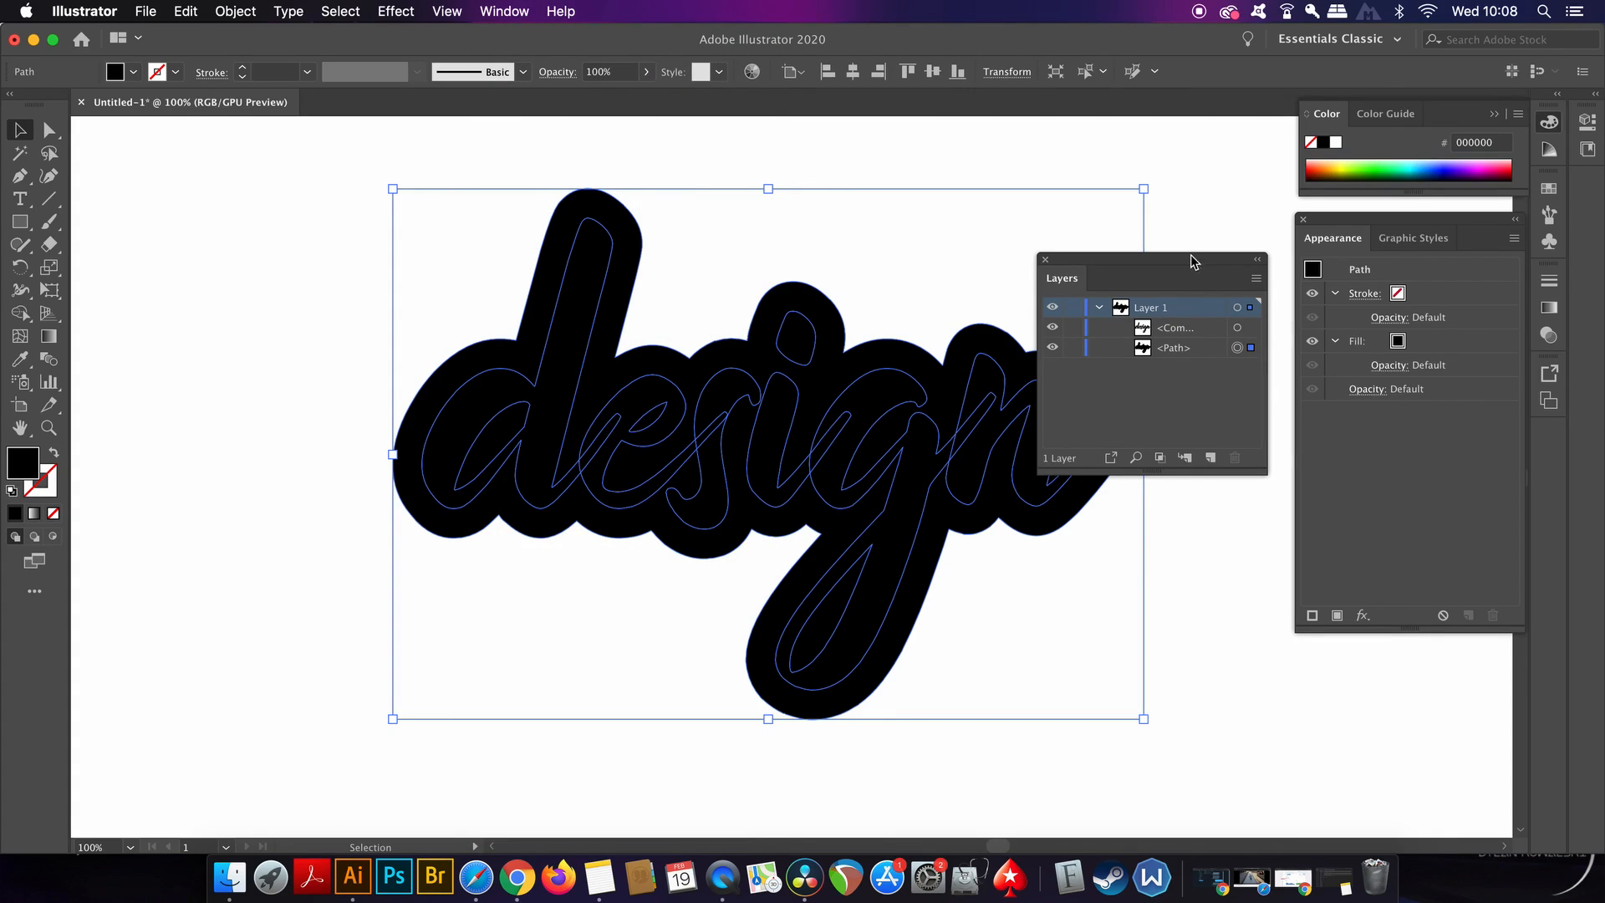
drag(1062, 278, 1236, 278)
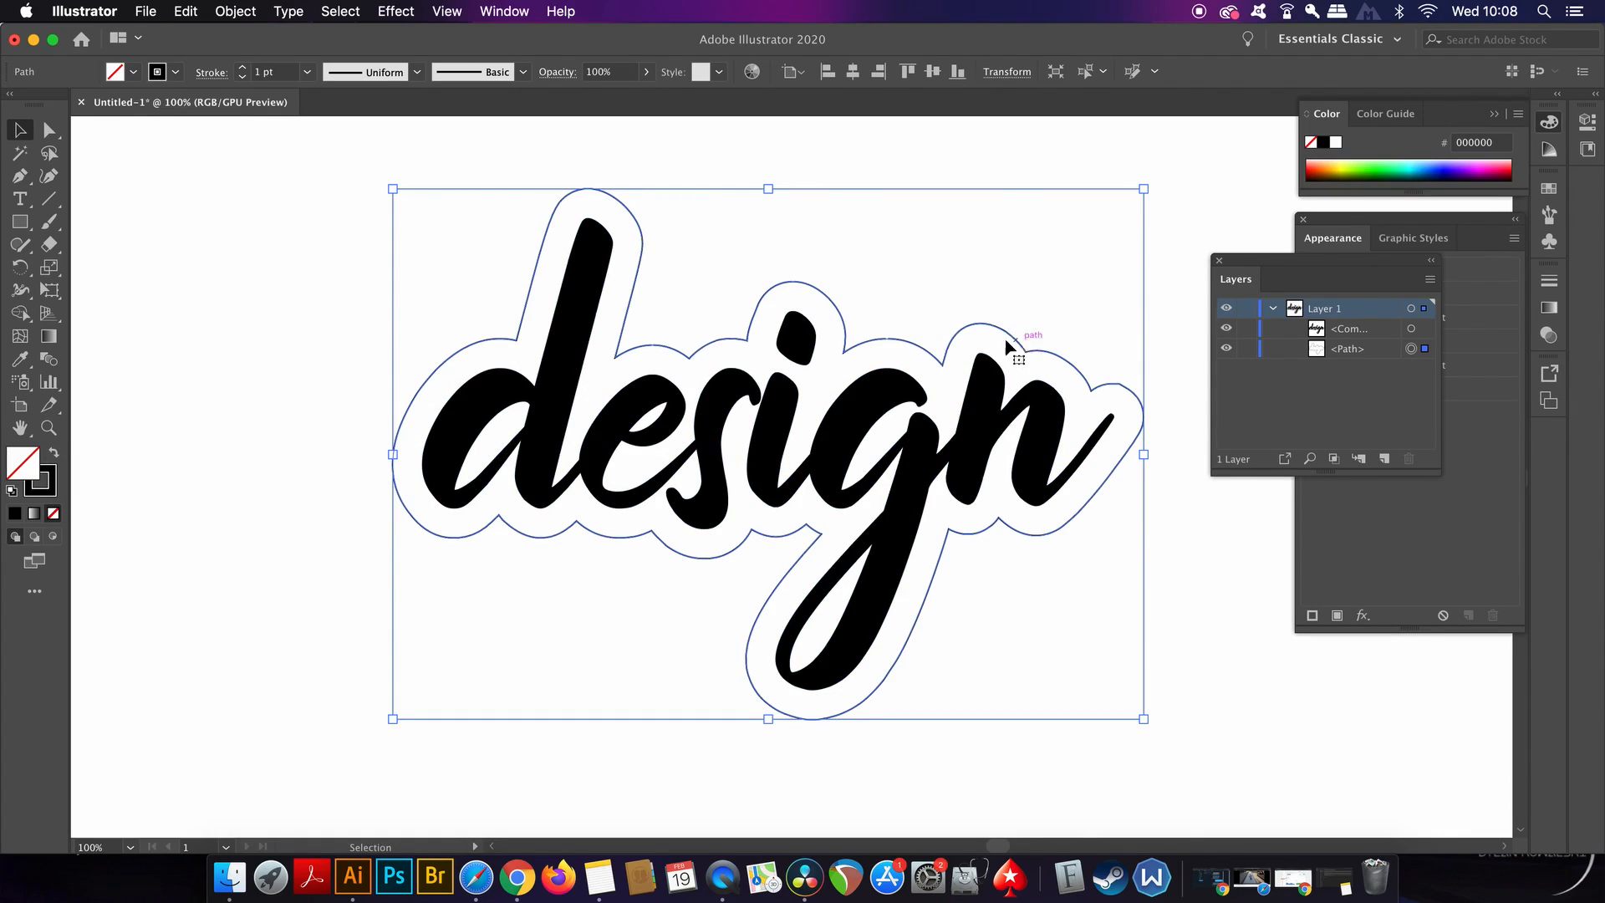
mouse_move(1225, 268)
text(17)
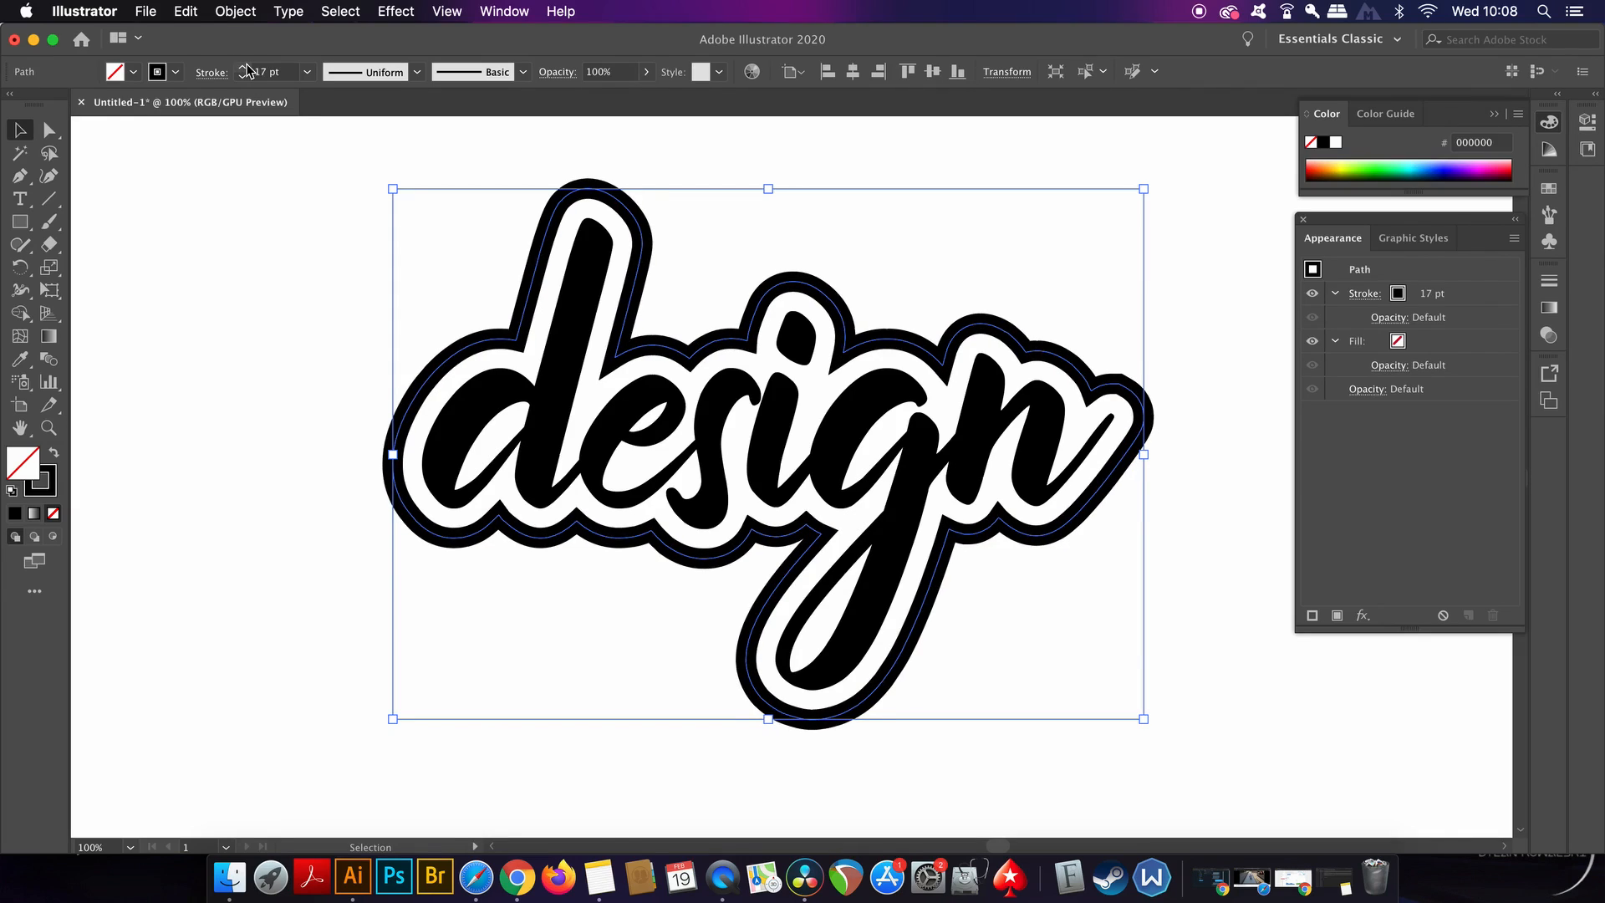
Give the 'design' outline an 18 pt black stroke and move the whole sticker to the artboard's bottom edge
click(246, 67)
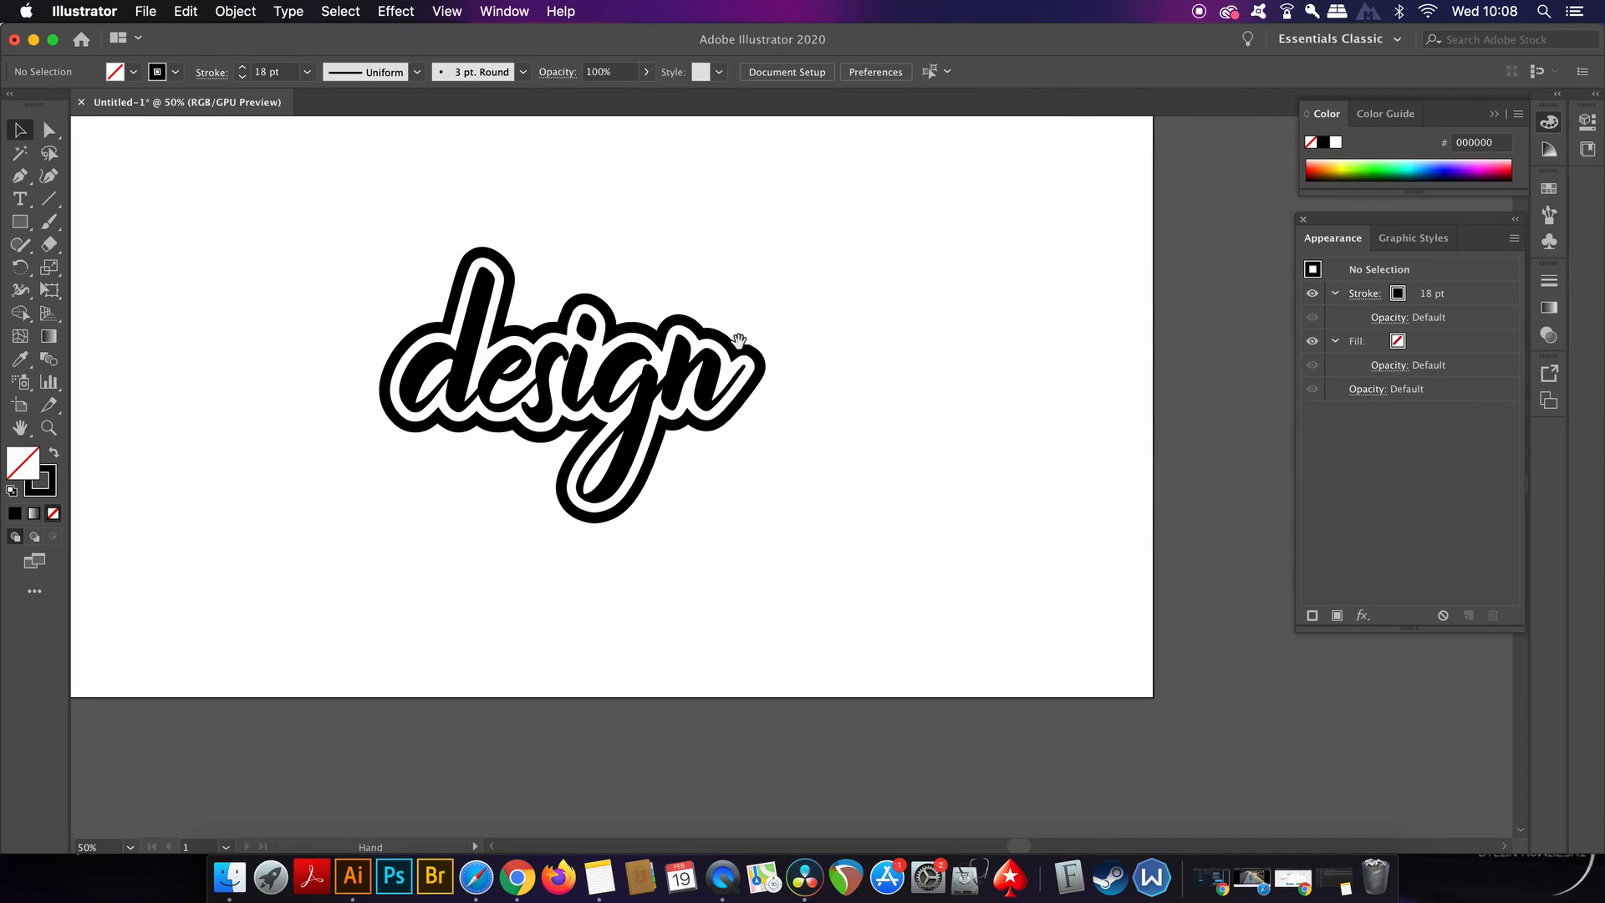
drag(572, 384, 572, 613)
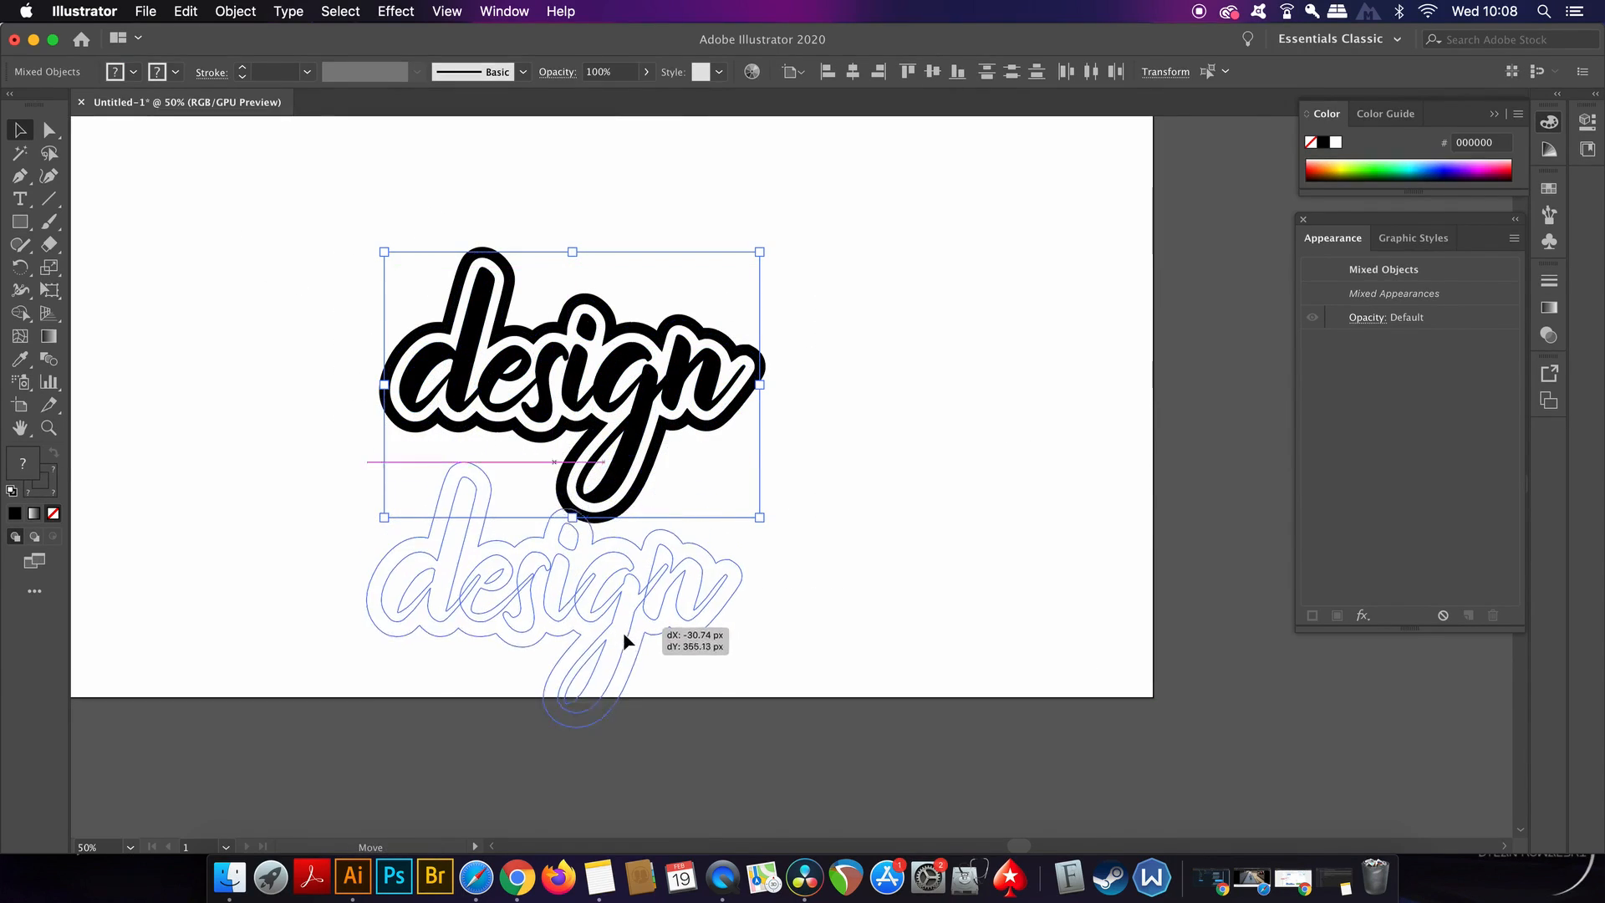
click(993, 522)
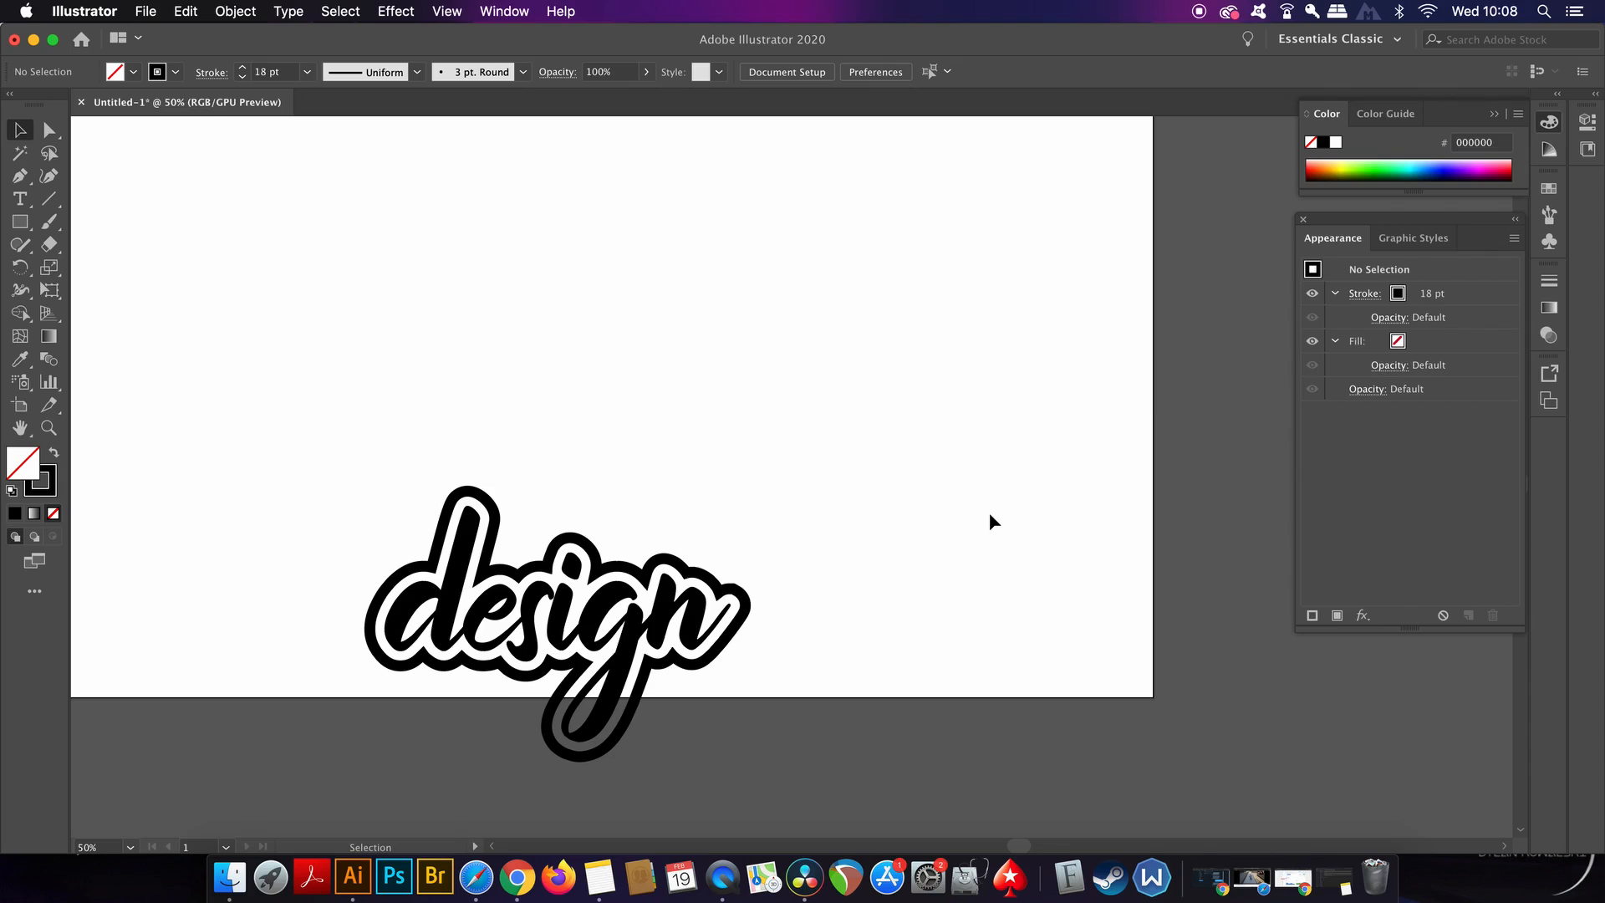